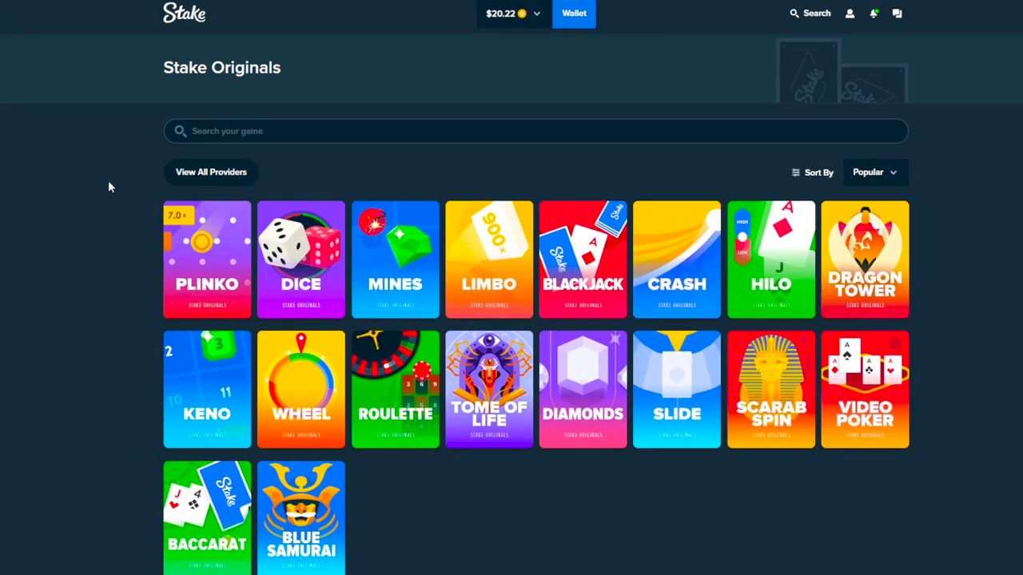
# - Open Dice from the Stake lobby and roll the first $2 bets, switching to Roll Over 34 and halving the stake
pyautogui.click(512, 13)
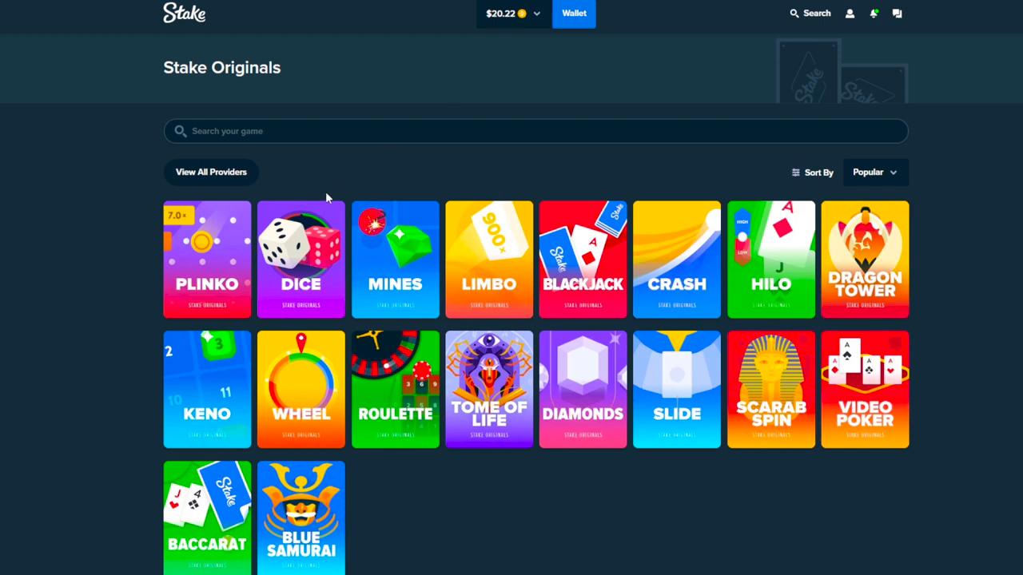
pyautogui.moveTo(416, 198)
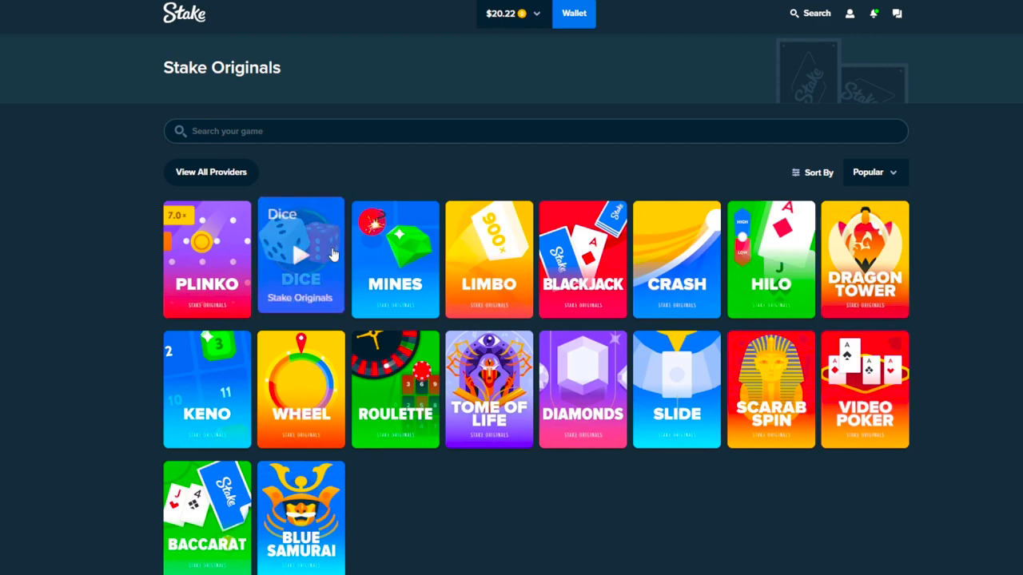
pyautogui.click(301, 258)
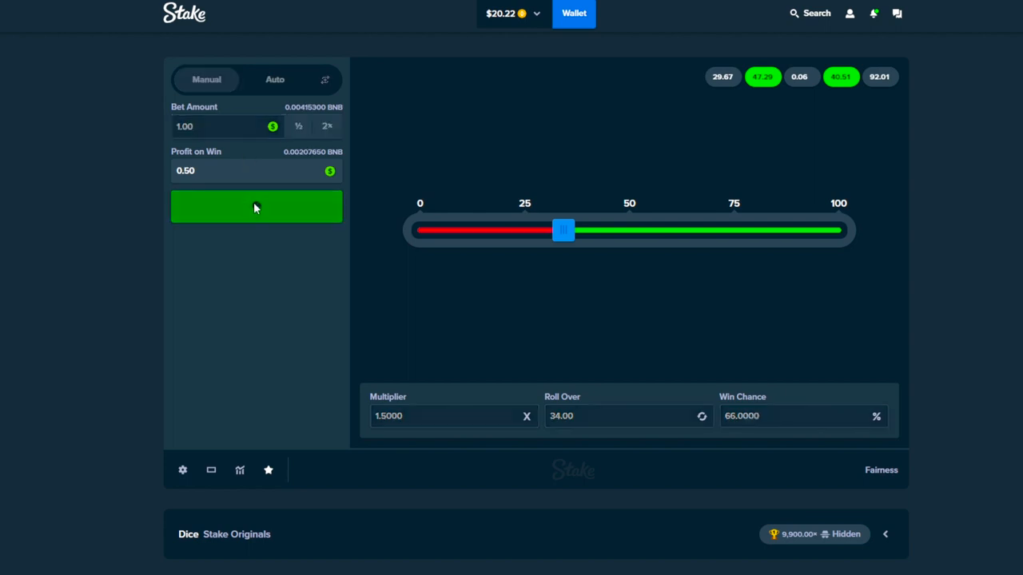
pyautogui.click(256, 207)
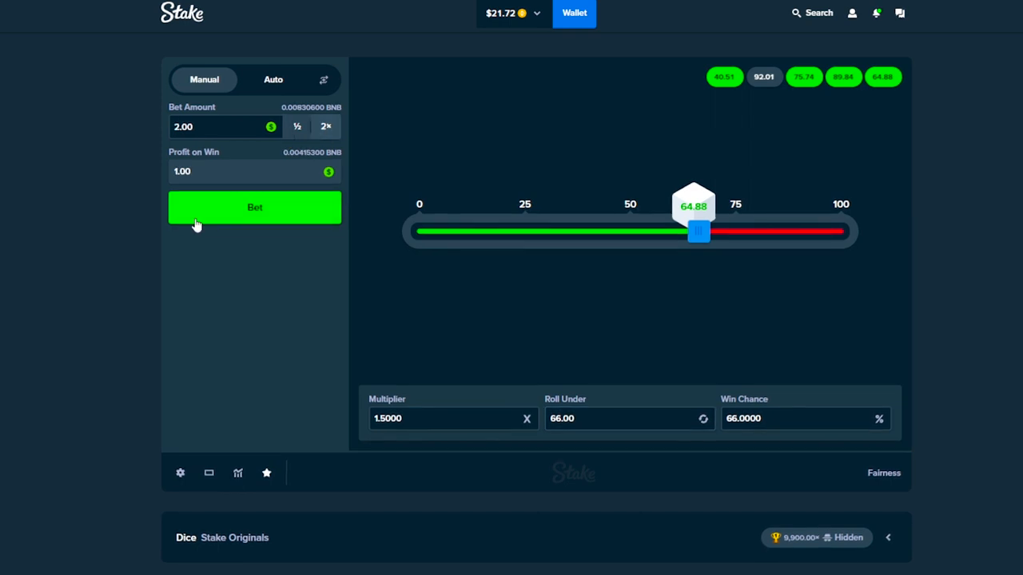
pyautogui.click(253, 208)
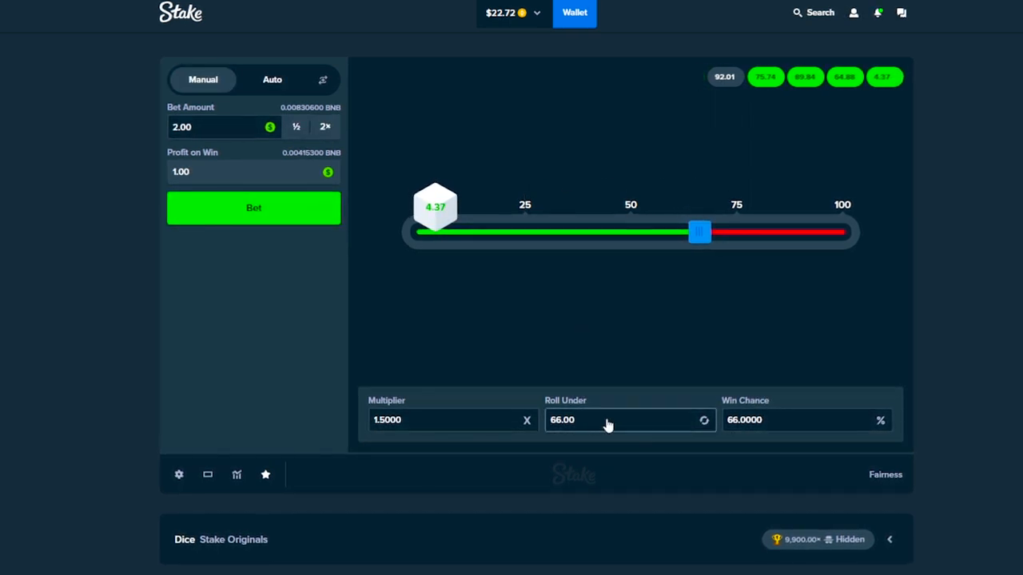
pyautogui.click(703, 419)
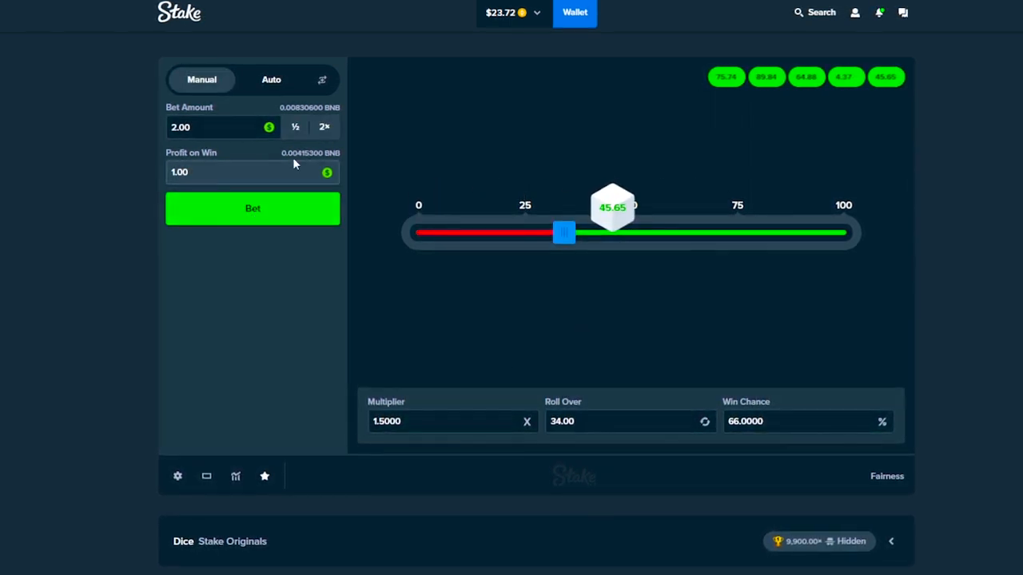
pyautogui.click(253, 208)
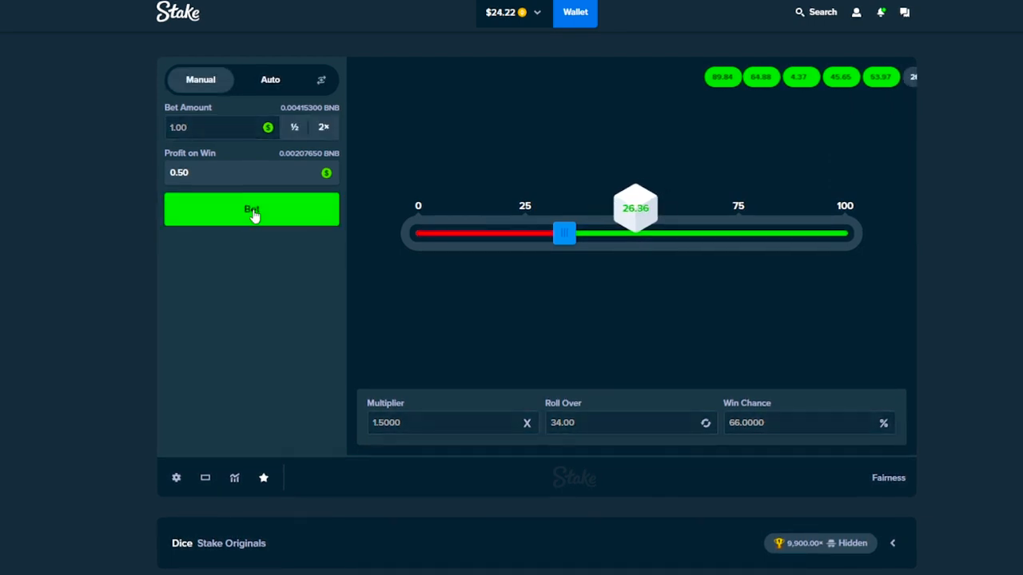
# - Roll a run of $1 bets at 1.5x, then flip to Roll Over 34 and roll at $4
pyautogui.click(251, 208)
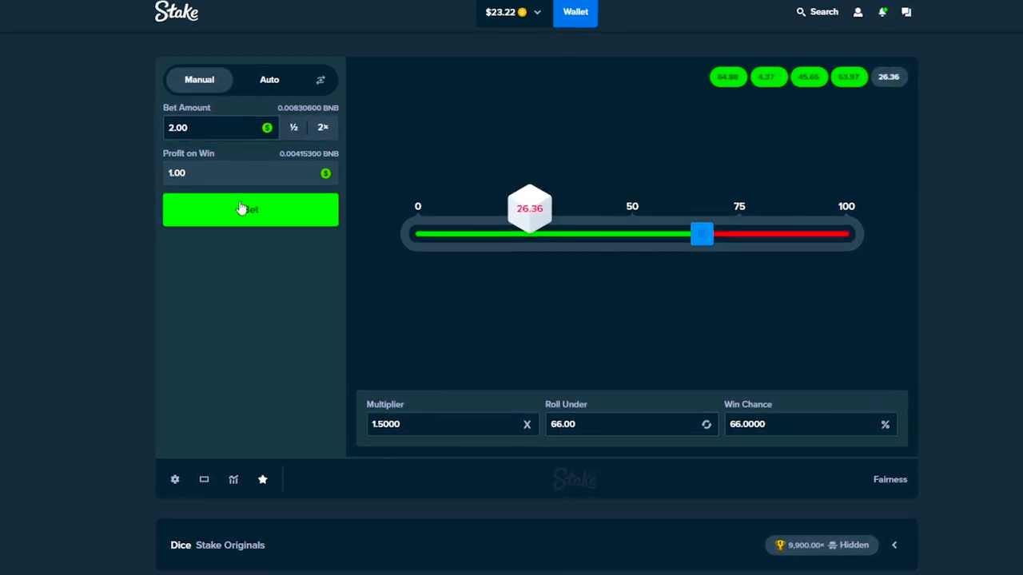
pyautogui.click(250, 209)
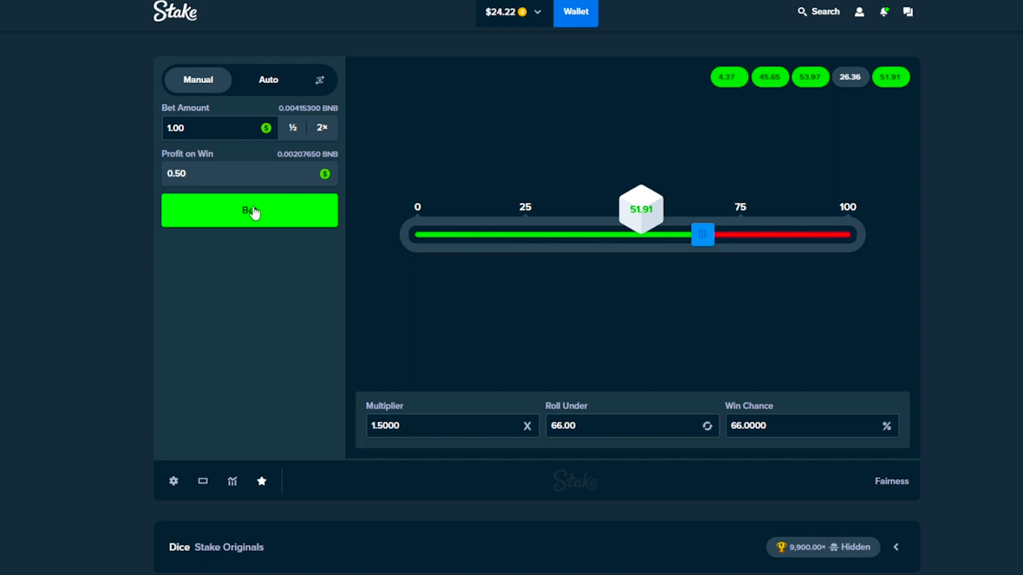
pyautogui.click(250, 210)
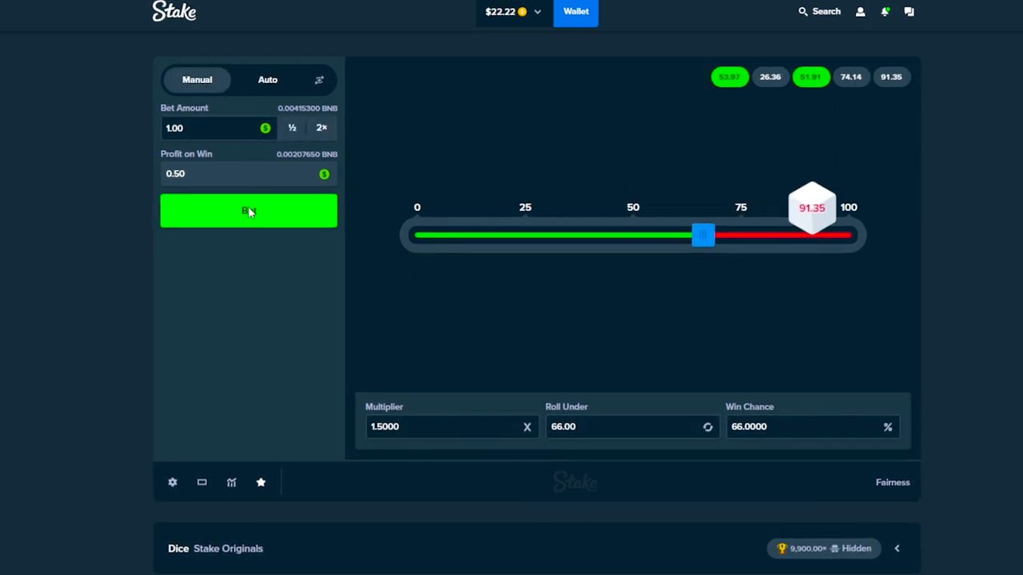
pyautogui.click(248, 211)
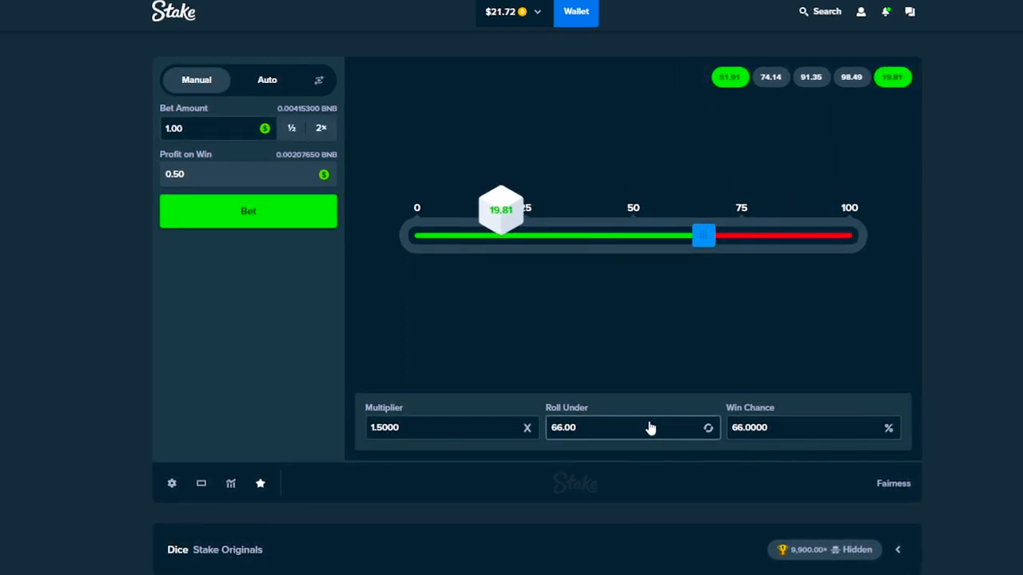
pyautogui.click(708, 428)
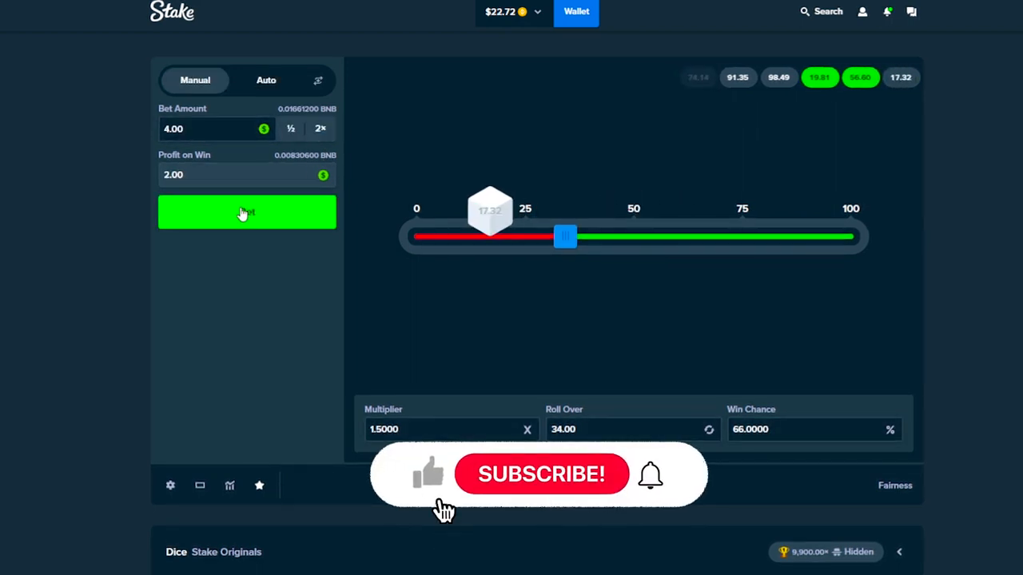
pyautogui.click(246, 212)
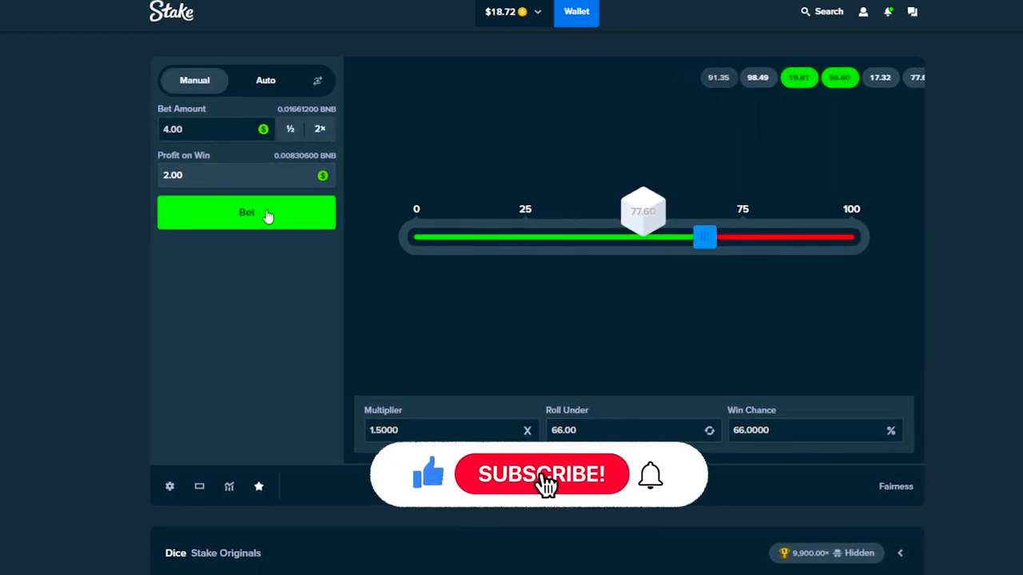
pyautogui.click(246, 213)
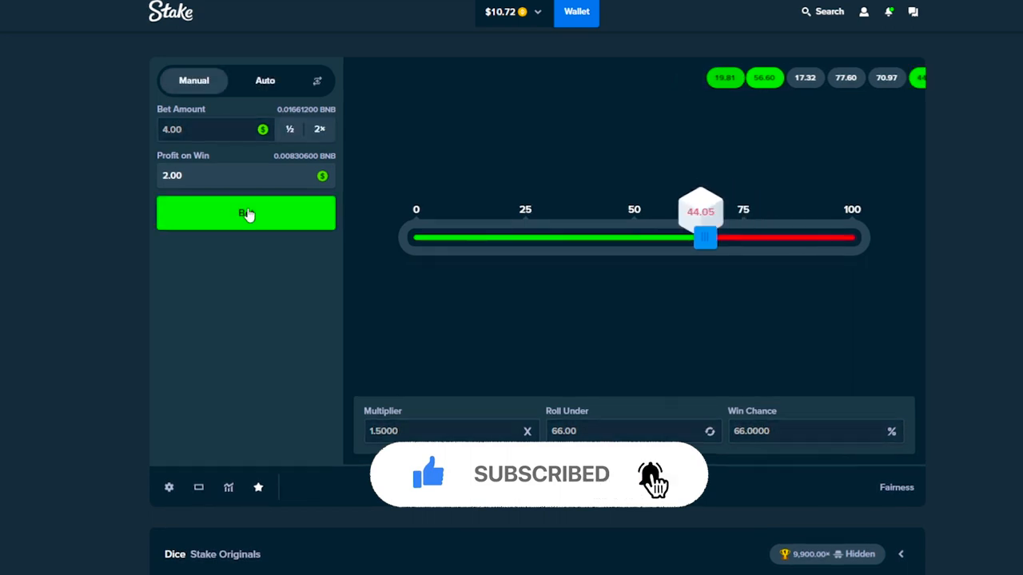
# - Keep rolling with a larger then smaller stake, bringing the balance to $25.72
pyautogui.click(246, 214)
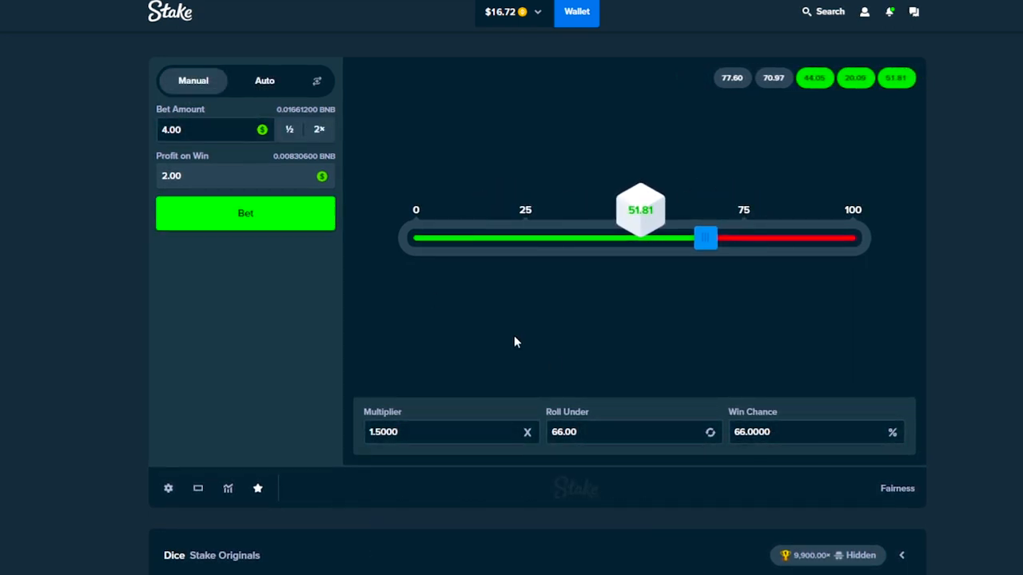
pyautogui.click(246, 215)
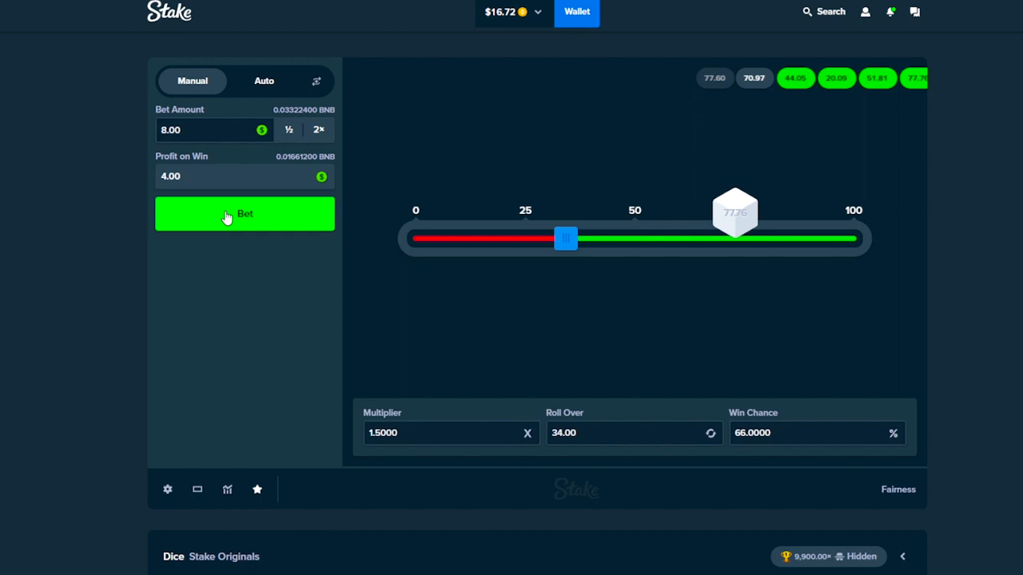
pyautogui.click(243, 215)
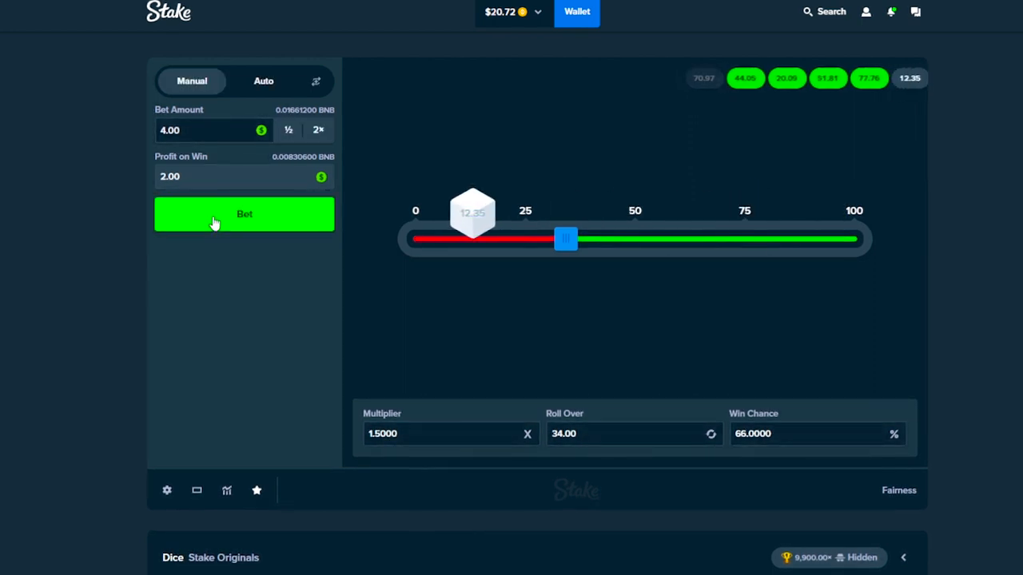
pyautogui.click(243, 214)
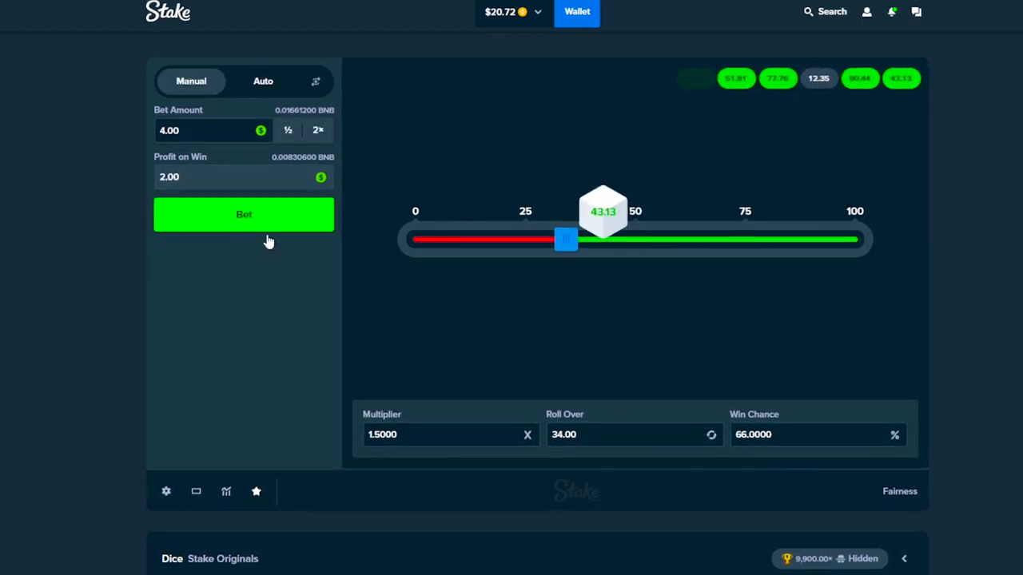
pyautogui.click(243, 214)
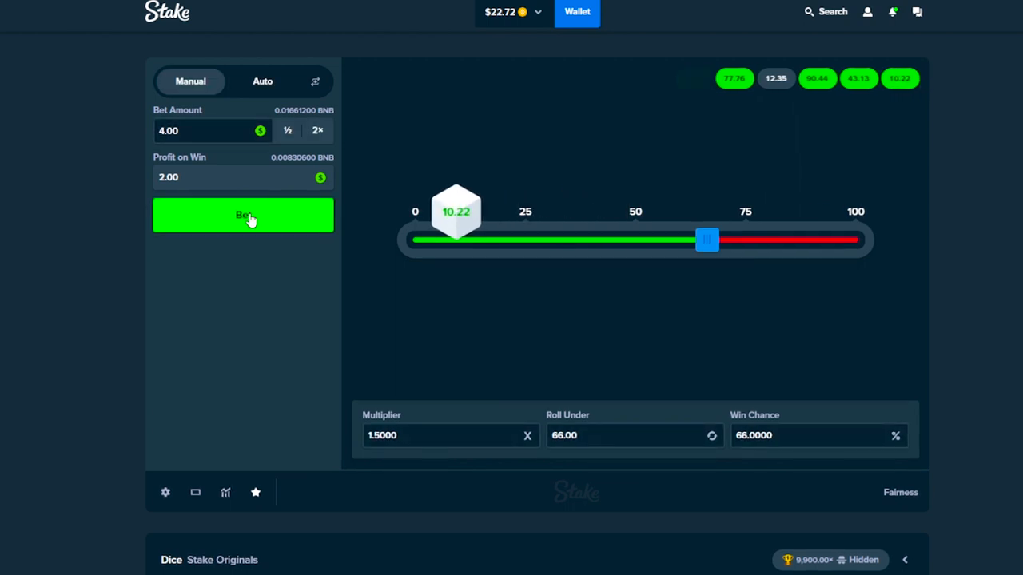
pyautogui.click(243, 215)
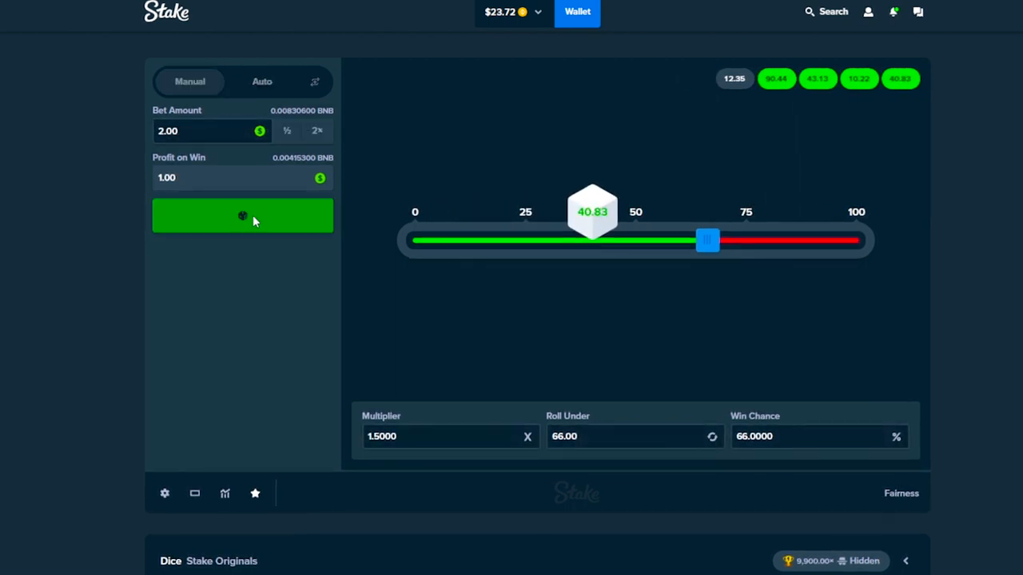
pyautogui.click(243, 216)
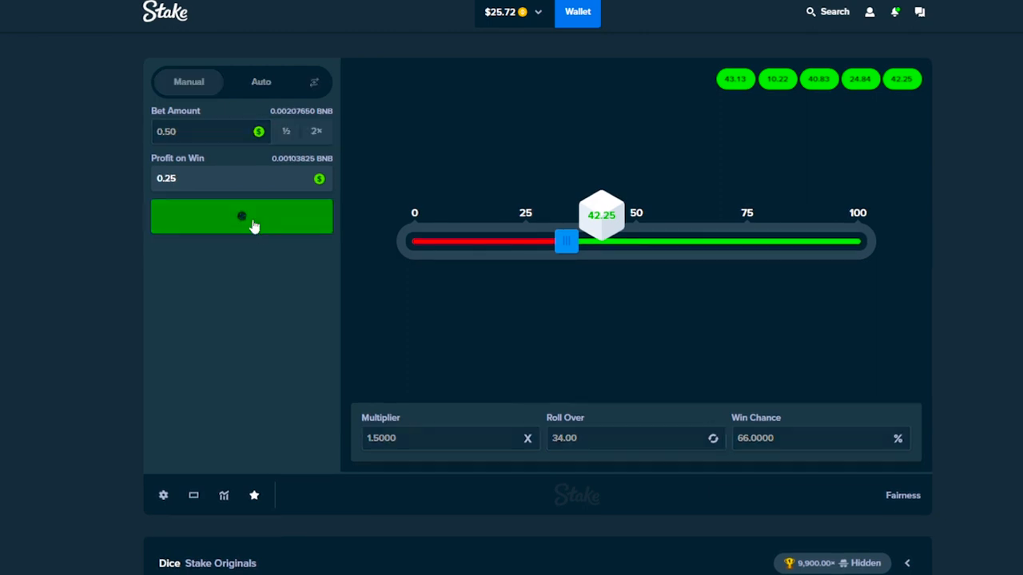
# - Roll $2 and $4 bets at 1.5x, doubling then halving the stake between rounds
pyautogui.click(239, 217)
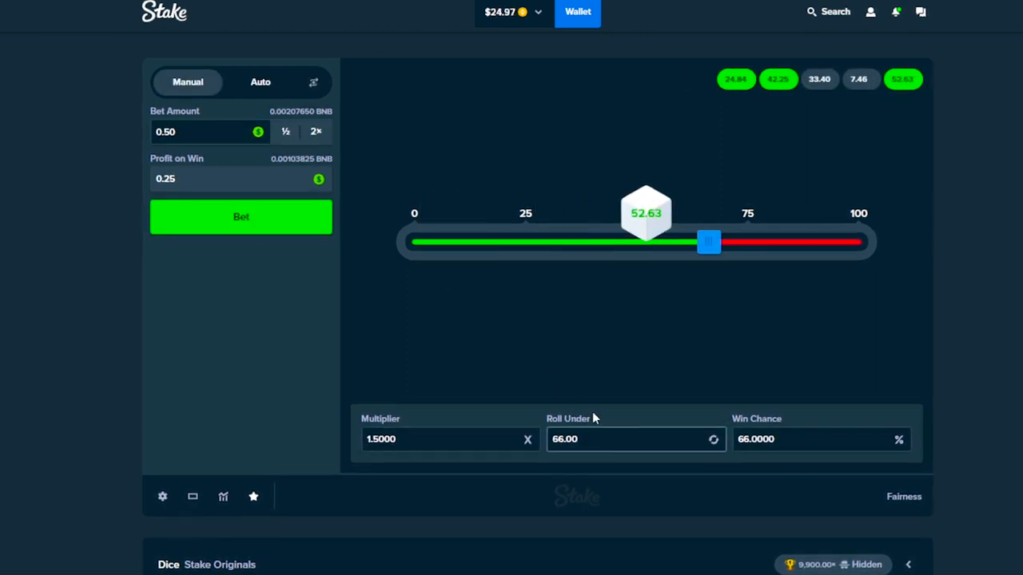
pyautogui.click(240, 218)
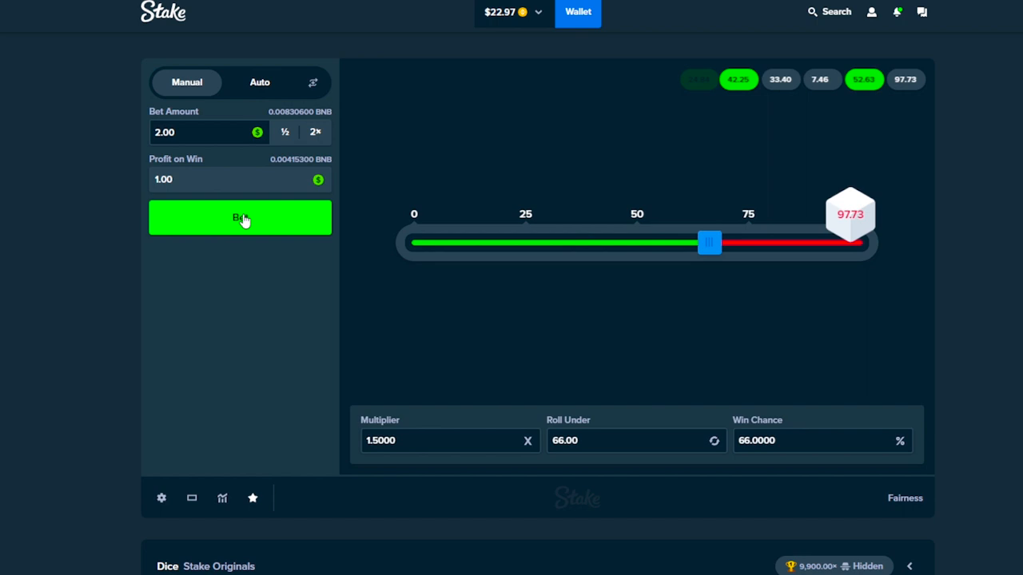
pyautogui.click(240, 218)
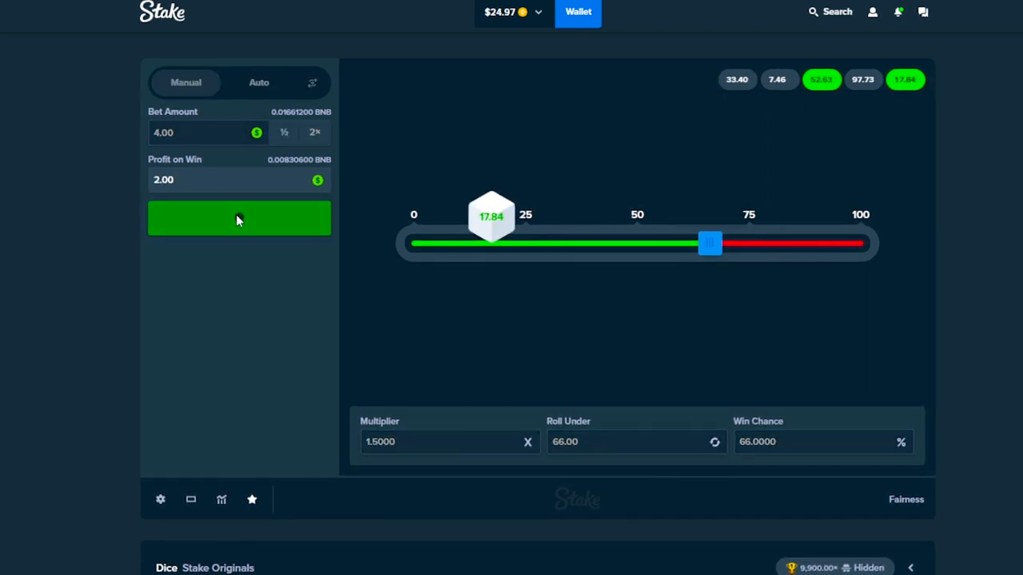
pyautogui.click(238, 217)
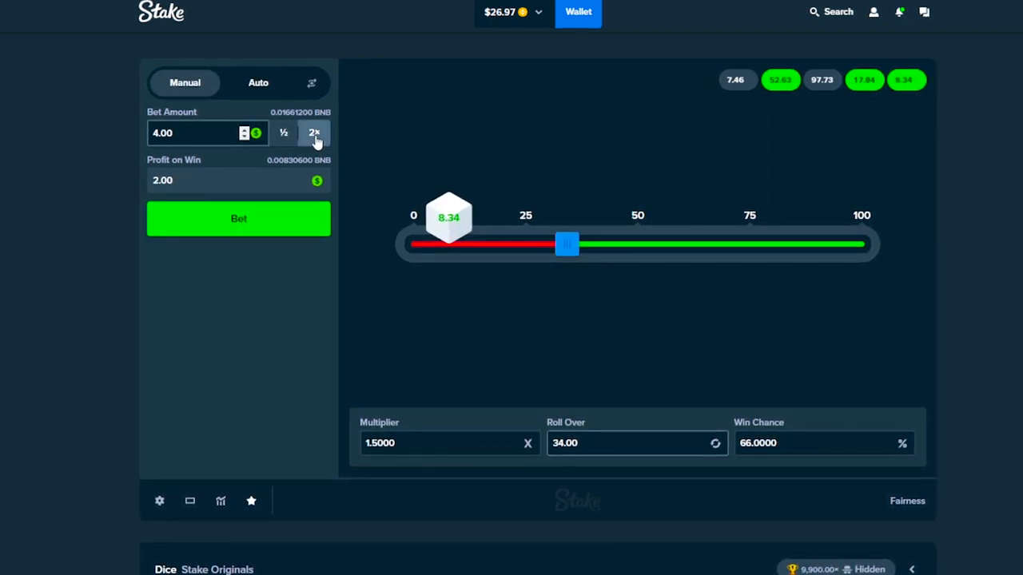
pyautogui.click(313, 133)
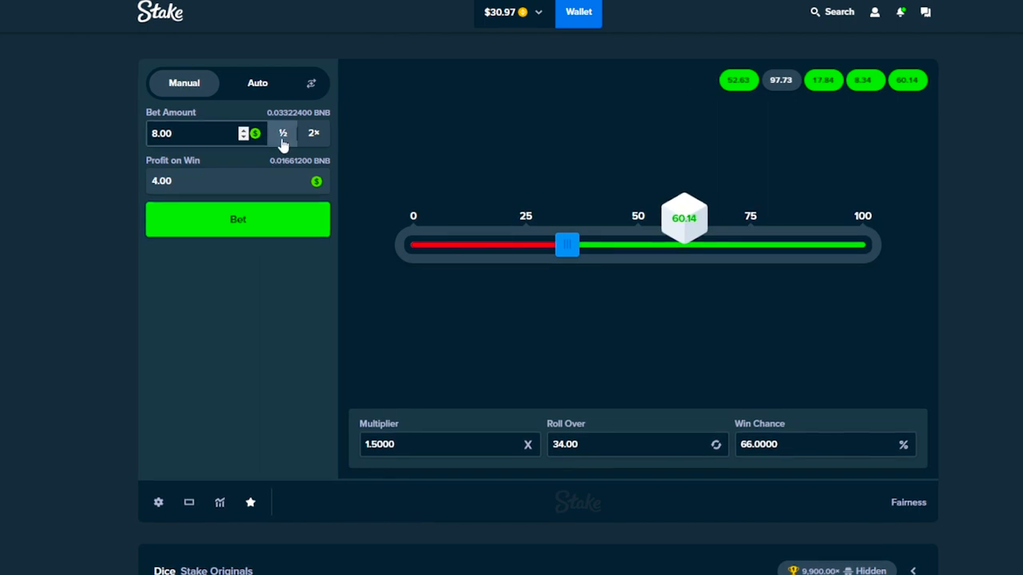
pyautogui.click(281, 133)
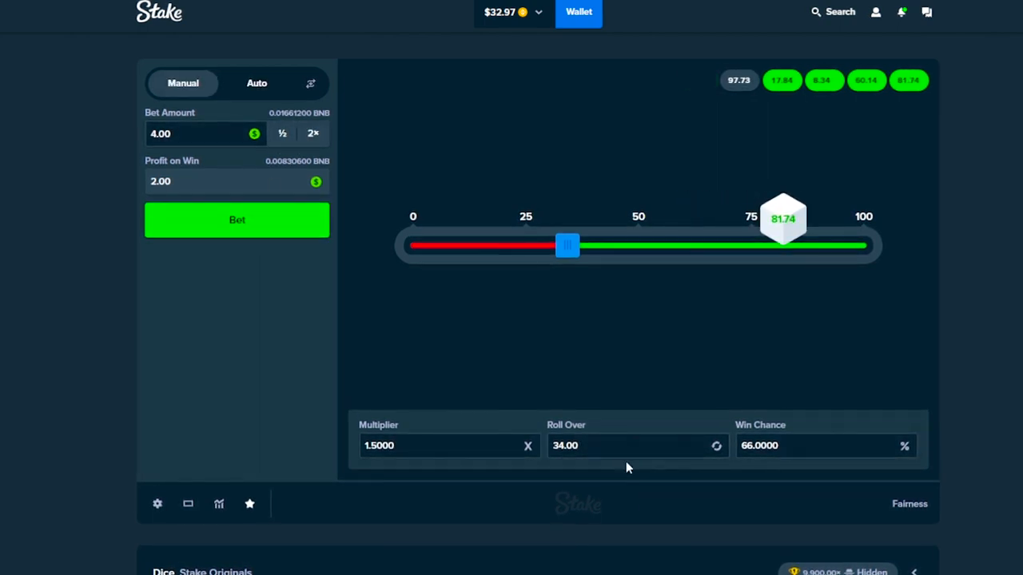
# - Continue rolling Dice bets at the current stake through several rounds
pyautogui.click(237, 221)
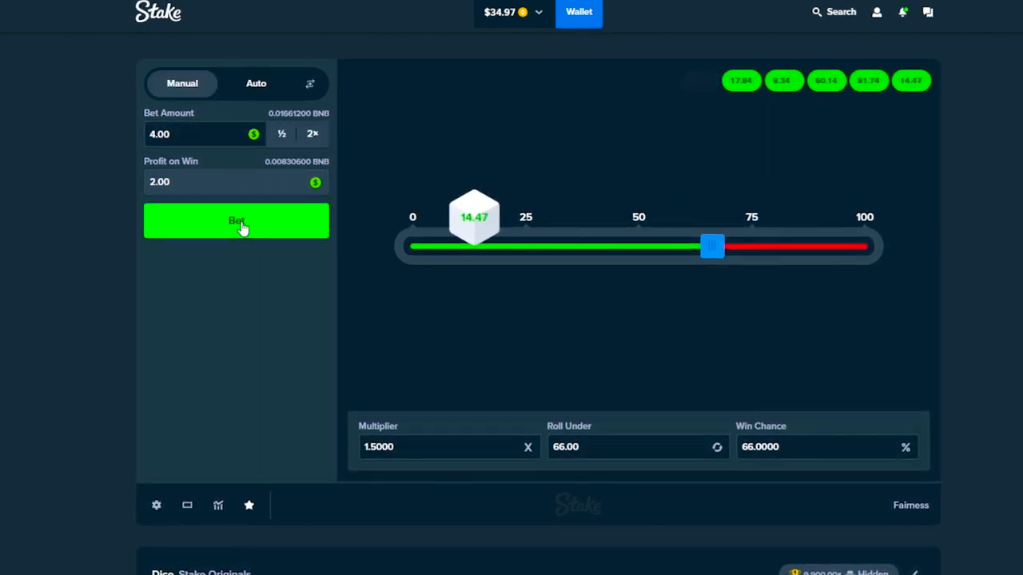
pyautogui.click(237, 221)
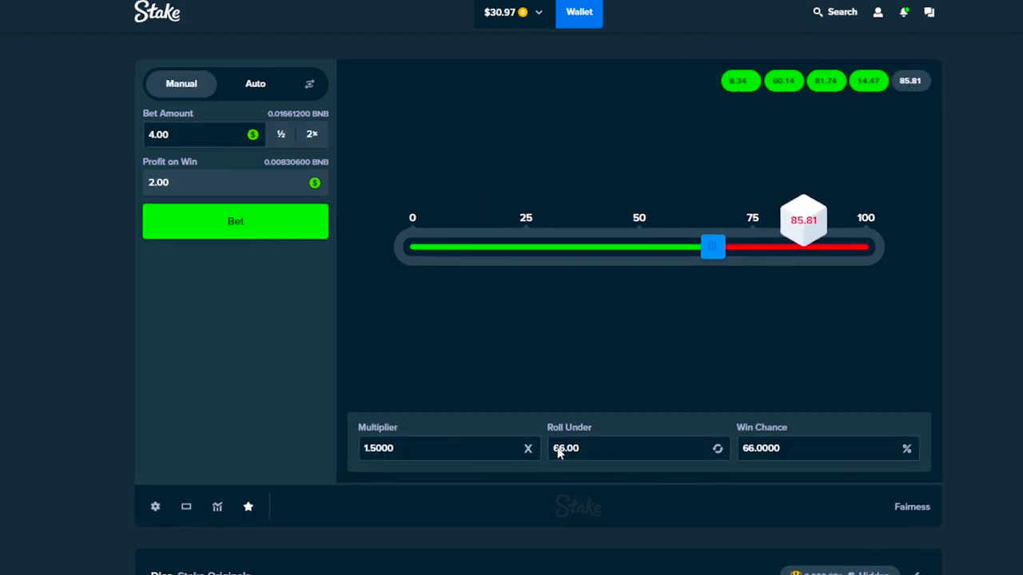
pyautogui.click(235, 220)
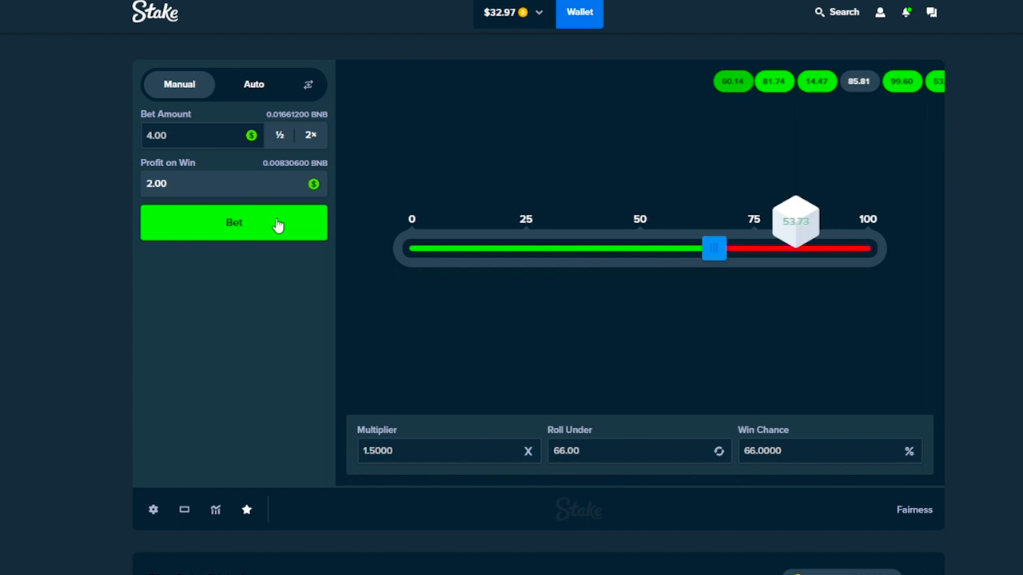
pyautogui.click(233, 222)
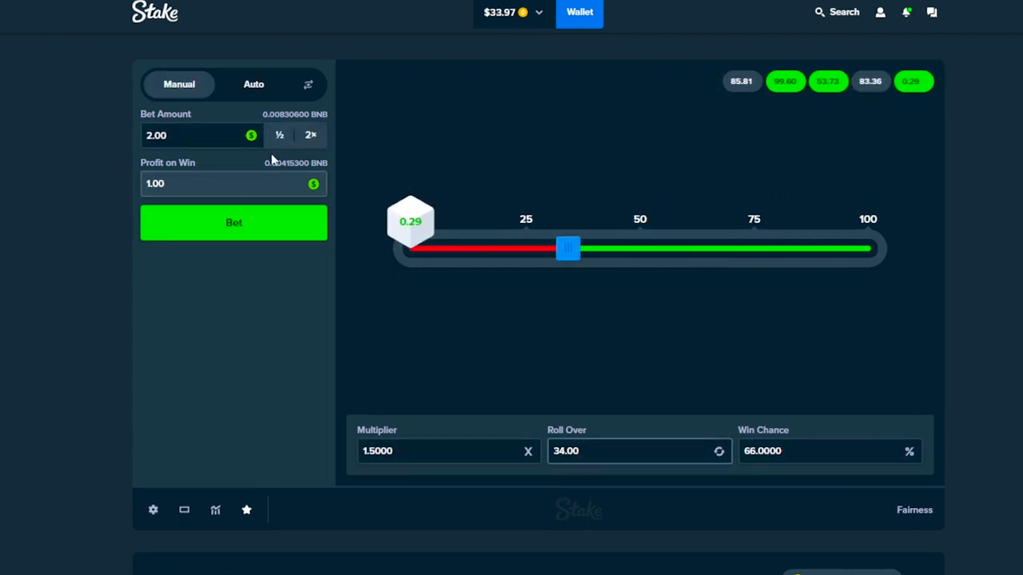
pyautogui.click(234, 222)
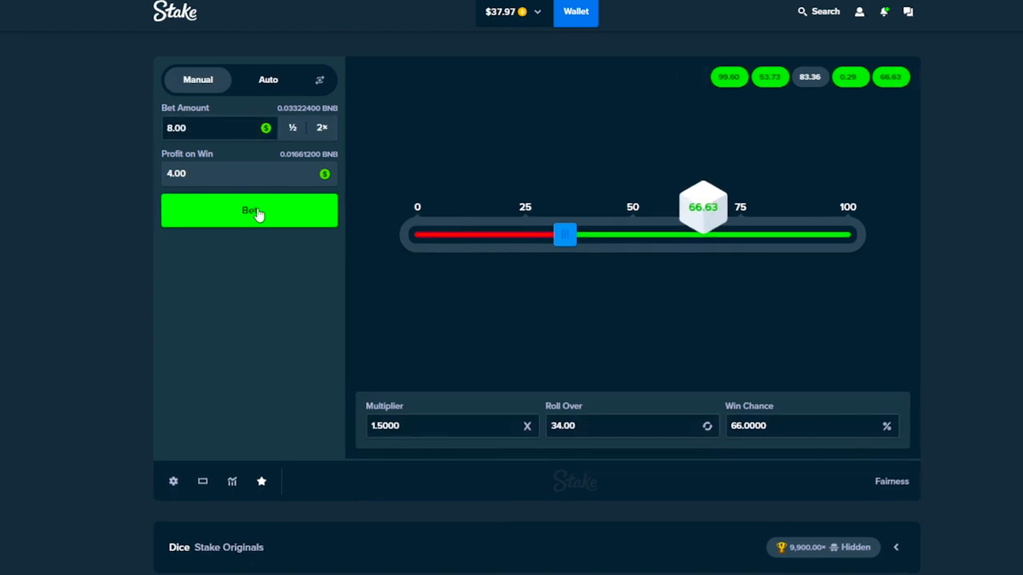
pyautogui.click(249, 209)
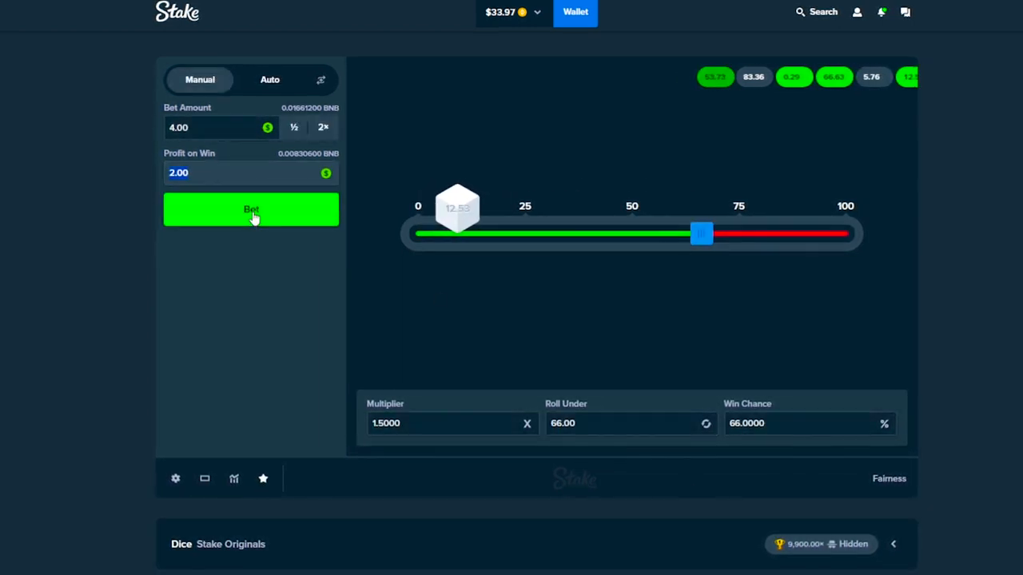
# - Roll a steady run of bets at the same stake, lifting the balance to about $41
pyautogui.click(253, 208)
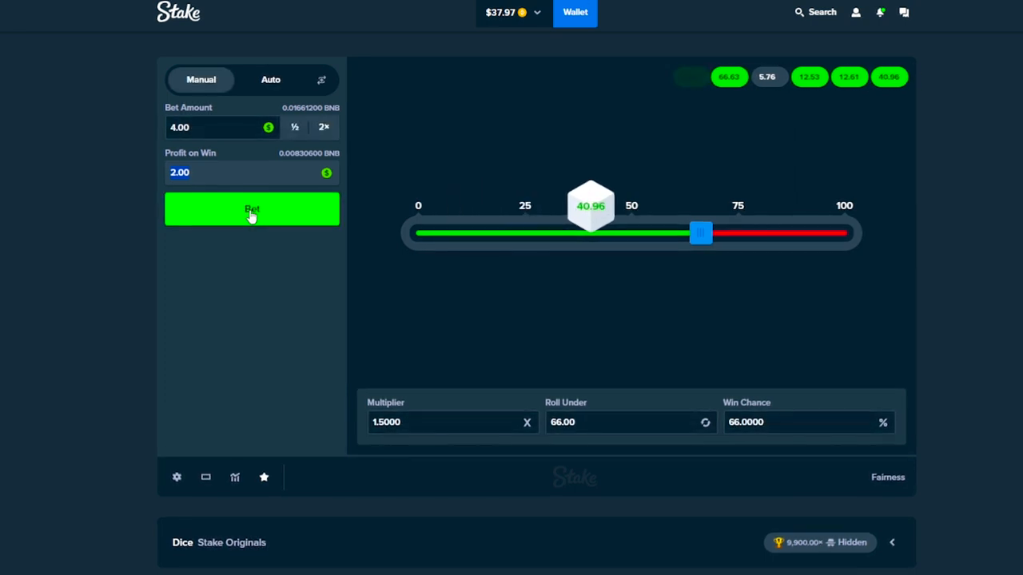
pyautogui.click(252, 208)
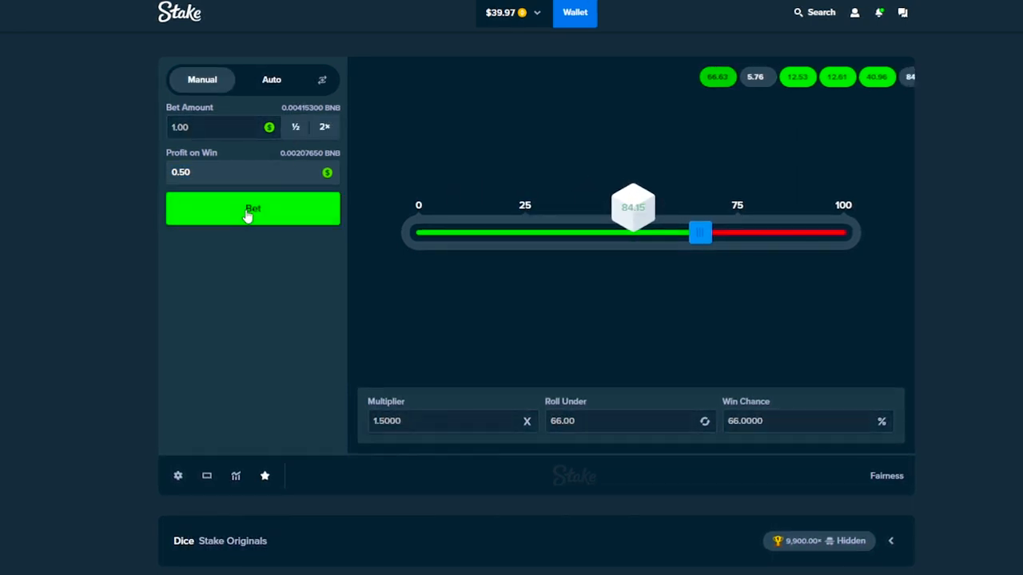
pyautogui.click(252, 208)
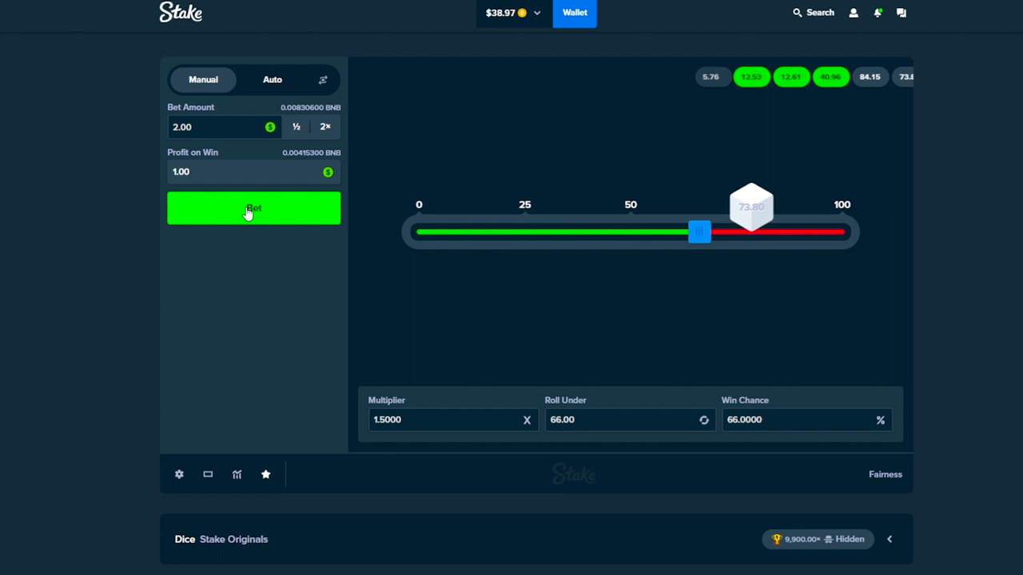
pyautogui.click(252, 208)
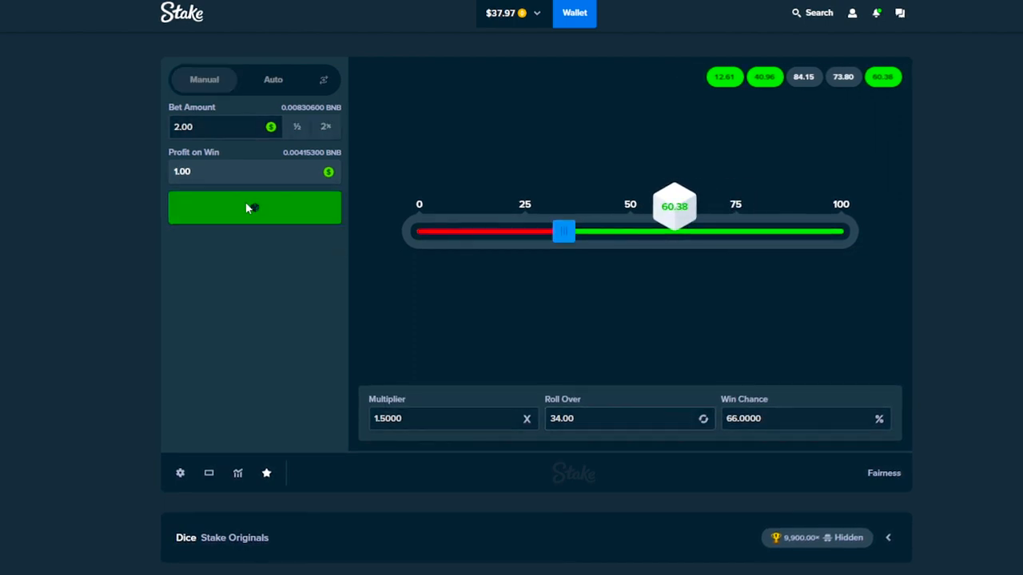
pyautogui.click(256, 207)
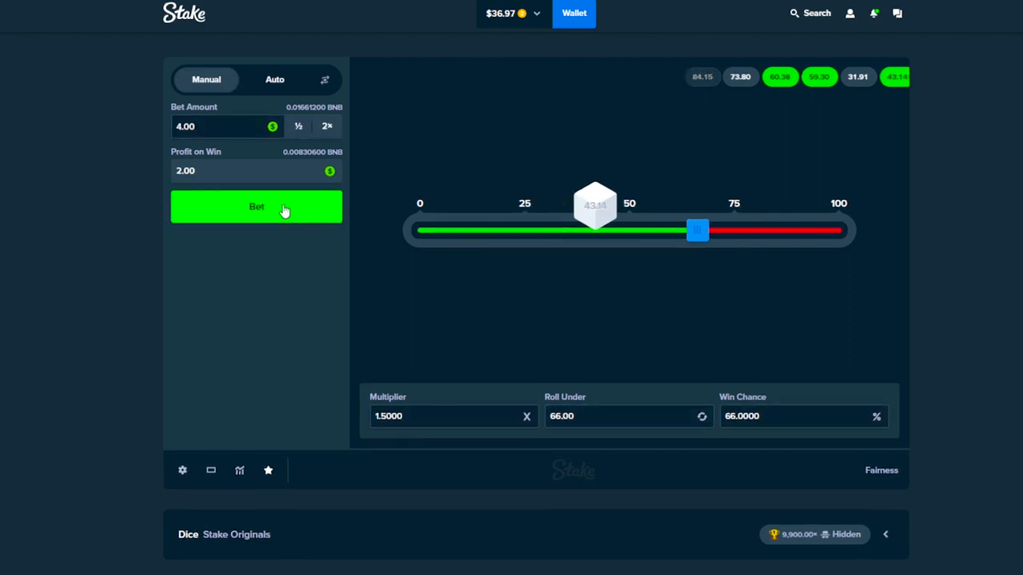
pyautogui.click(255, 208)
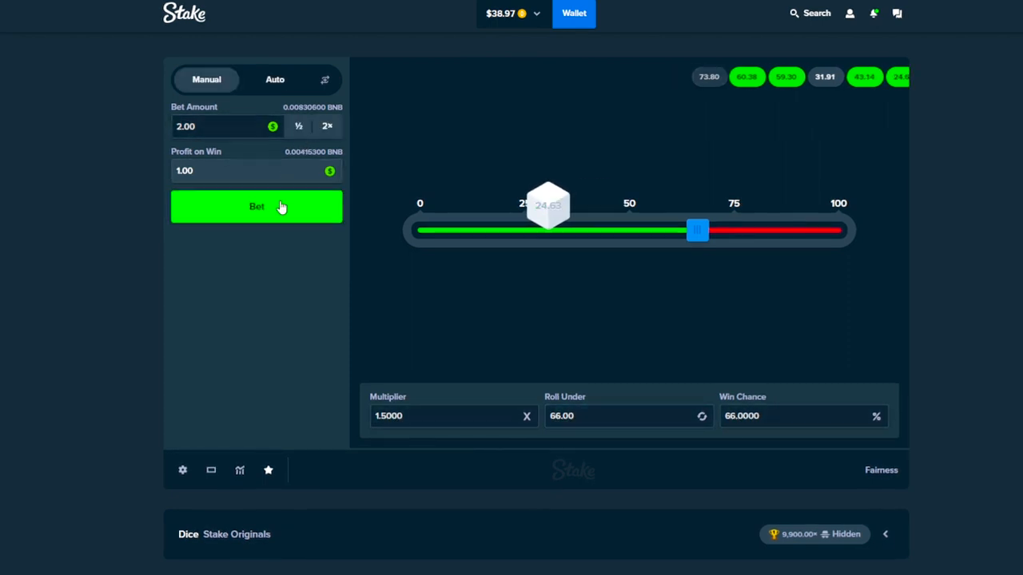
pyautogui.click(256, 206)
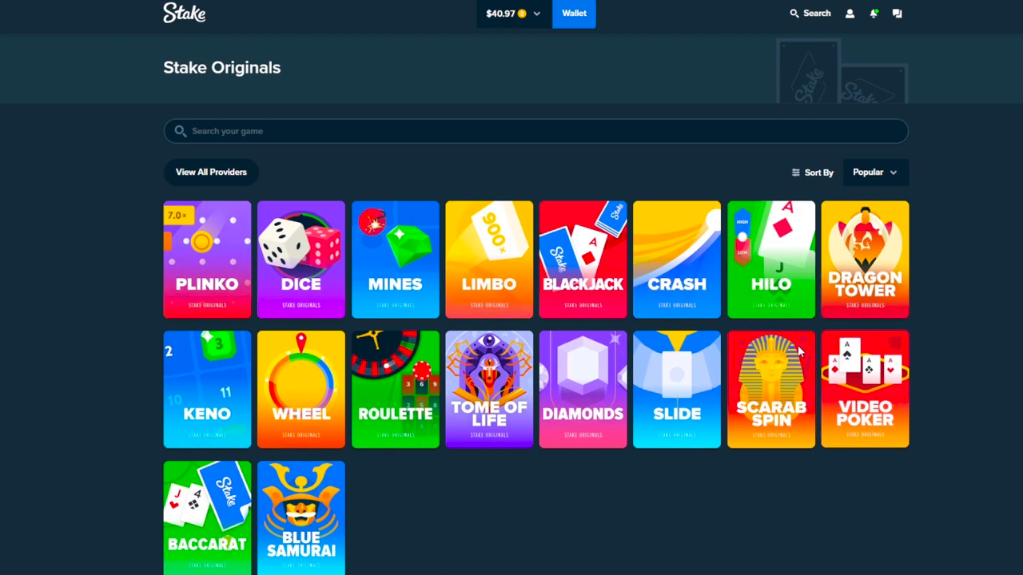
pyautogui.moveTo(414, 473)
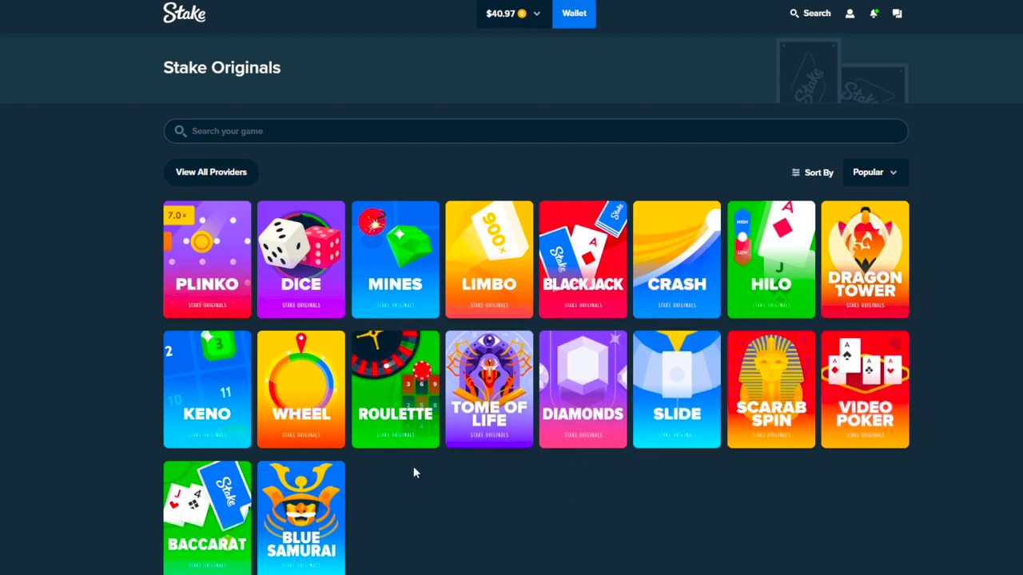
# - Open the Keno game from the Stake Originals lobby
pyautogui.click(208, 390)
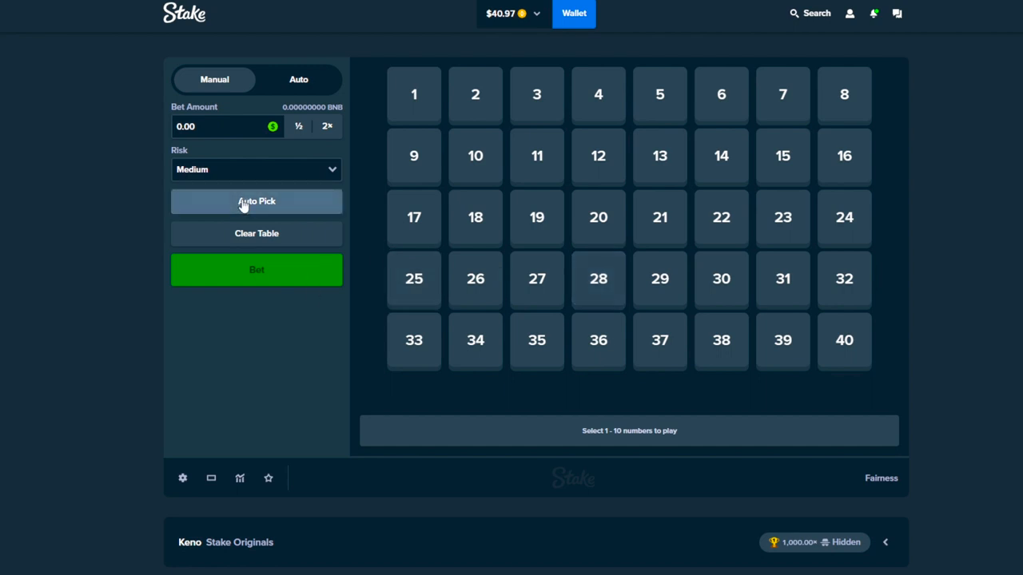
# - Auto-pick a random set of numbers on the Keno board
pyautogui.click(255, 202)
pyautogui.write('1')
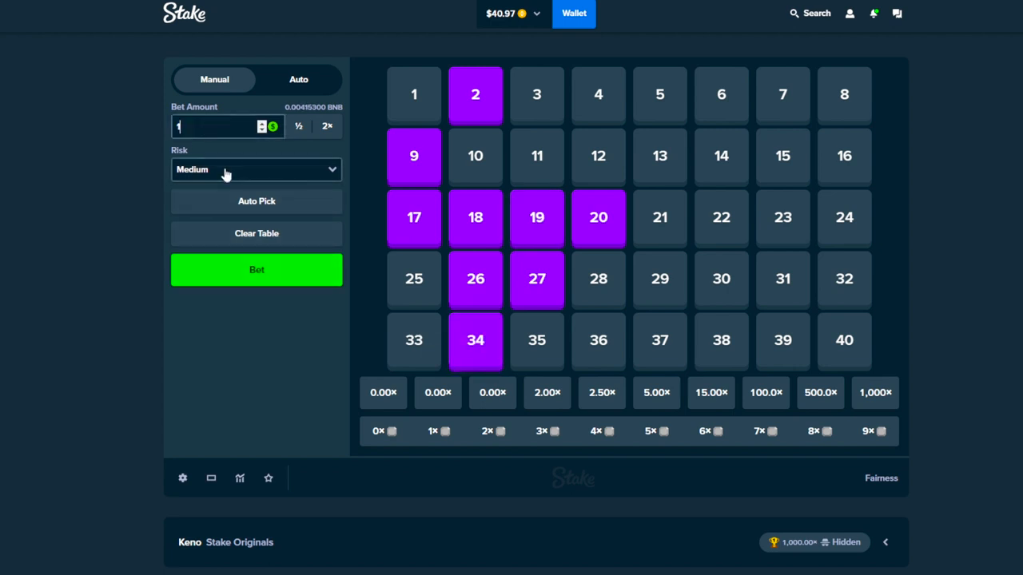
# - Set Keno risk to High and play a run of $1 rounds on the picked numbers
pyautogui.click(256, 170)
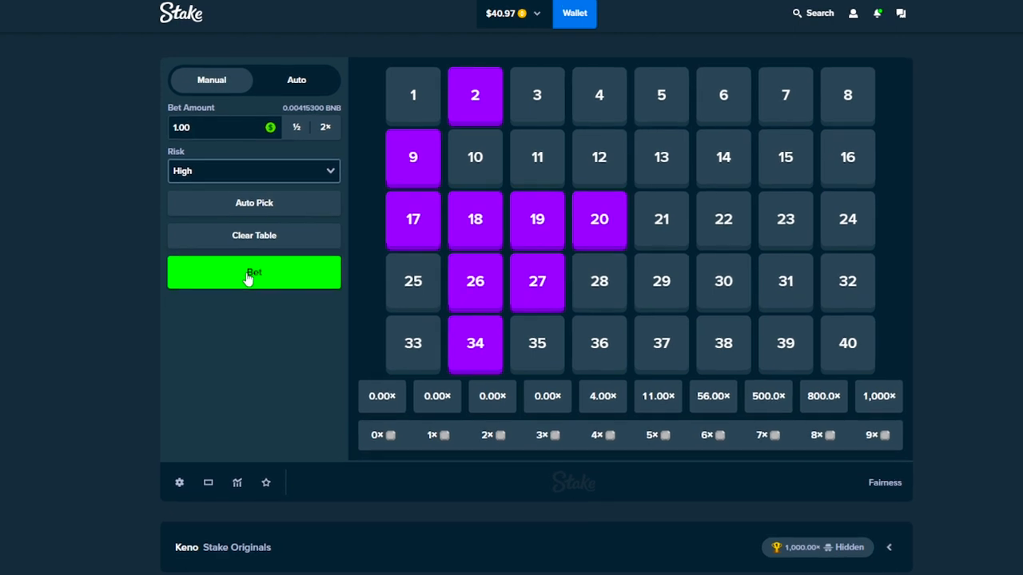
pyautogui.click(253, 272)
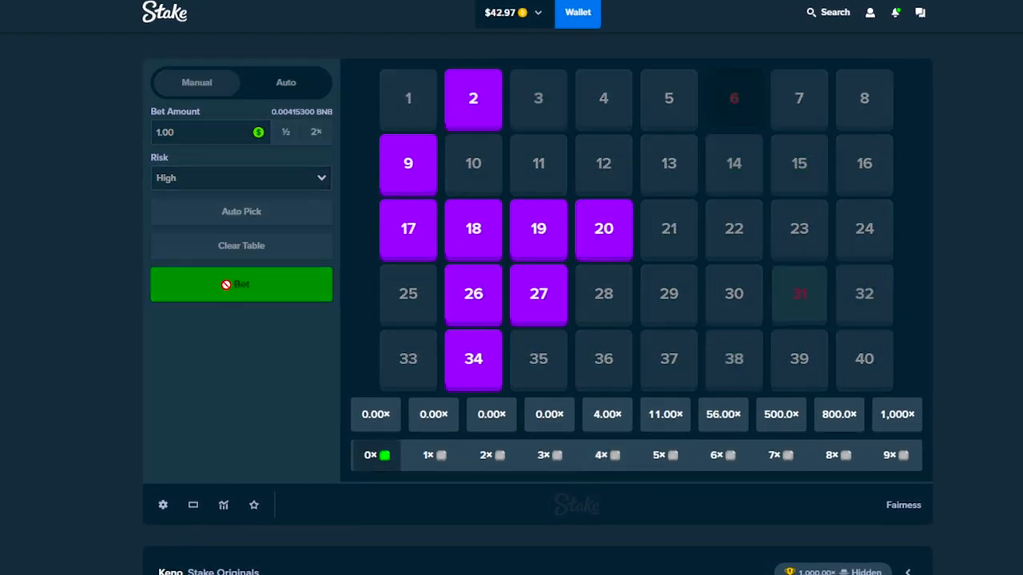
pyautogui.click(241, 285)
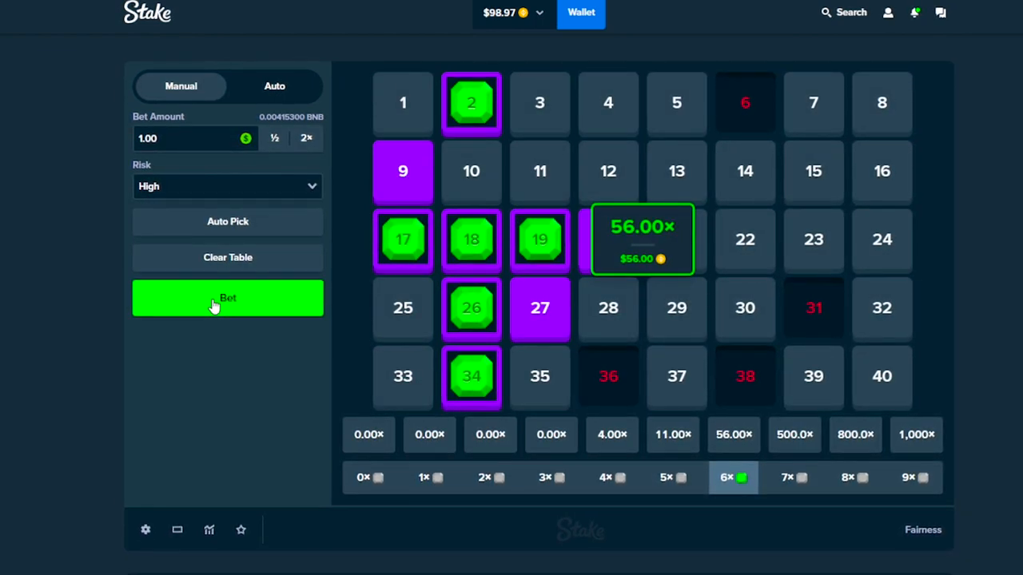
pyautogui.click(227, 297)
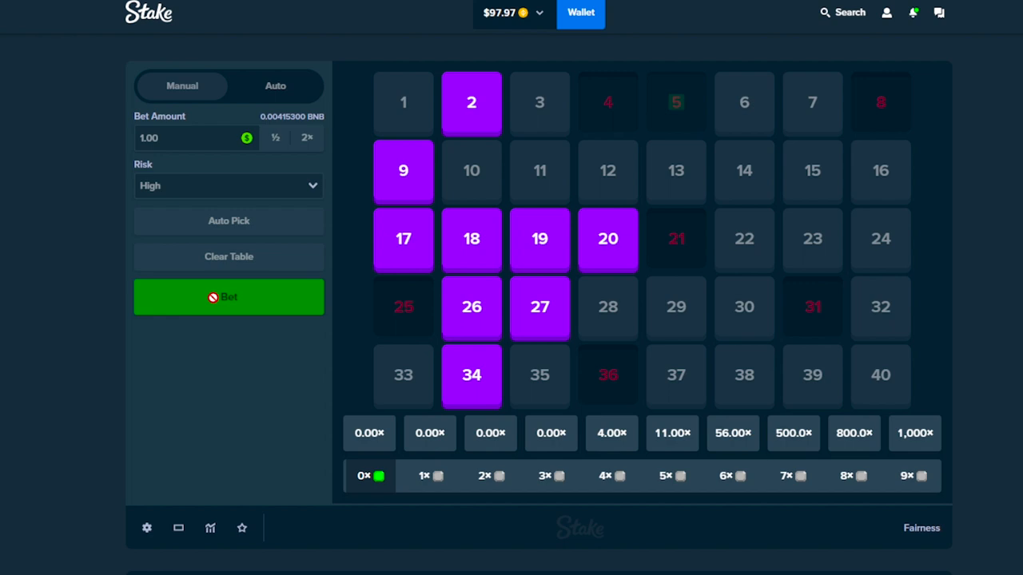
pyautogui.click(230, 296)
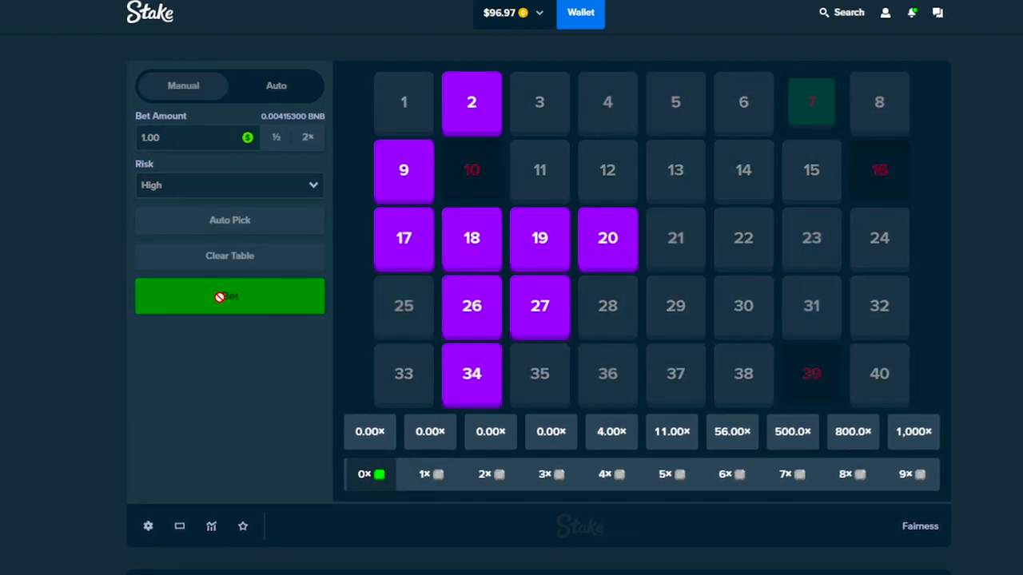
pyautogui.click(230, 296)
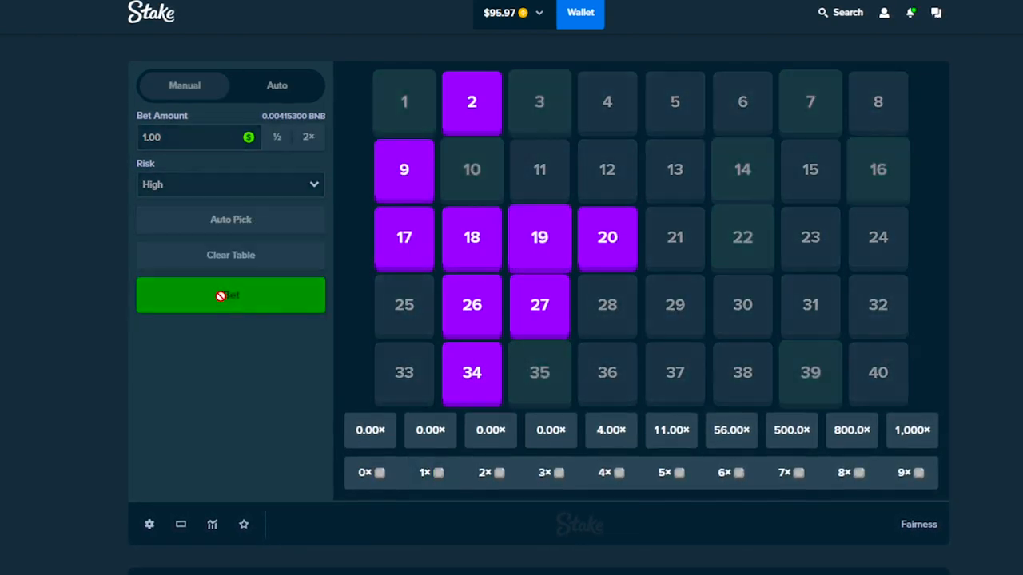
pyautogui.click(230, 294)
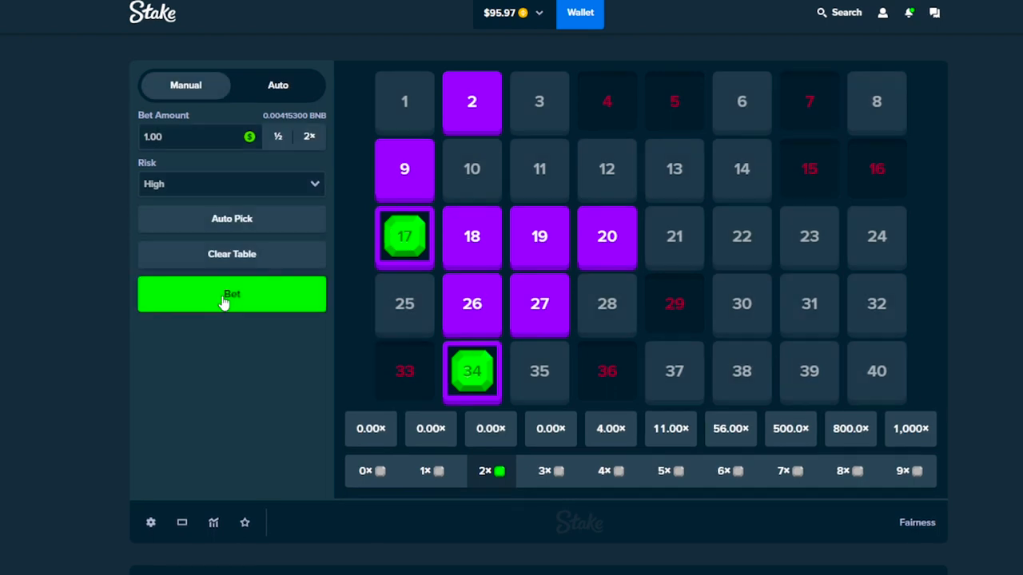
# - Play more $1 high-risk Keno rounds, landing a 56x win that lifts the balance to about $97
pyautogui.click(232, 295)
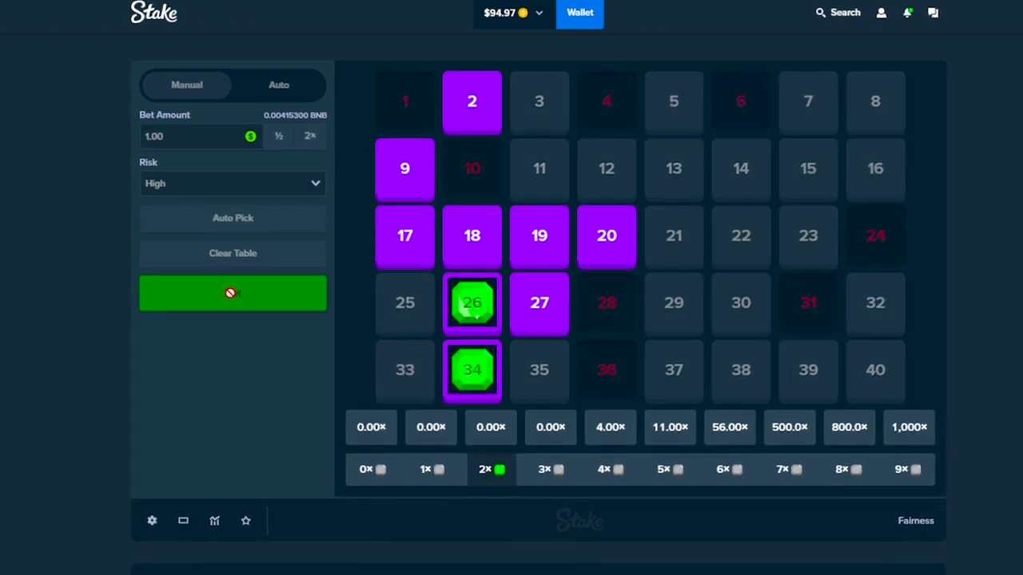
pyautogui.click(233, 291)
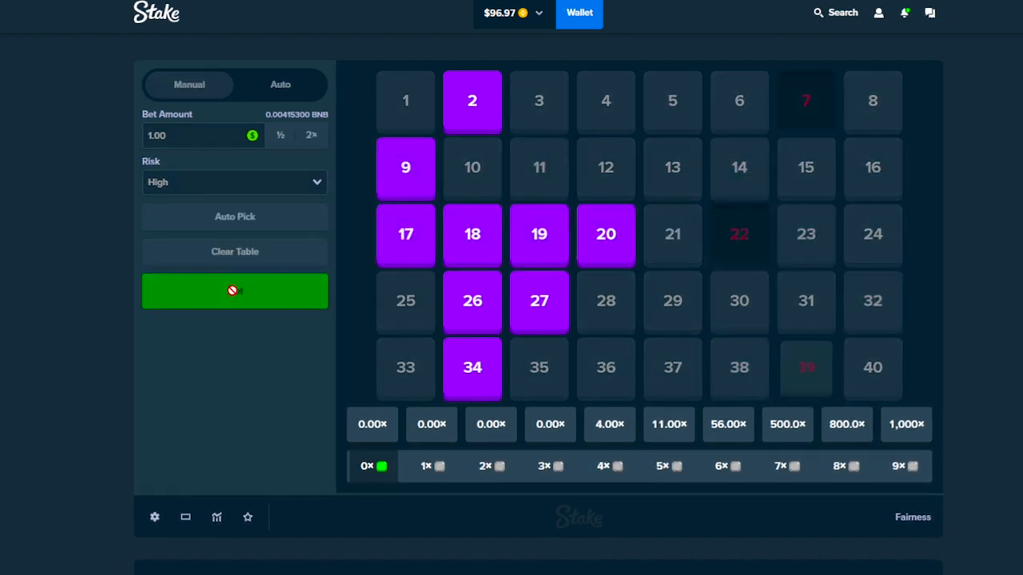
pyautogui.click(235, 290)
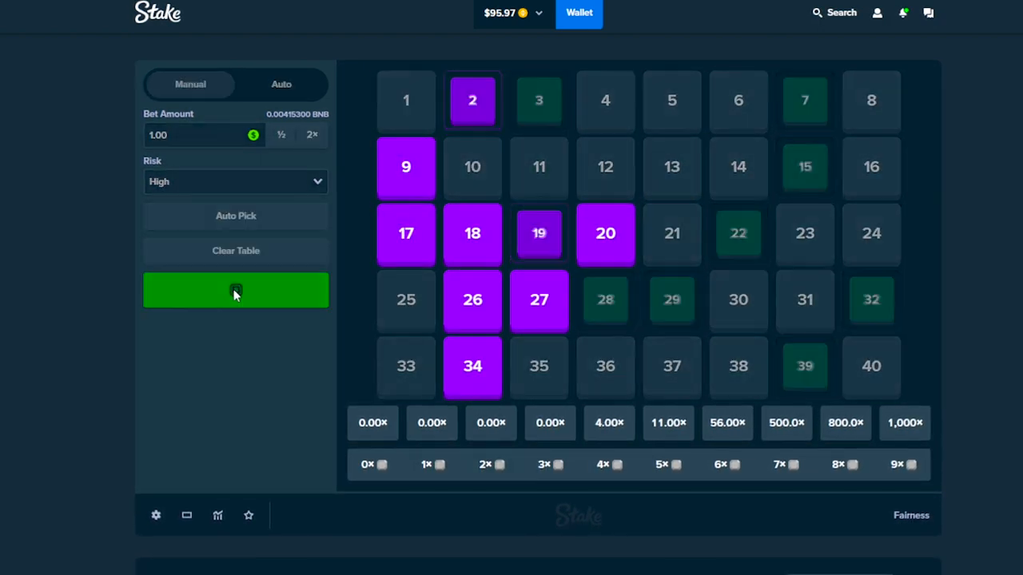
pyautogui.click(237, 289)
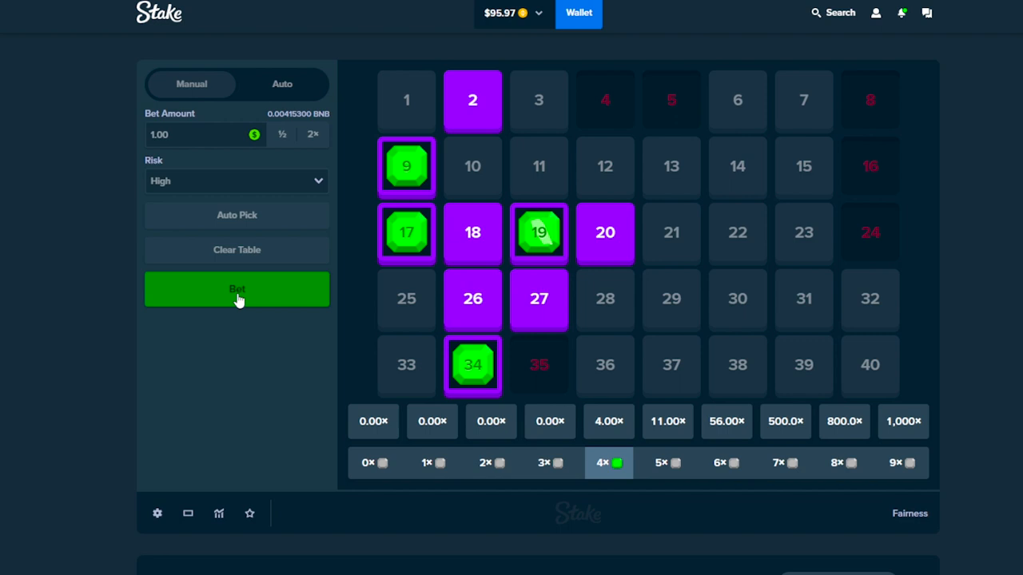
pyautogui.click(236, 288)
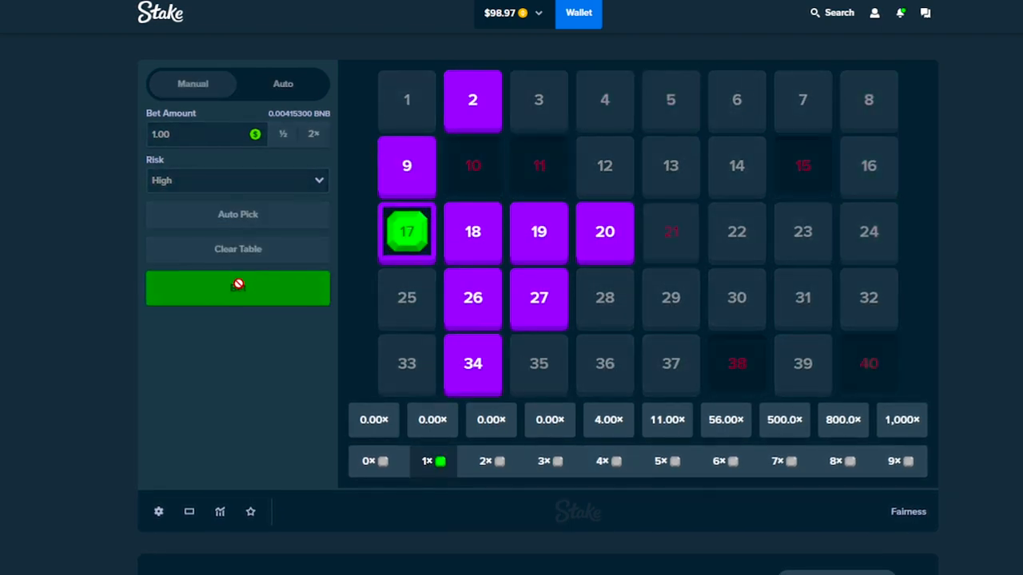
pyautogui.click(238, 288)
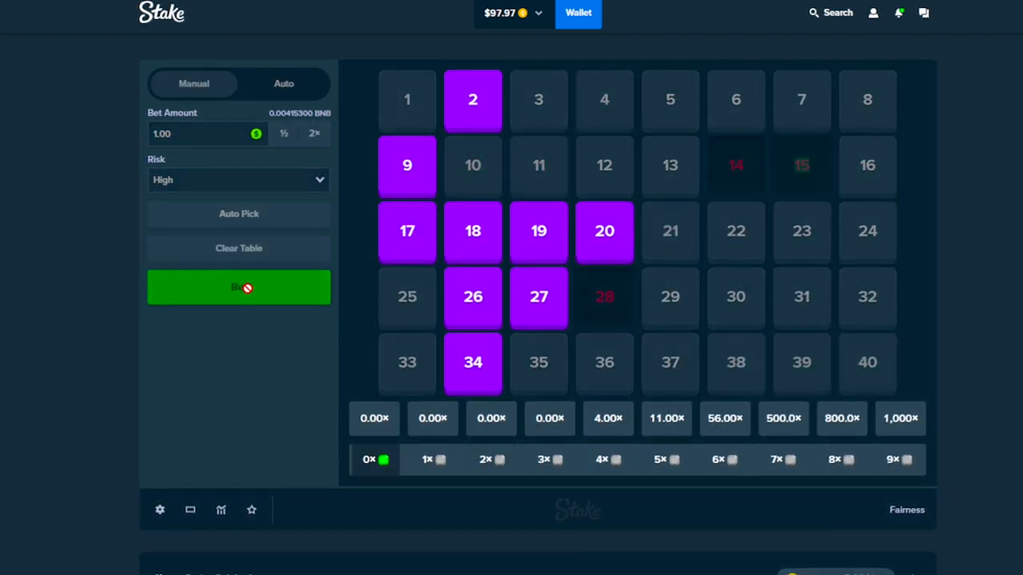
pyautogui.click(240, 288)
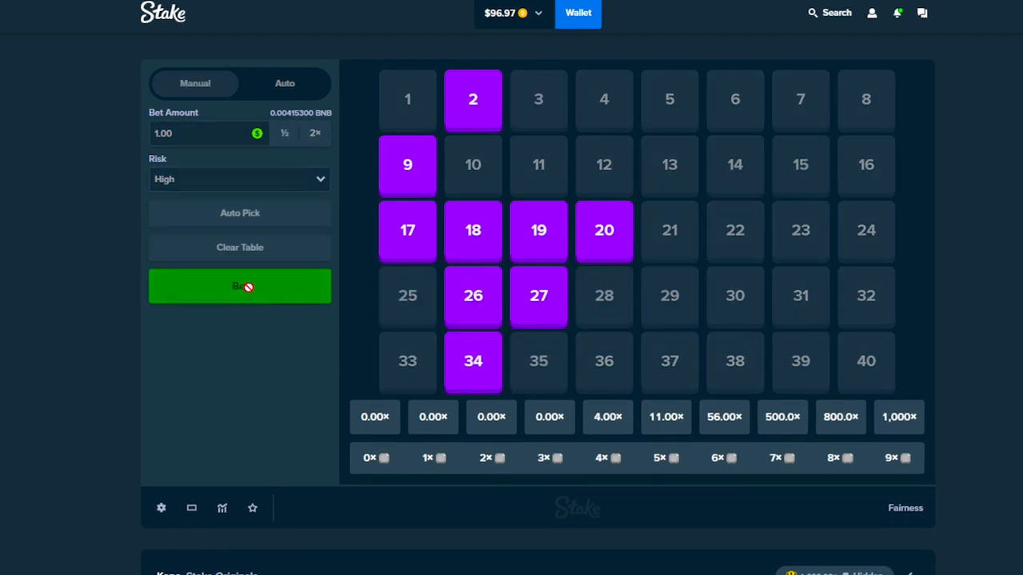
# - Play three more $1 Keno rounds and adjust the game settings options
pyautogui.click(240, 284)
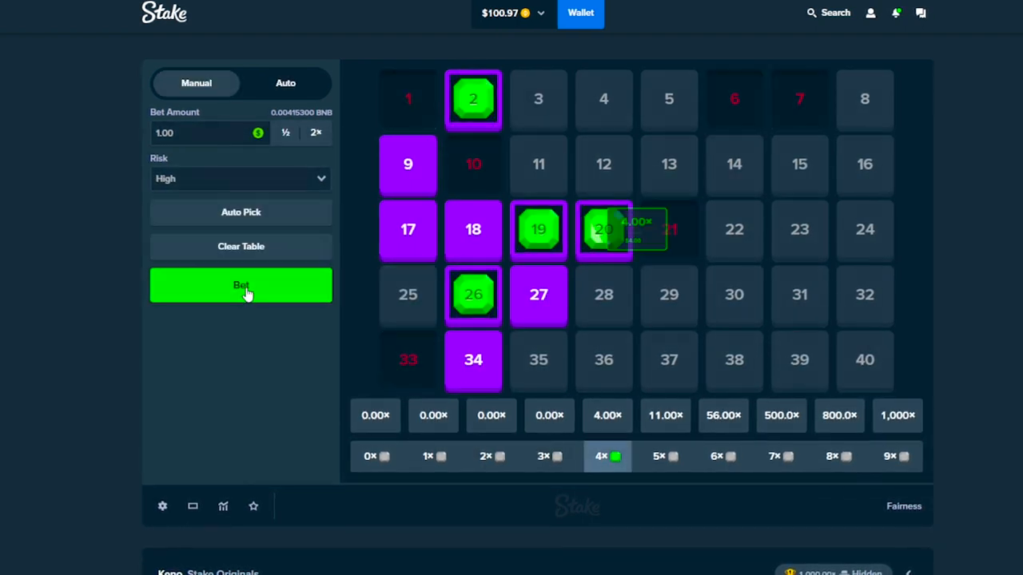
pyautogui.click(241, 285)
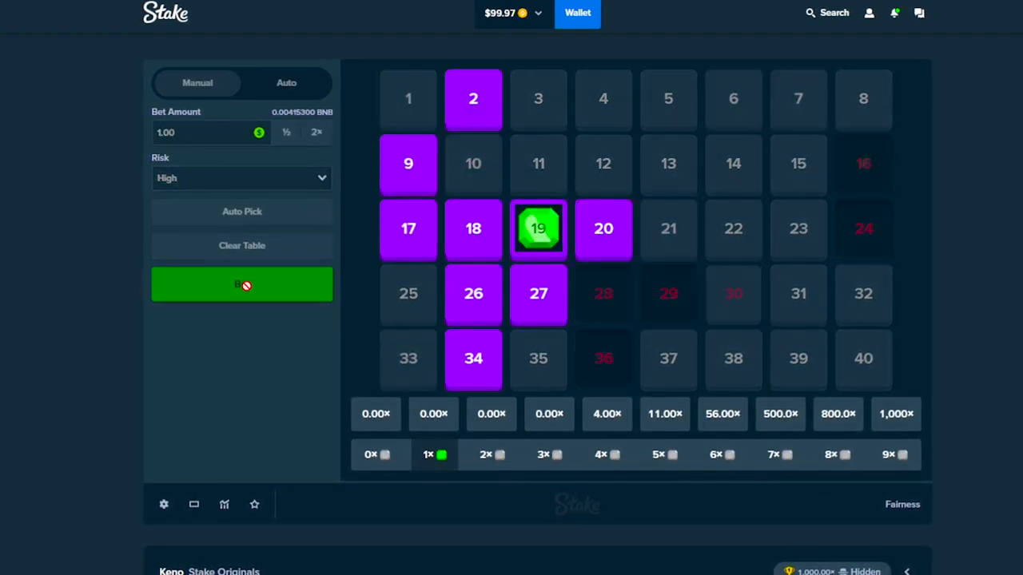
pyautogui.click(243, 284)
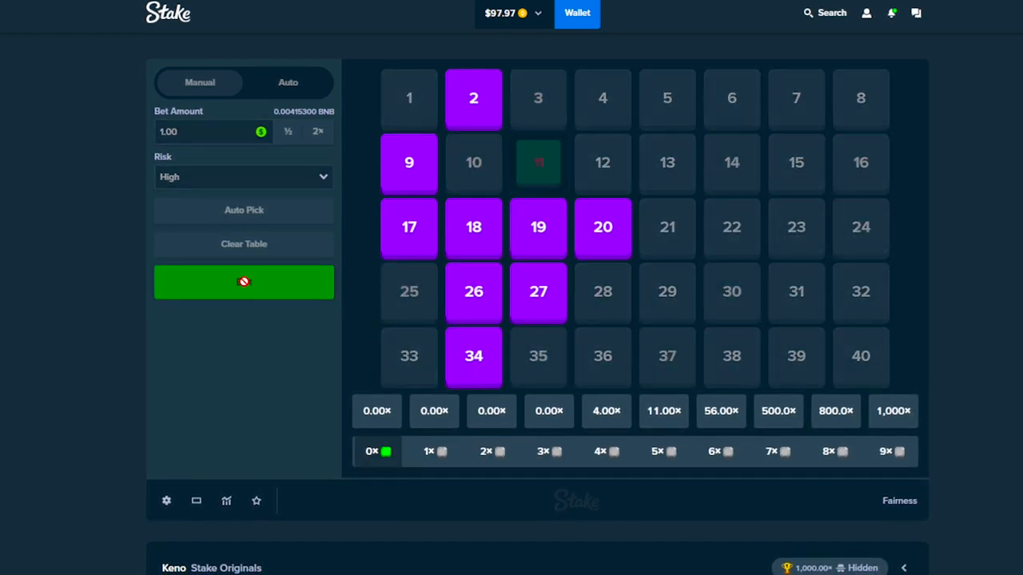
pyautogui.click(166, 498)
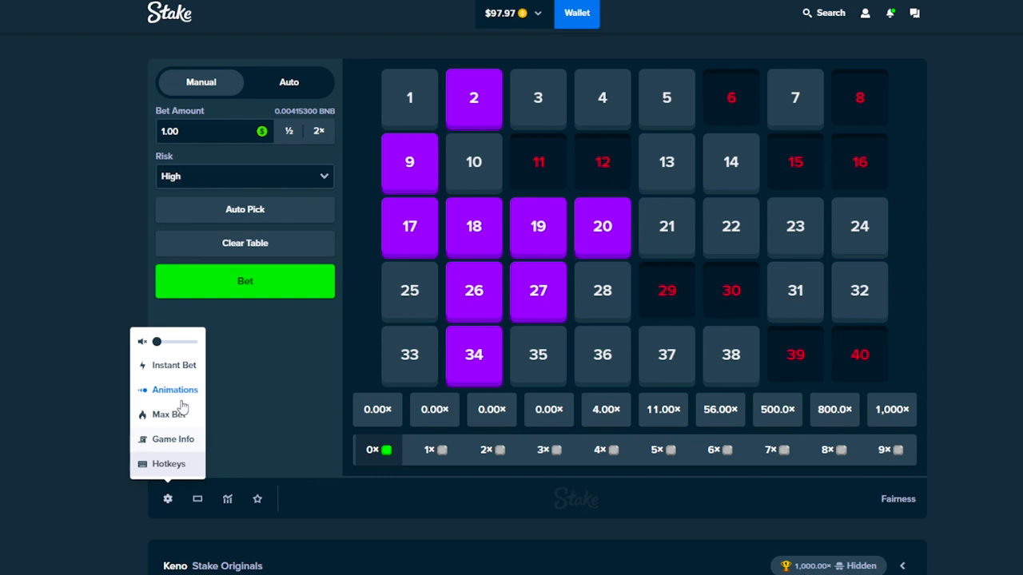
pyautogui.click(244, 281)
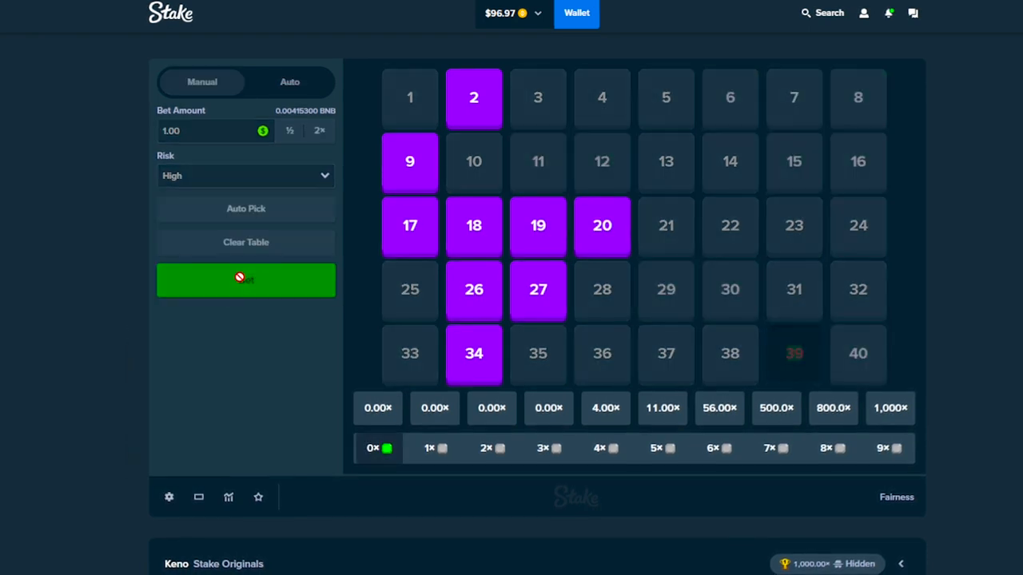
pyautogui.click(246, 278)
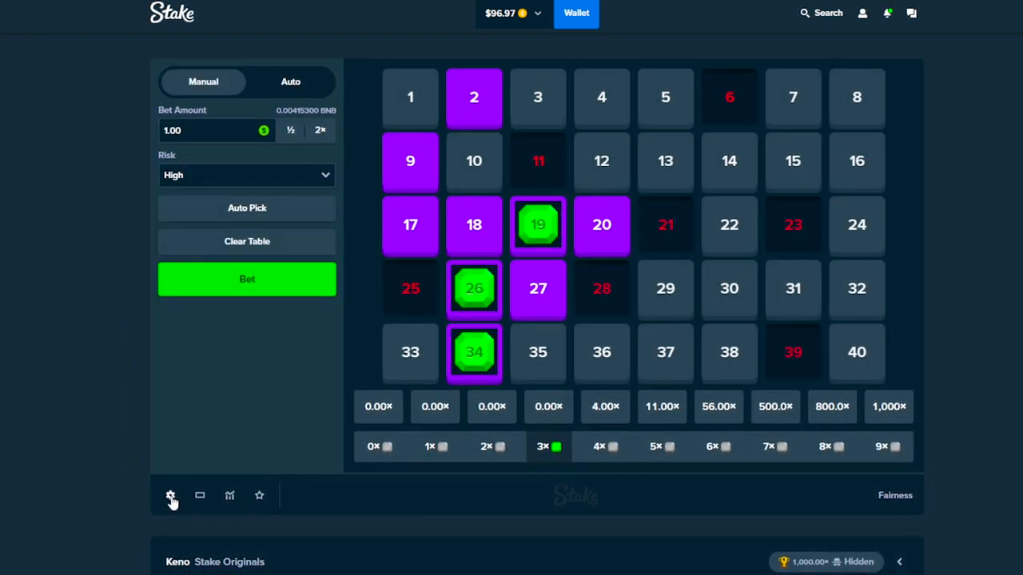
# - Play a run of $1 high-risk Keno rounds on the same tiles, dropping the balance to $89.97
pyautogui.click(246, 278)
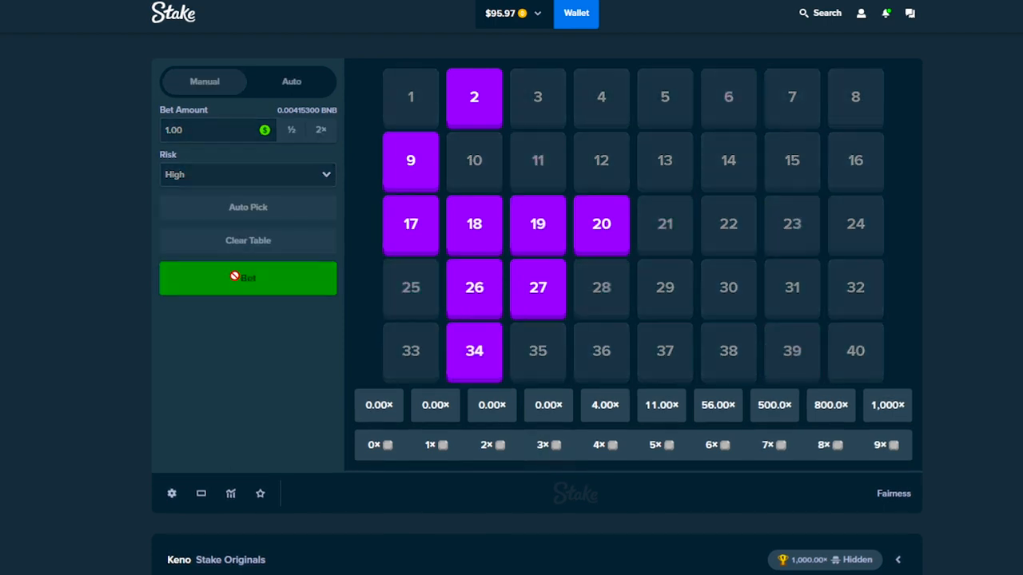
pyautogui.click(248, 278)
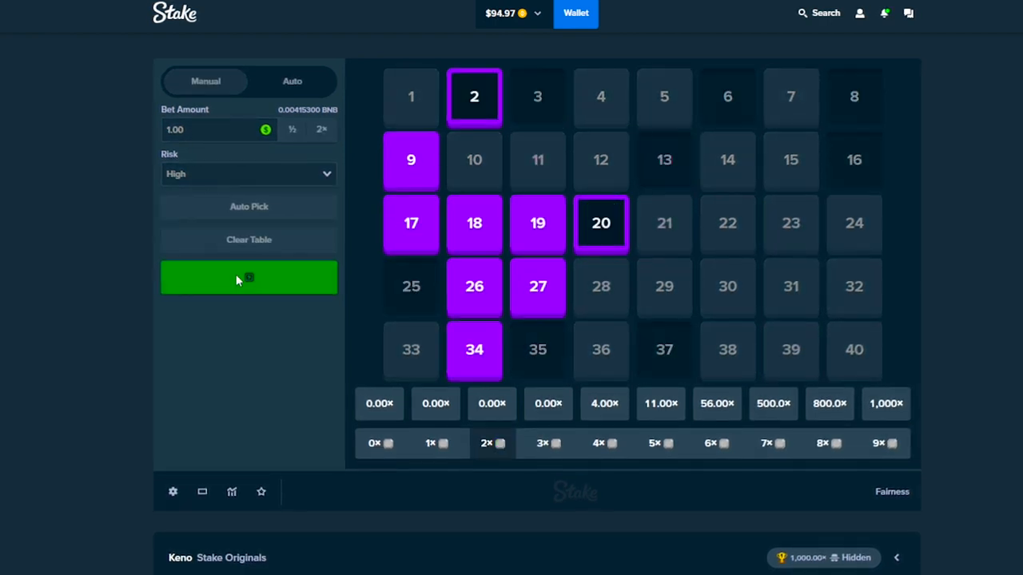
pyautogui.click(249, 276)
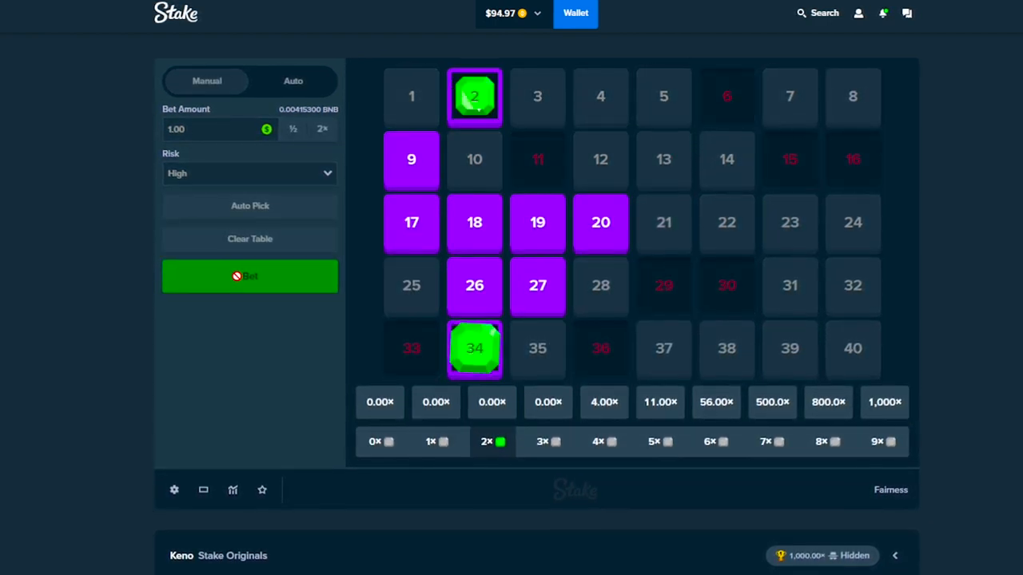
pyautogui.click(249, 275)
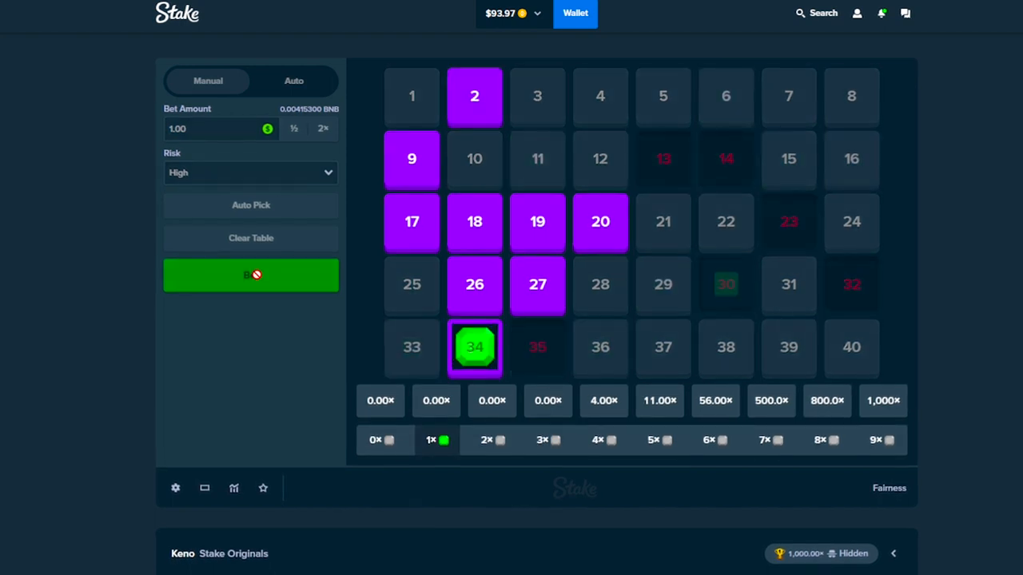
pyautogui.click(251, 275)
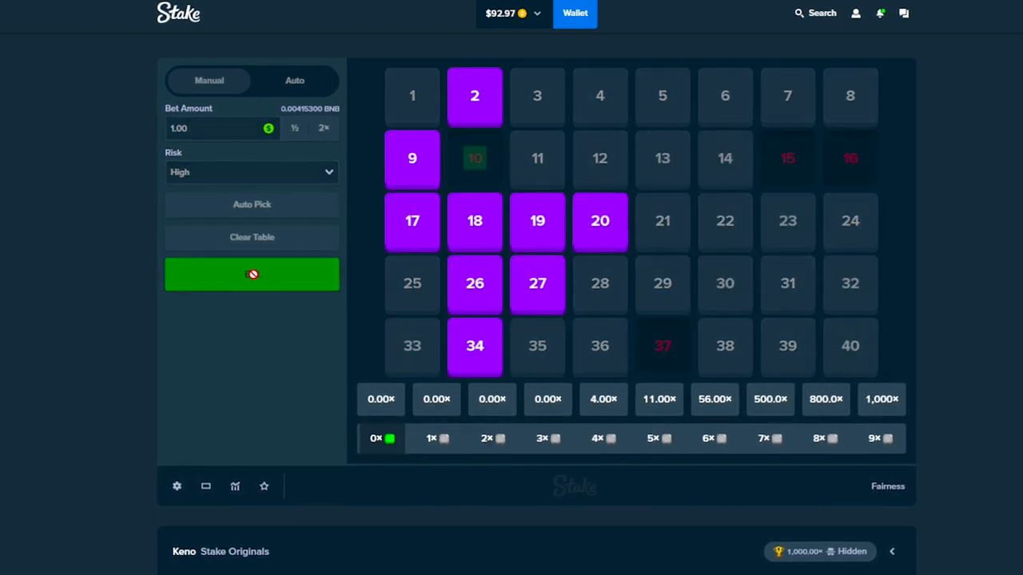
pyautogui.click(252, 273)
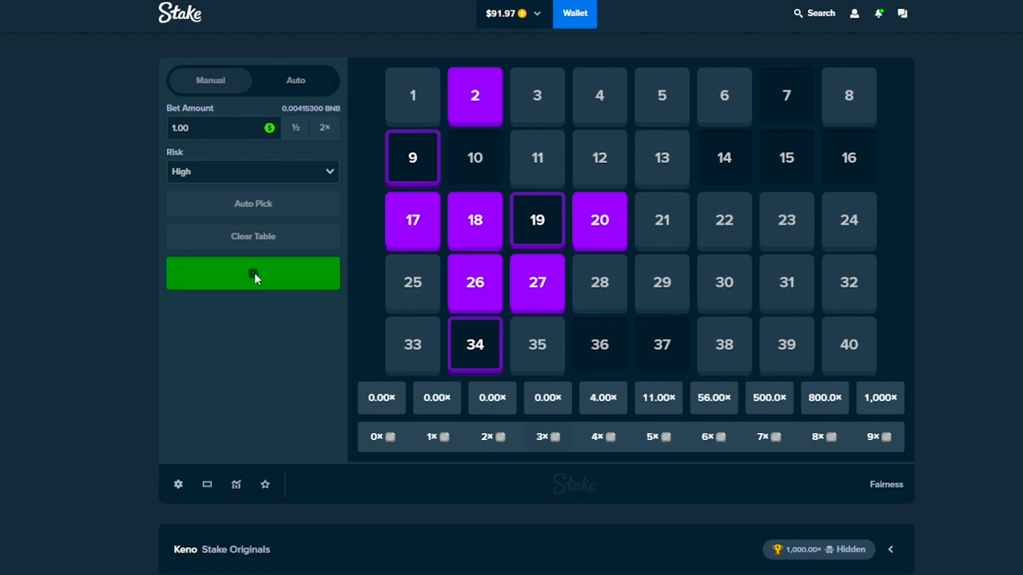
pyautogui.click(253, 271)
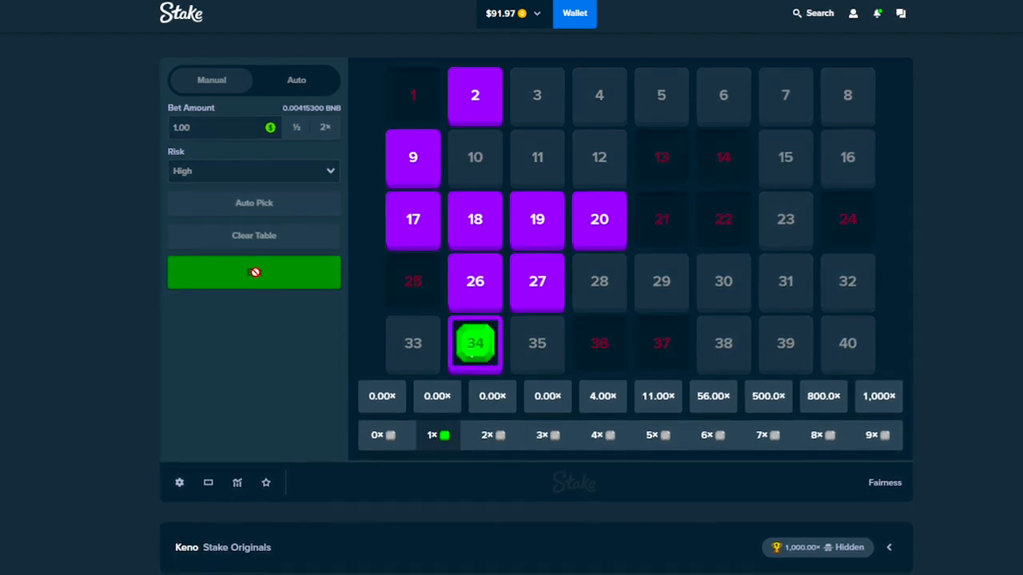
pyautogui.click(254, 271)
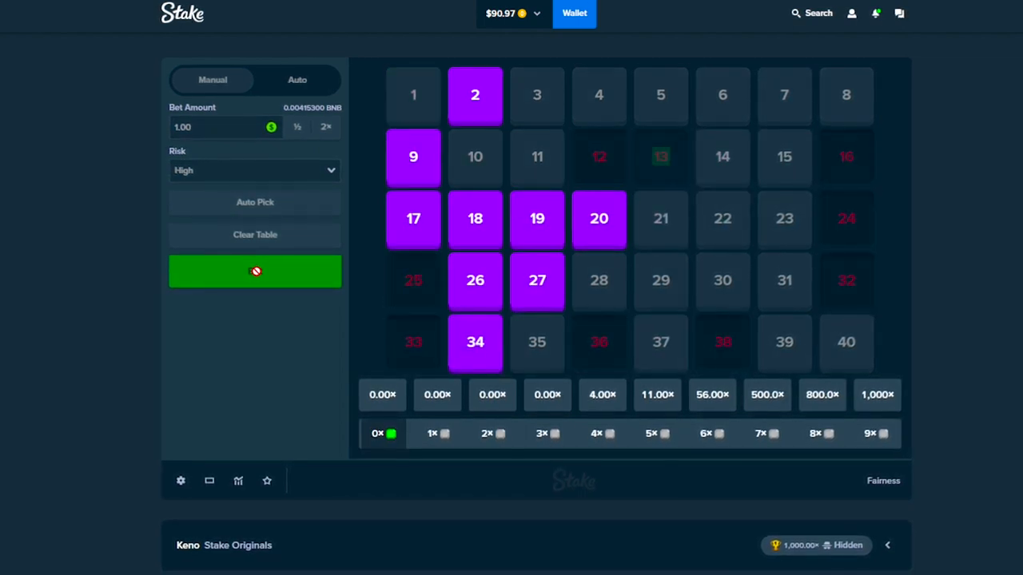
pyautogui.click(255, 270)
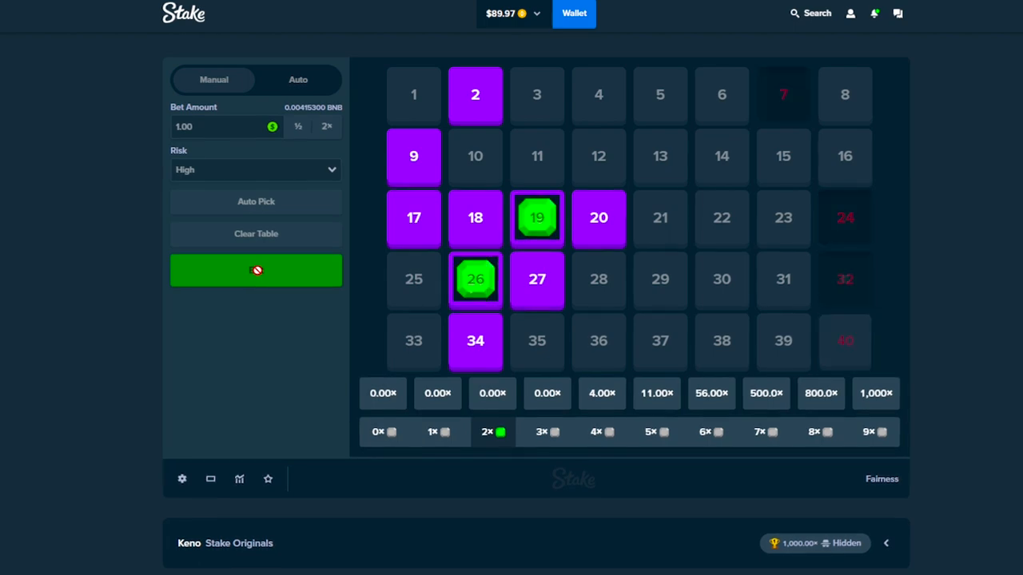
# - Return to the Stake Originals lobby, reopen Dice and roll $5 bets, switching to Roll Under 66
pyautogui.click(255, 270)
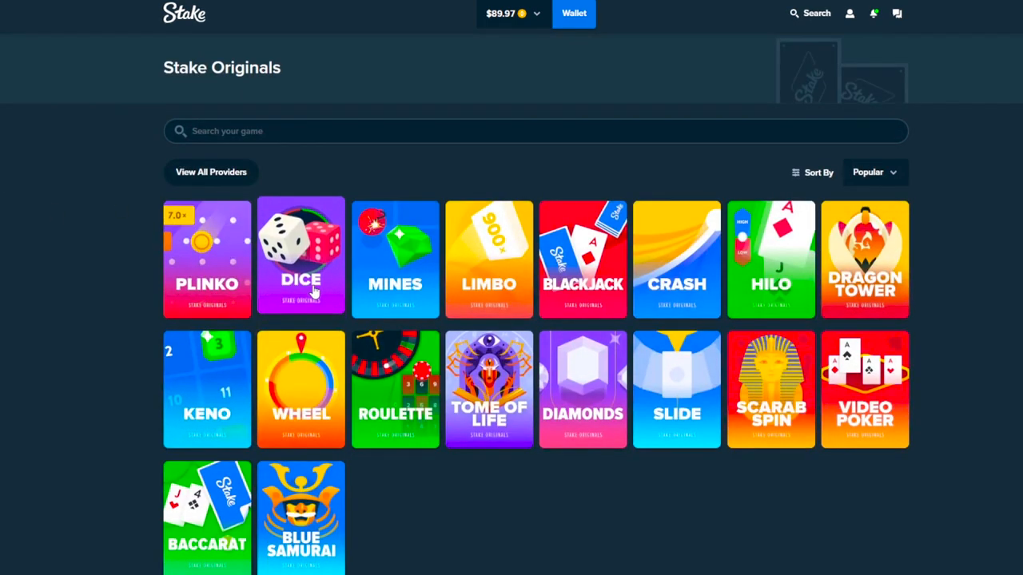
pyautogui.click(300, 257)
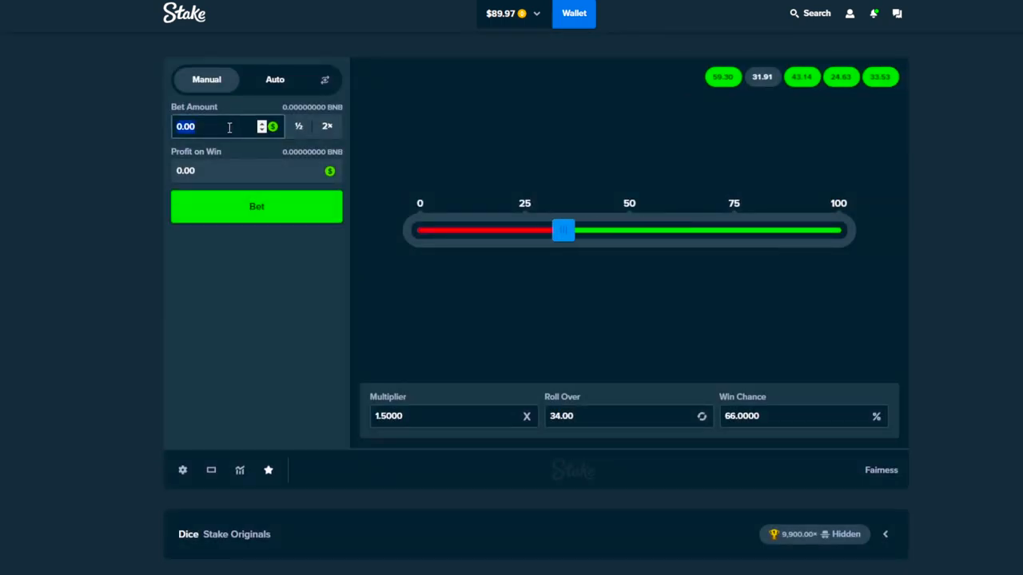
pyautogui.click(256, 206)
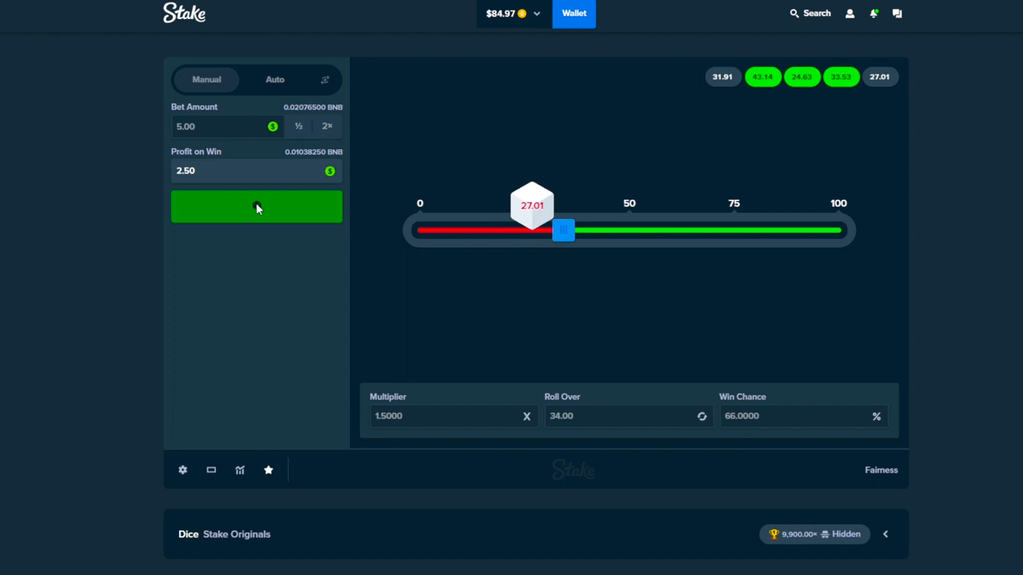
pyautogui.click(256, 206)
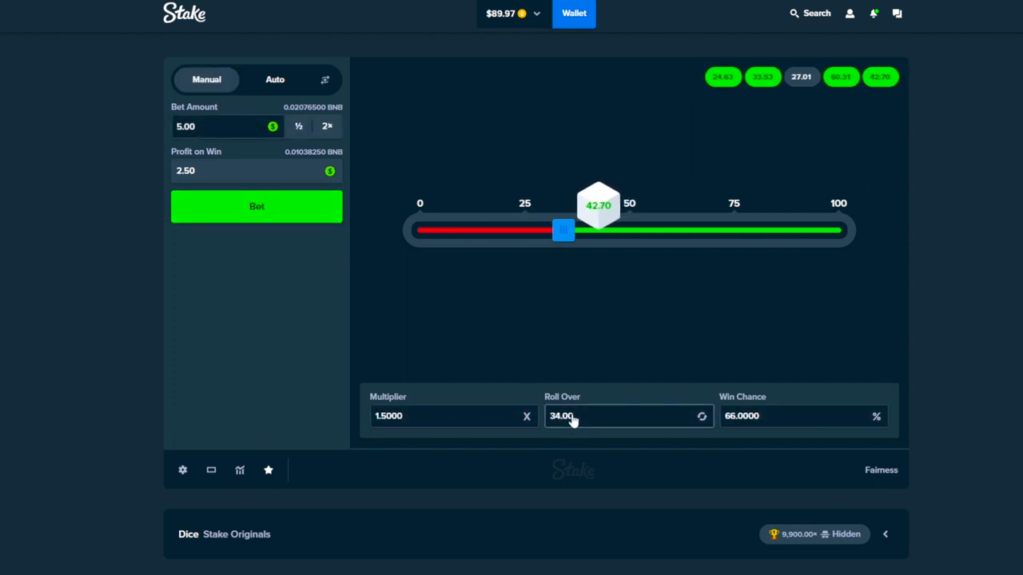
pyautogui.click(255, 207)
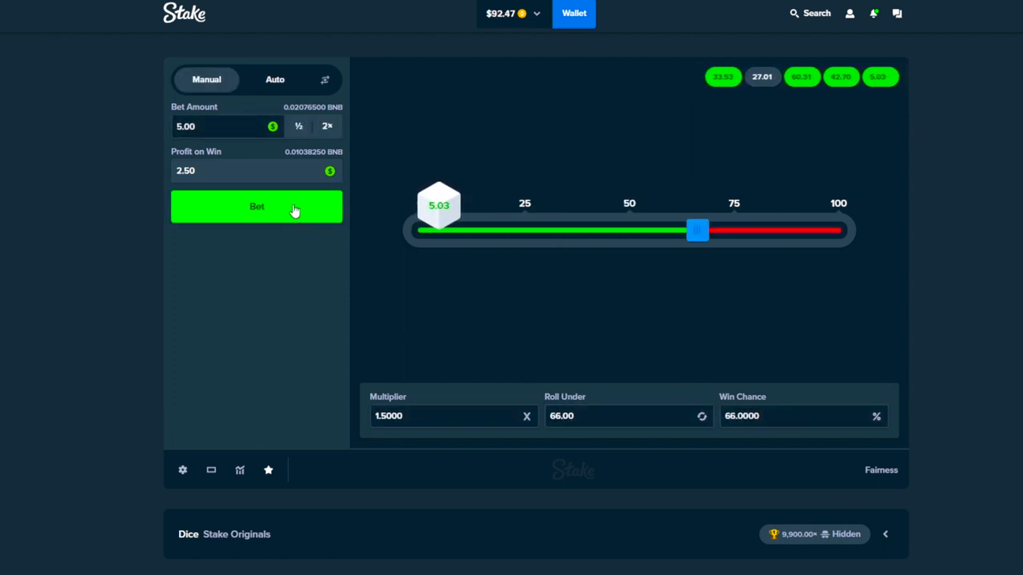
# - Roll repeated bets at 66% win chance, flipping to Roll Over 34 midway
pyautogui.click(256, 206)
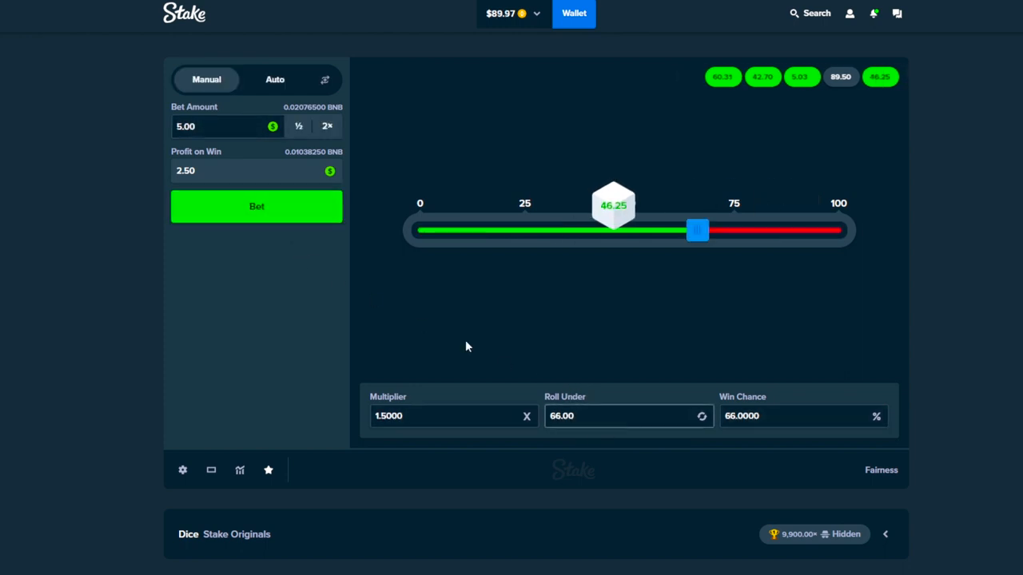
pyautogui.click(255, 208)
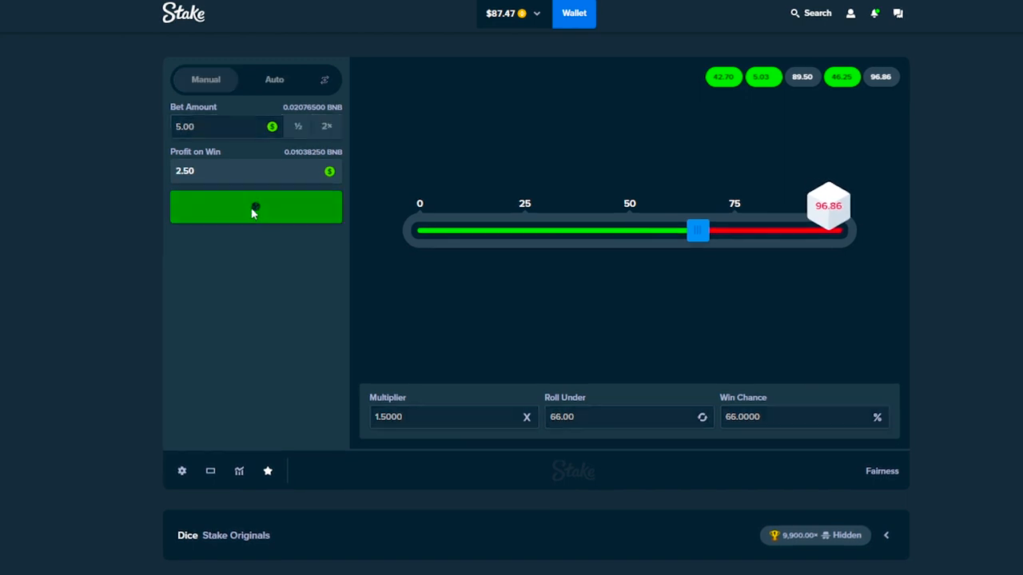
pyautogui.click(256, 208)
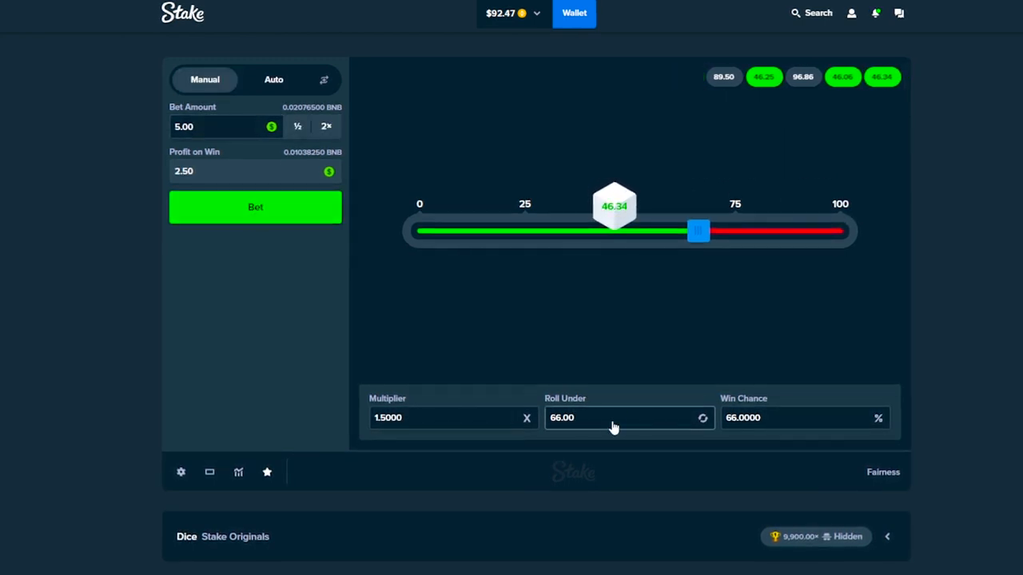
pyautogui.click(256, 208)
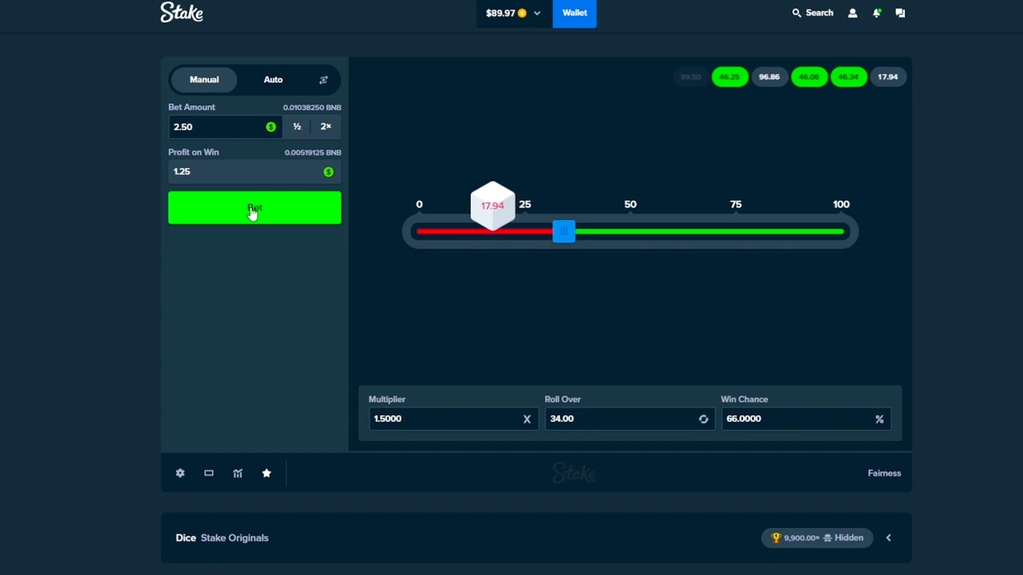
pyautogui.click(254, 208)
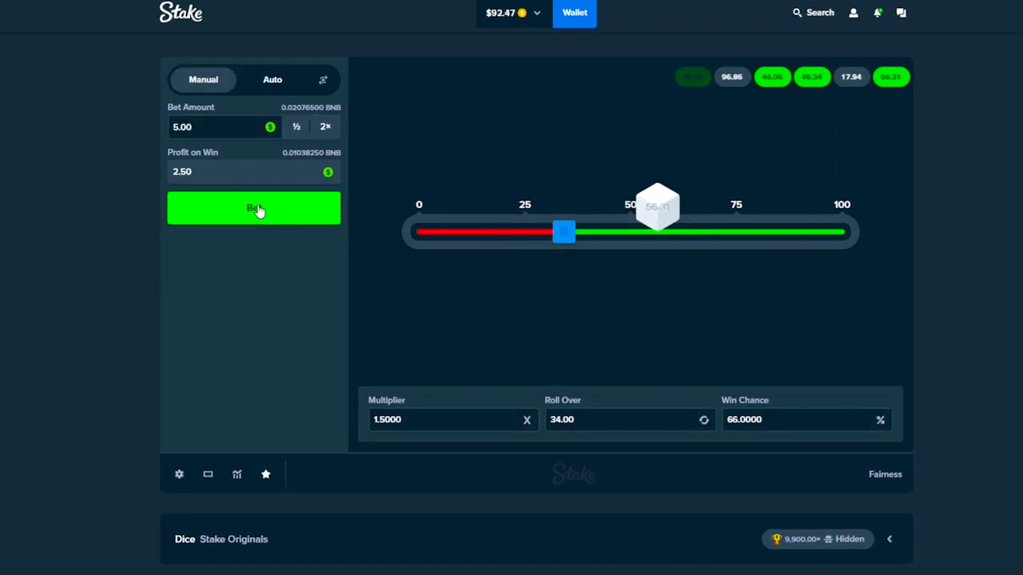
pyautogui.click(253, 207)
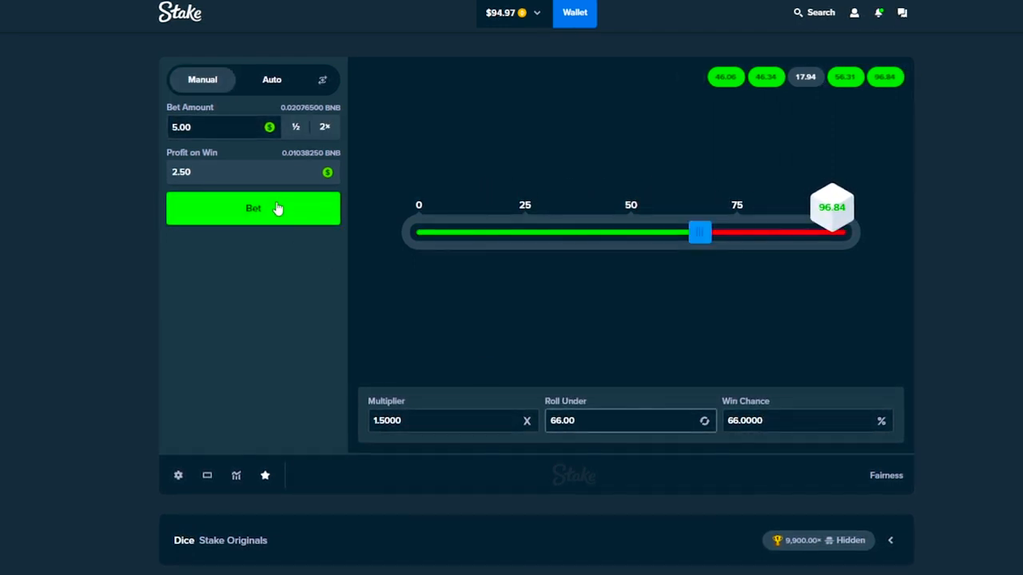
pyautogui.click(253, 207)
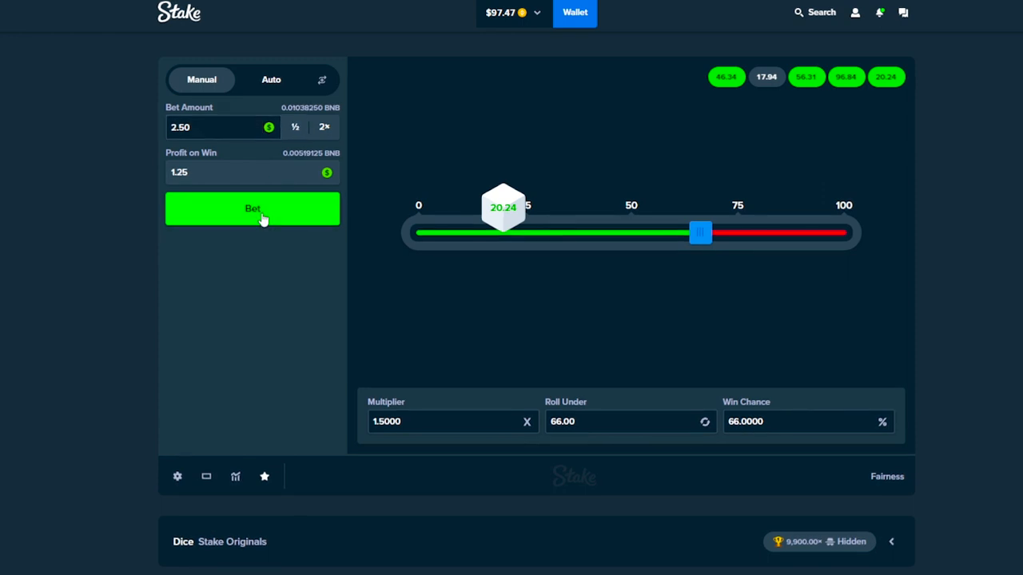
# - Keep rolling with the stake raised to $10 until the balance reaches $102.47
pyautogui.click(252, 208)
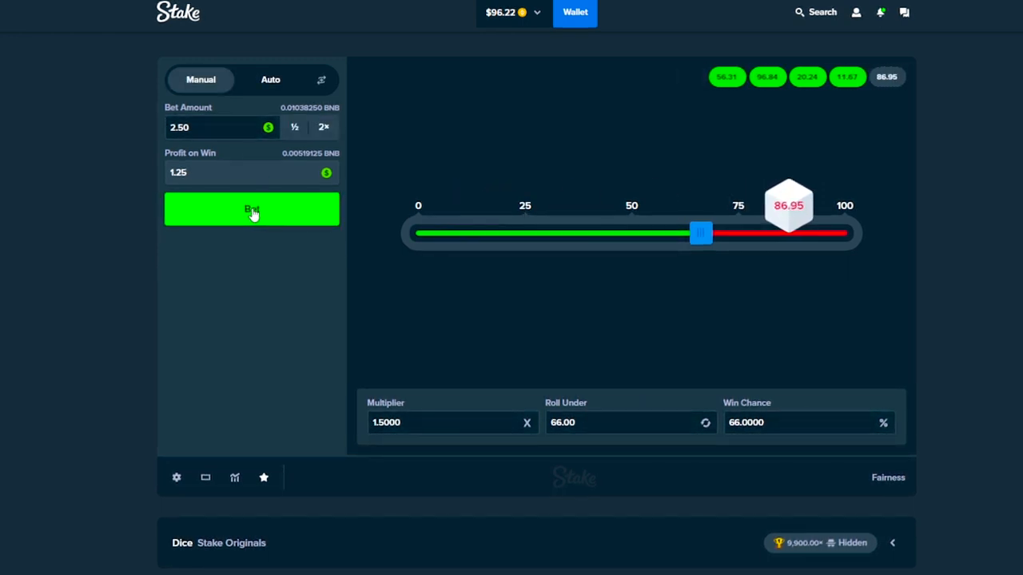
pyautogui.click(251, 210)
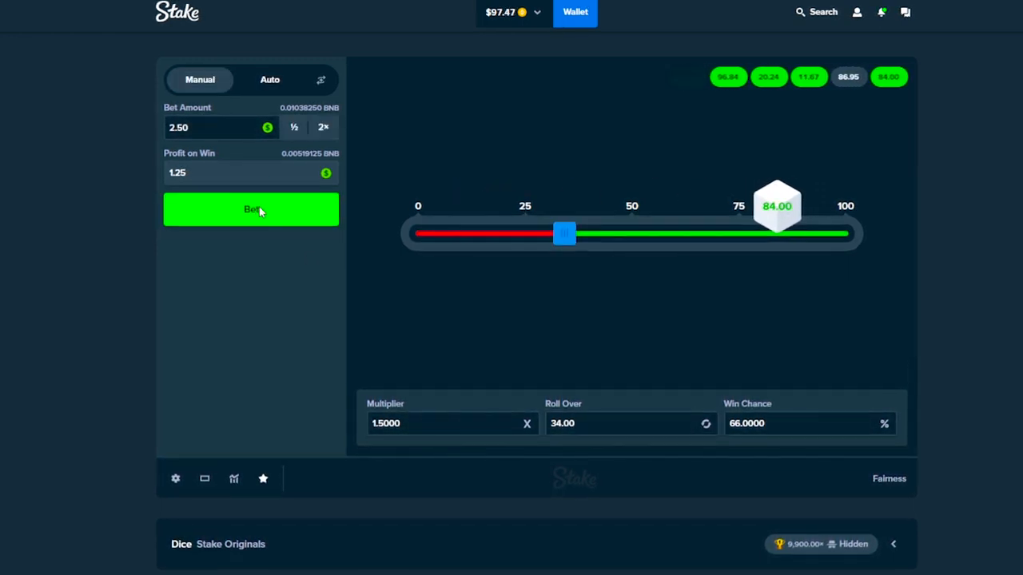
pyautogui.click(251, 209)
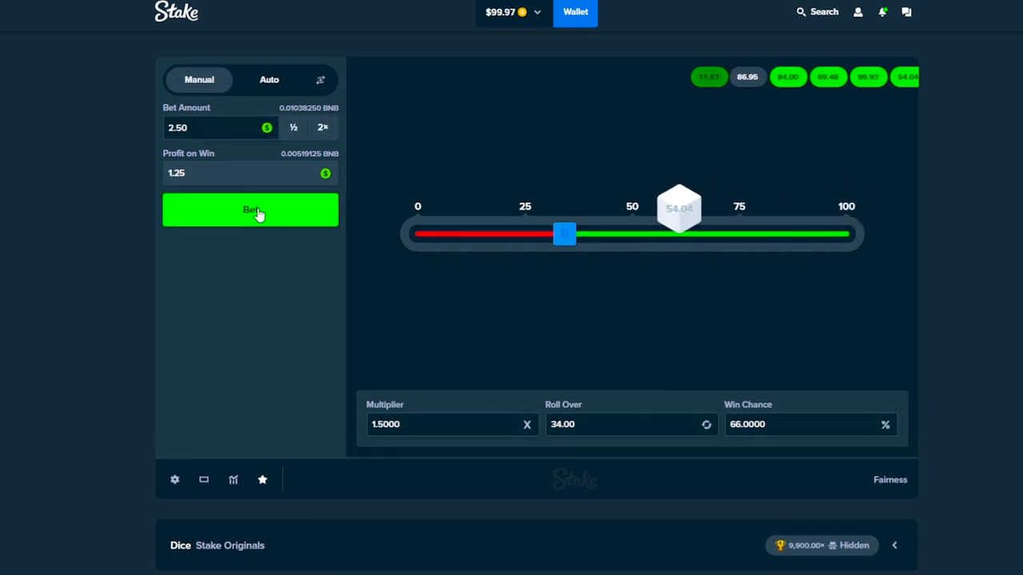
pyautogui.click(249, 210)
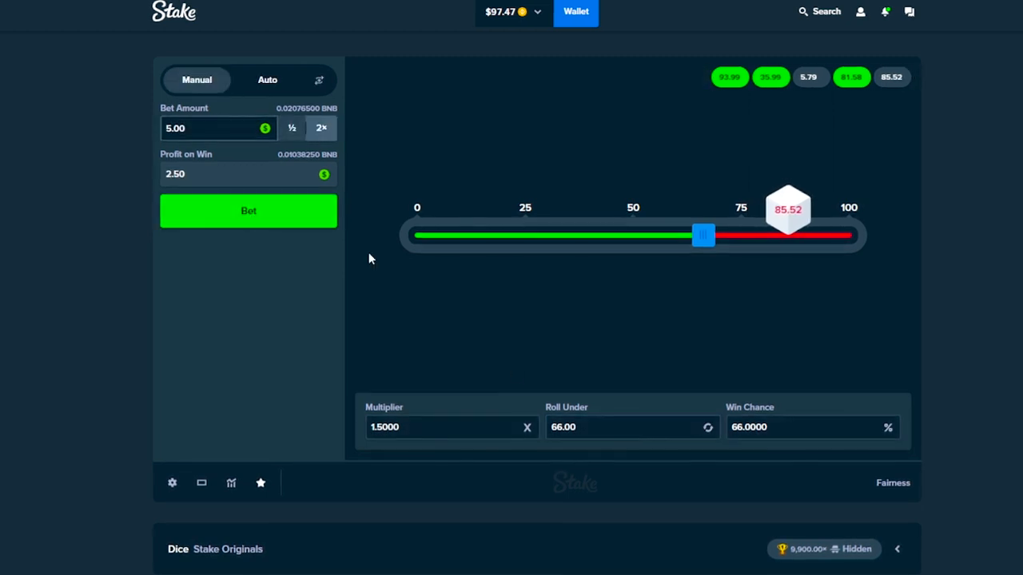
pyautogui.click(247, 211)
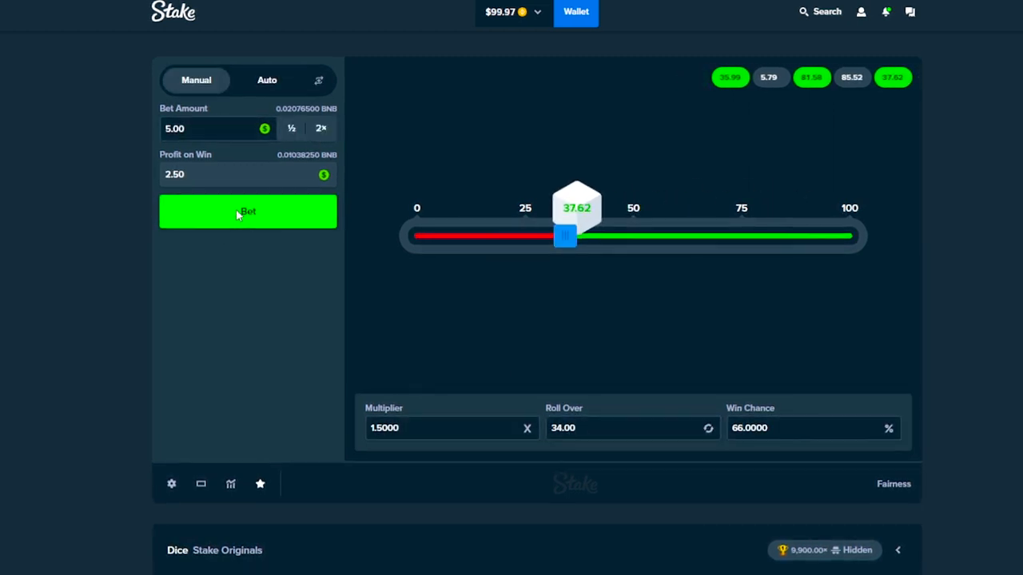
pyautogui.click(248, 211)
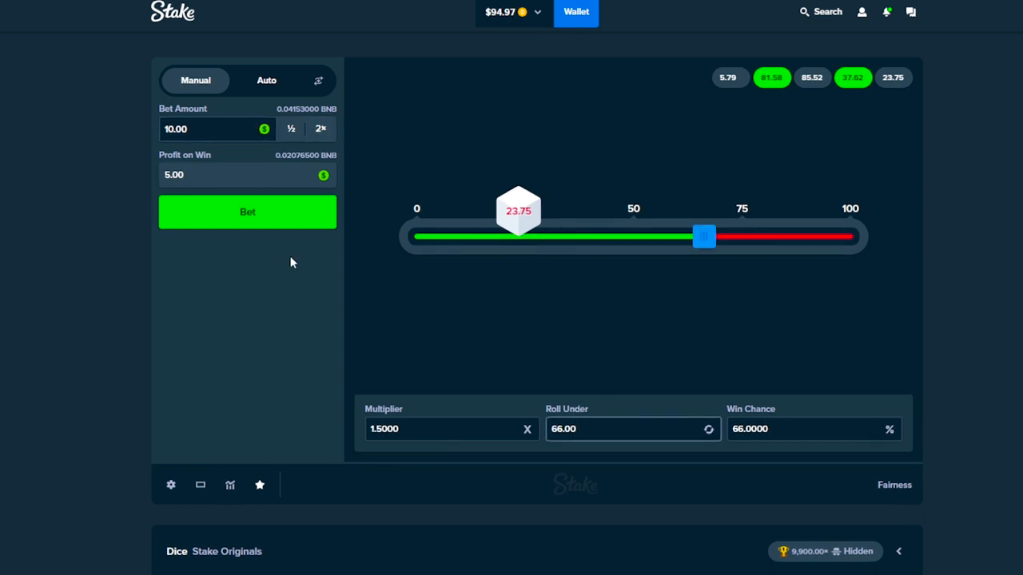
pyautogui.click(291, 128)
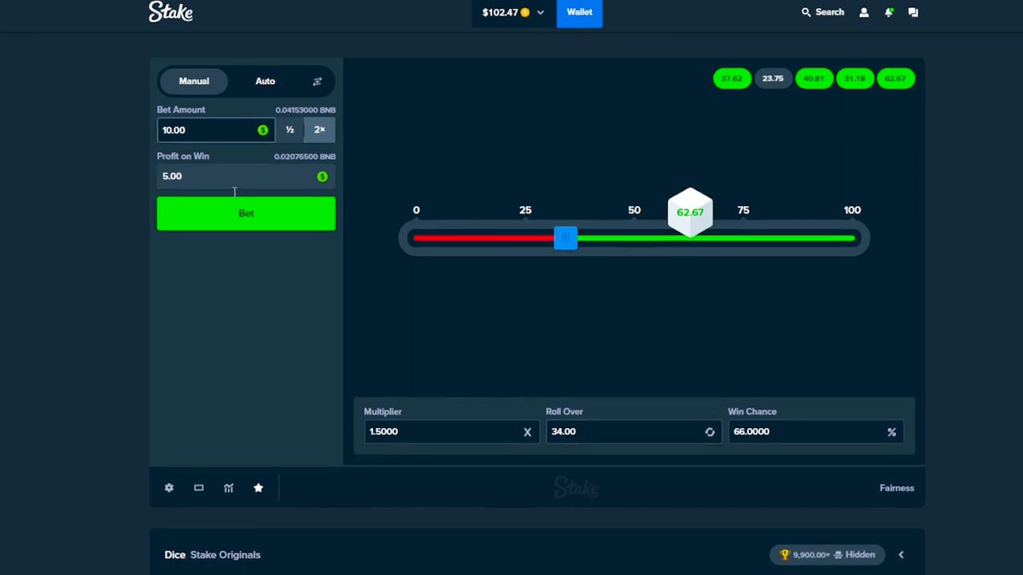
# - Roll $10 and $5 bets at 66% win chance, doubling the stake after a loss
pyautogui.click(246, 214)
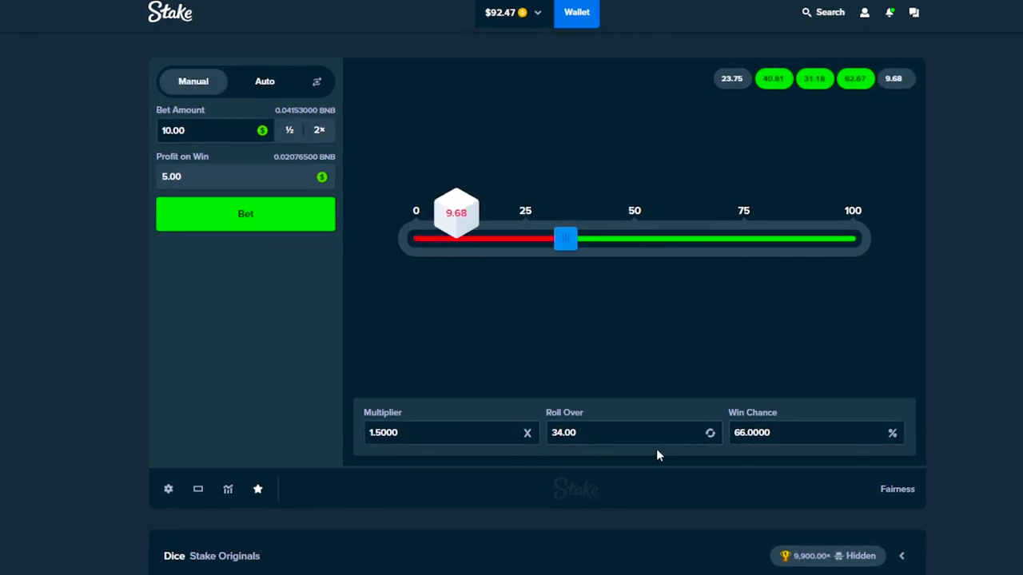
pyautogui.click(246, 215)
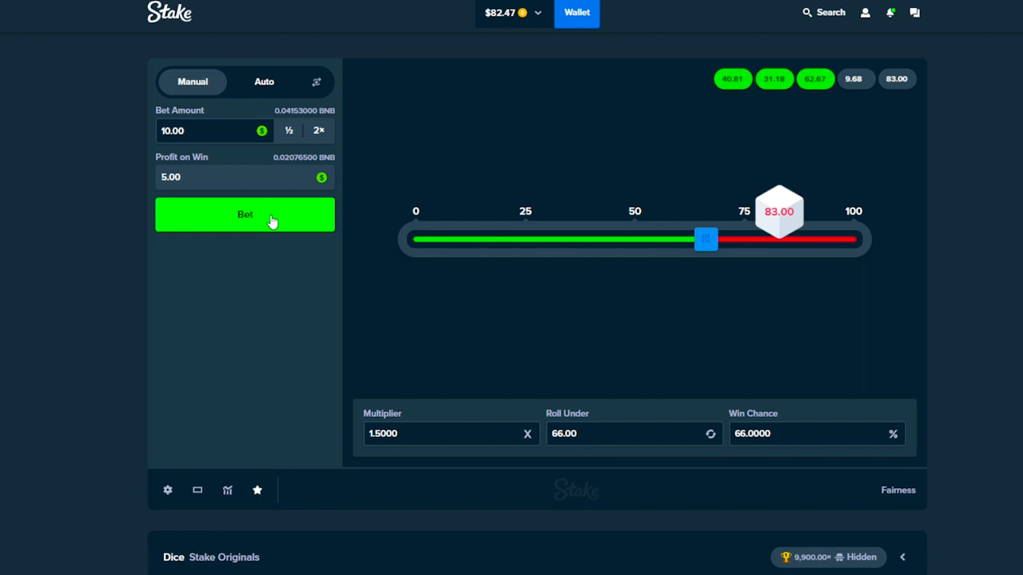
pyautogui.click(245, 214)
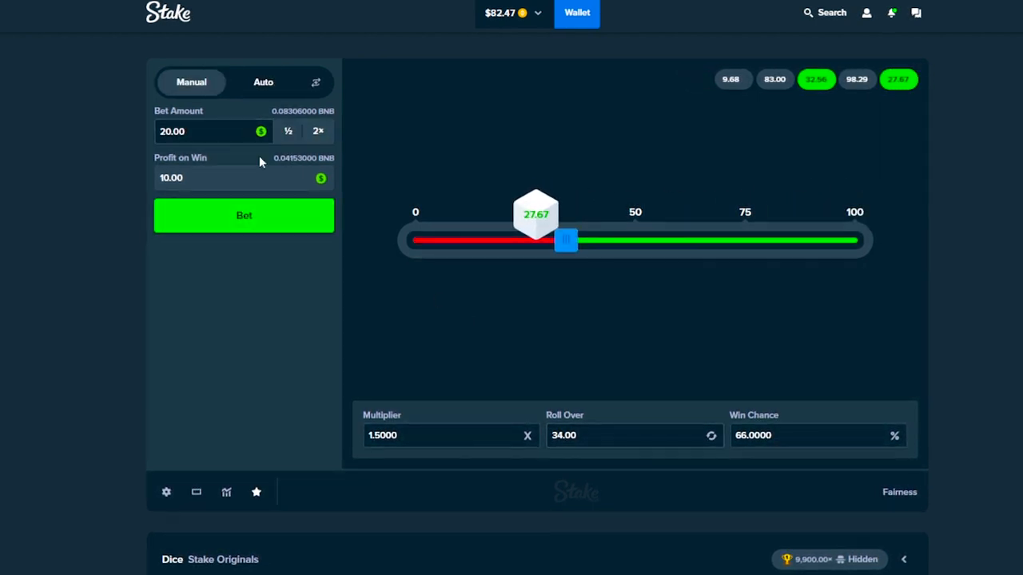
pyautogui.click(243, 216)
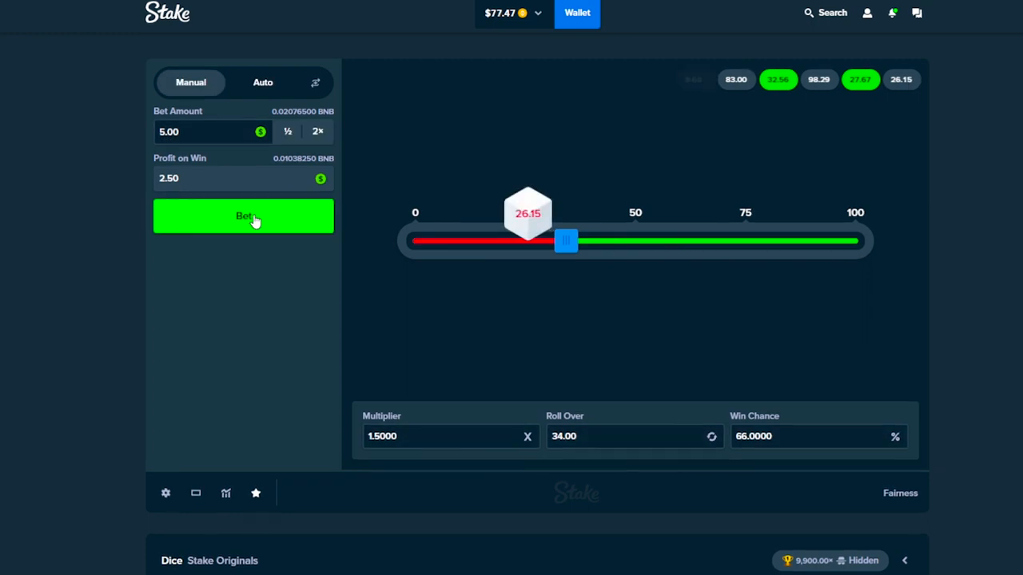
pyautogui.click(243, 216)
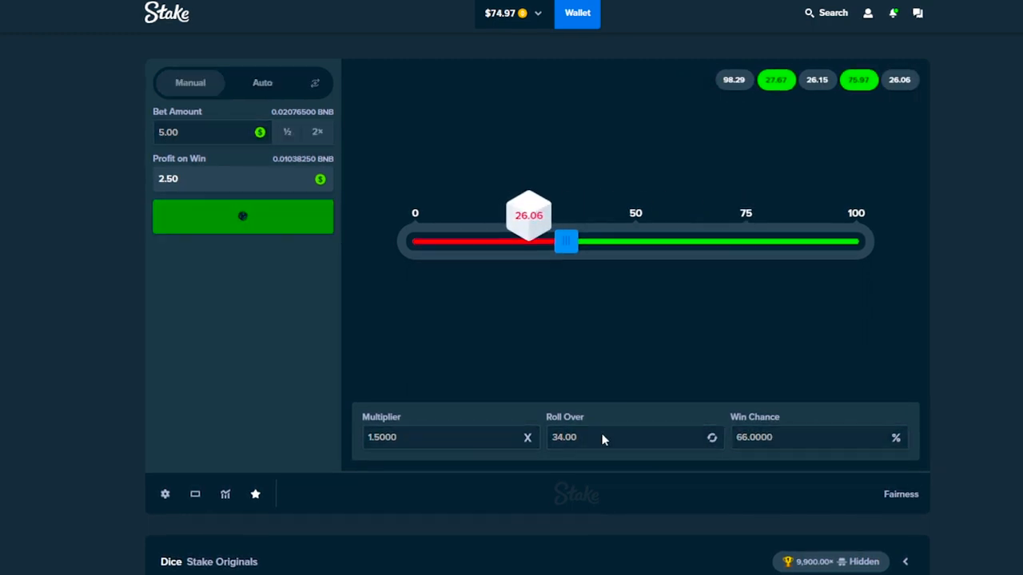
pyautogui.click(242, 218)
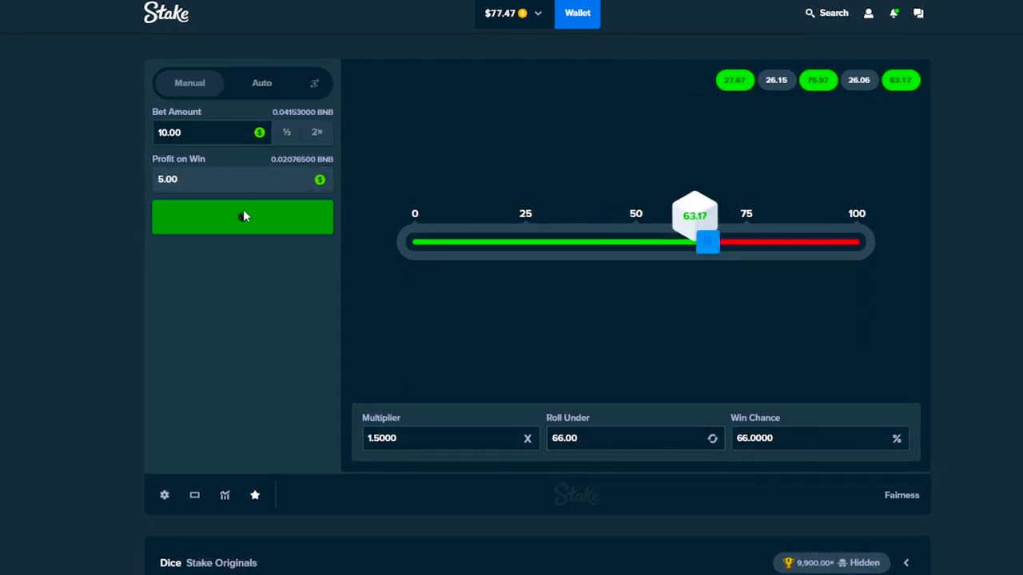
pyautogui.click(243, 217)
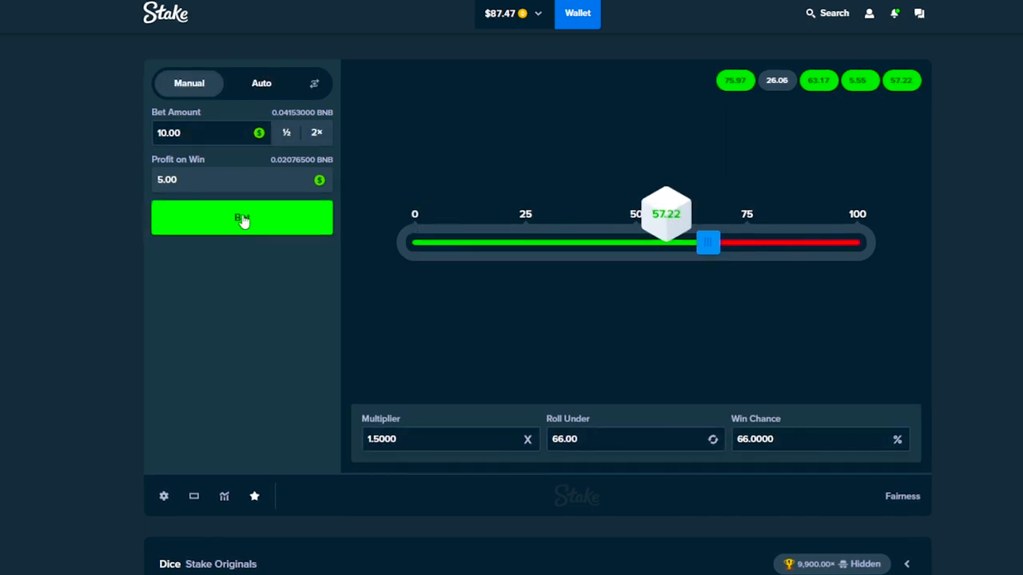
pyautogui.click(241, 217)
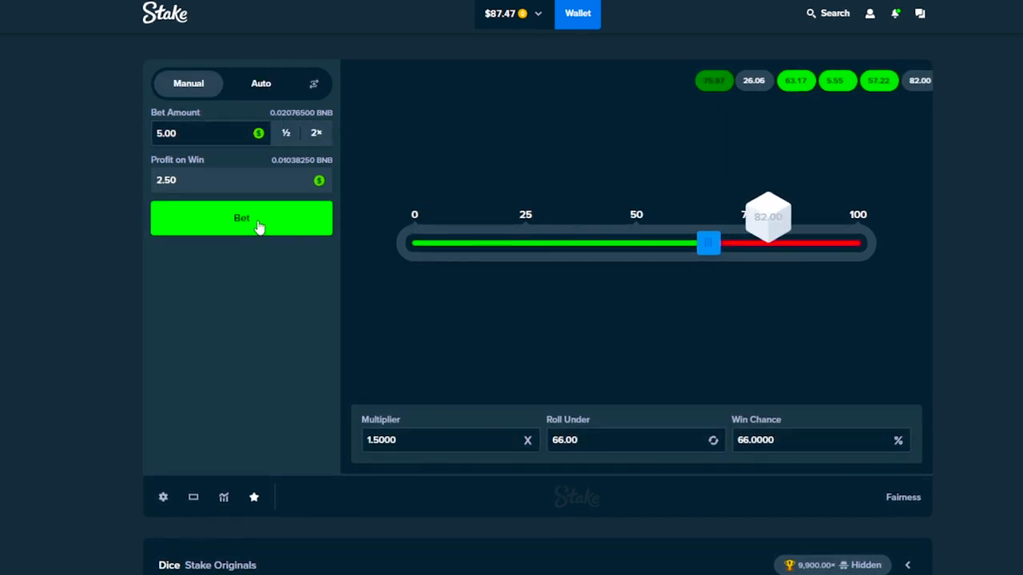
pyautogui.click(241, 217)
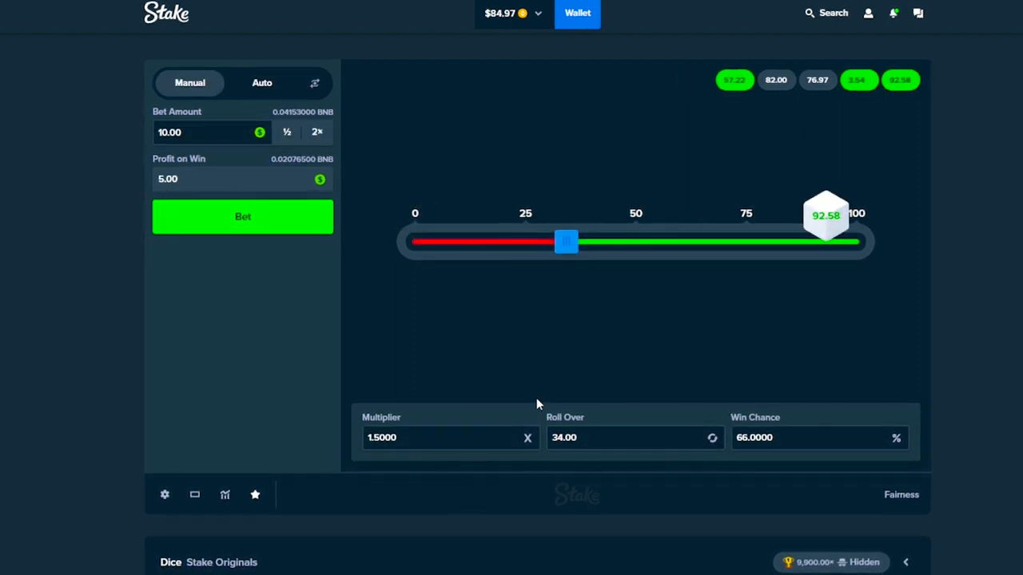
# - Toggle the roll direction and continue alternating $5 and $10 rolls as losses mount
pyautogui.click(713, 438)
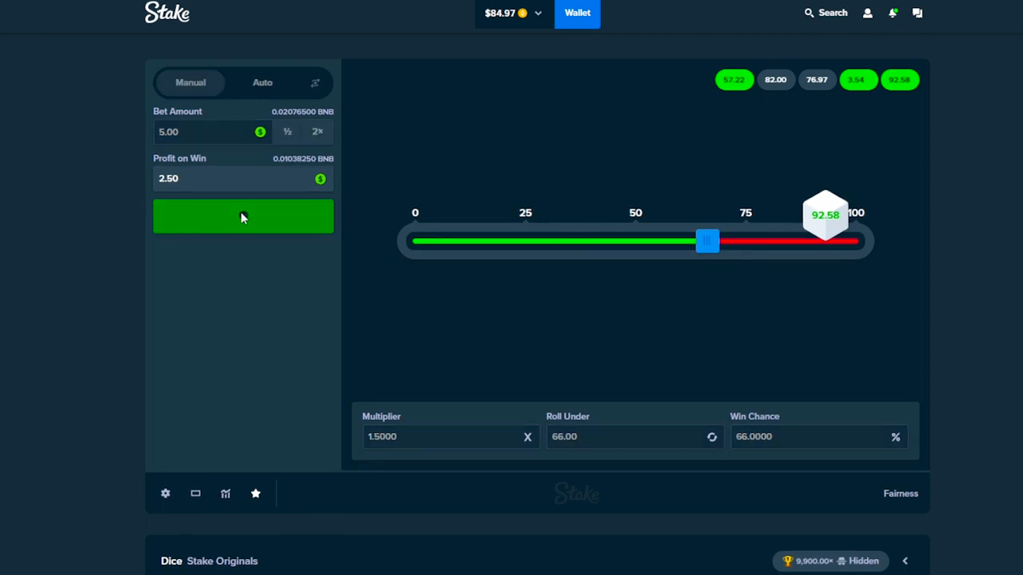
pyautogui.click(243, 216)
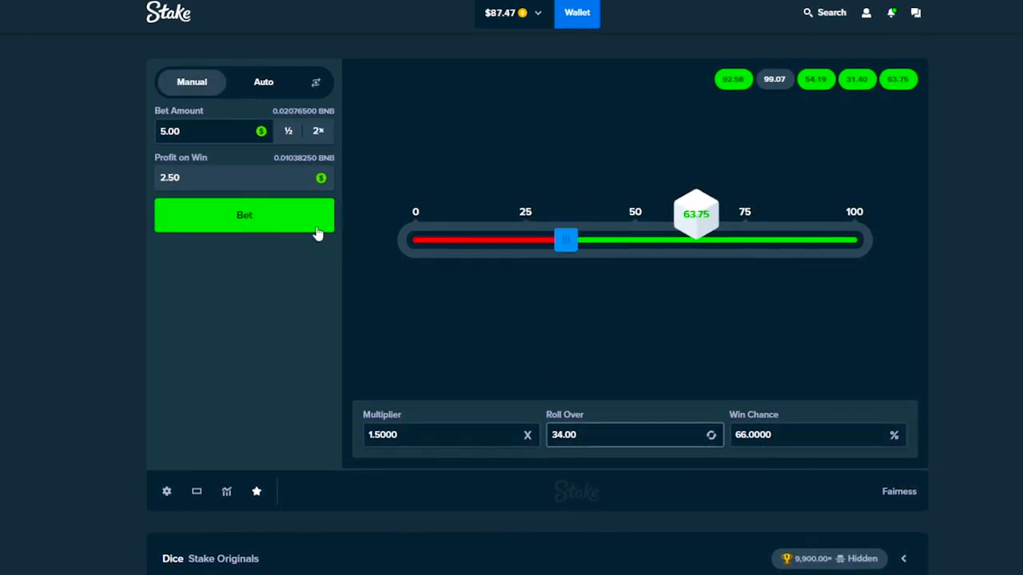
pyautogui.click(243, 214)
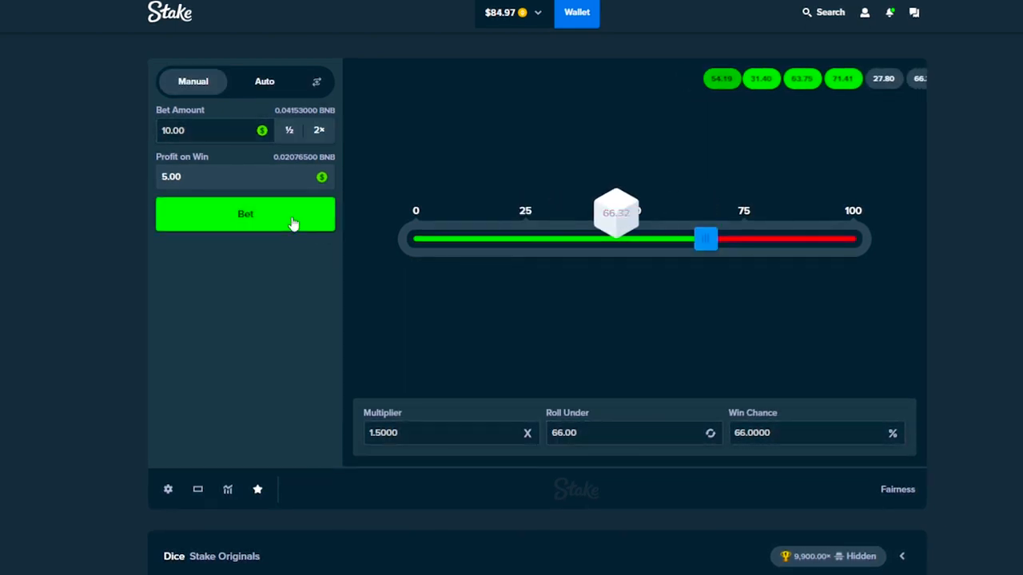
pyautogui.click(246, 214)
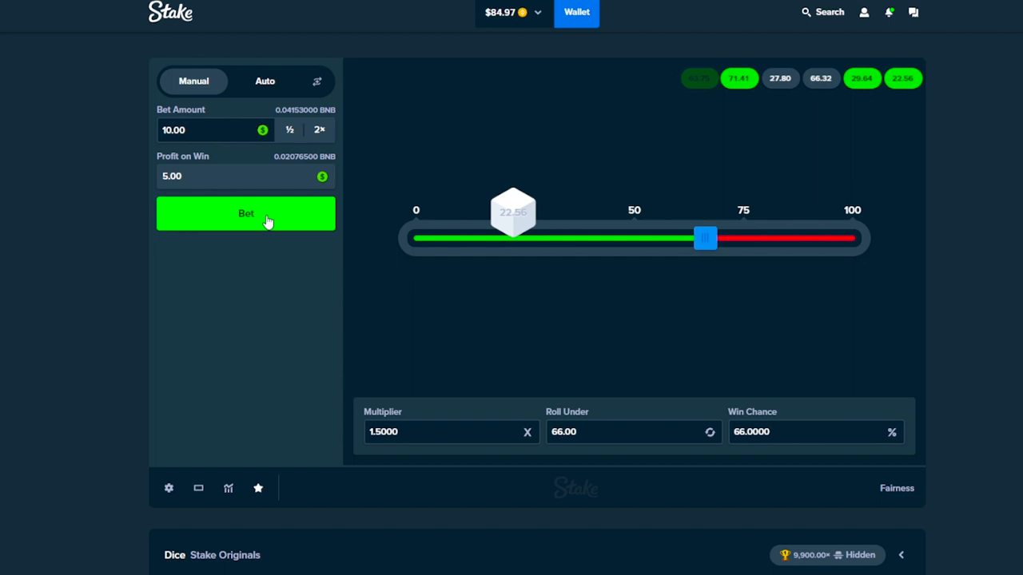
pyautogui.click(246, 214)
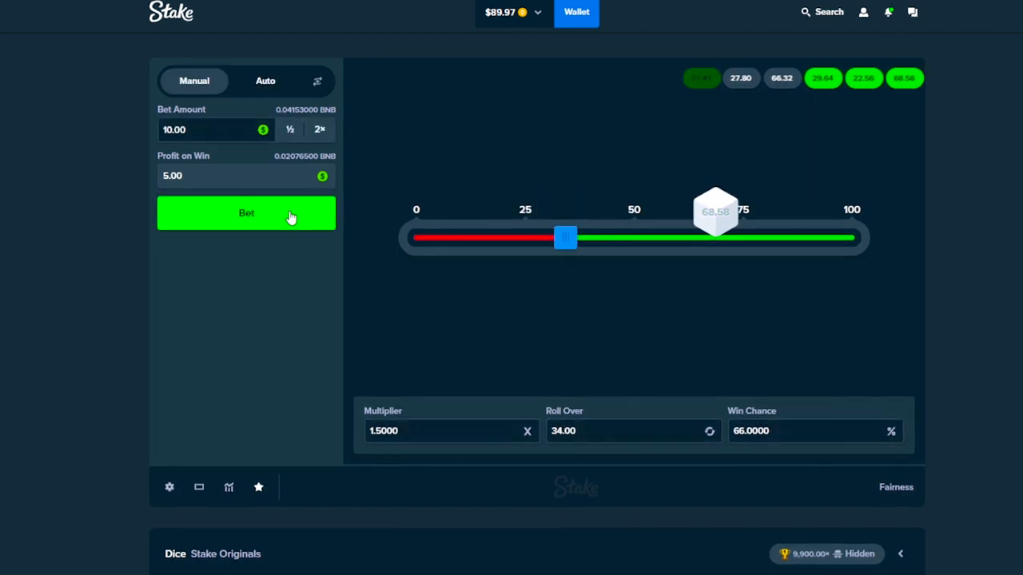
pyautogui.click(246, 213)
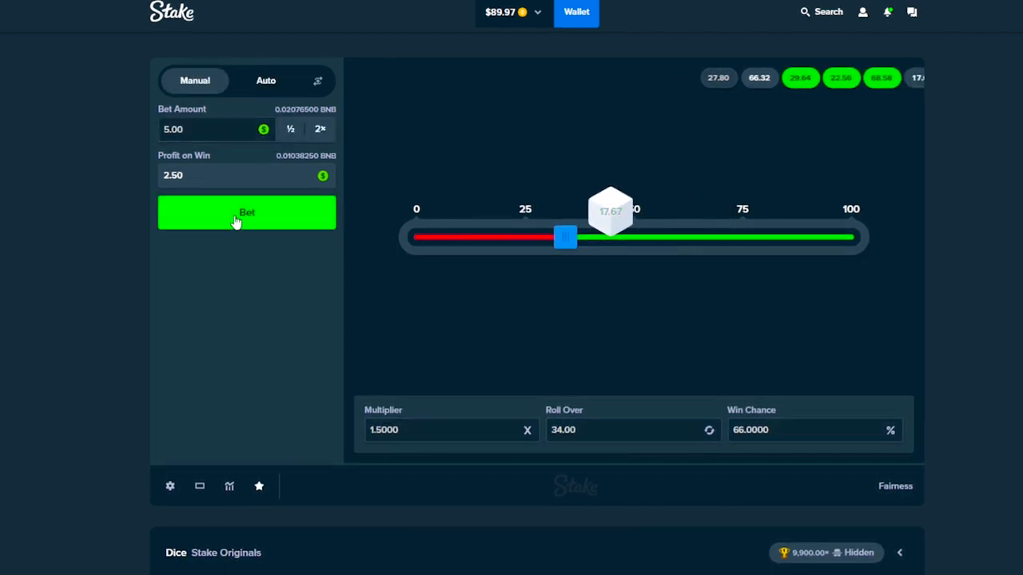
pyautogui.click(246, 213)
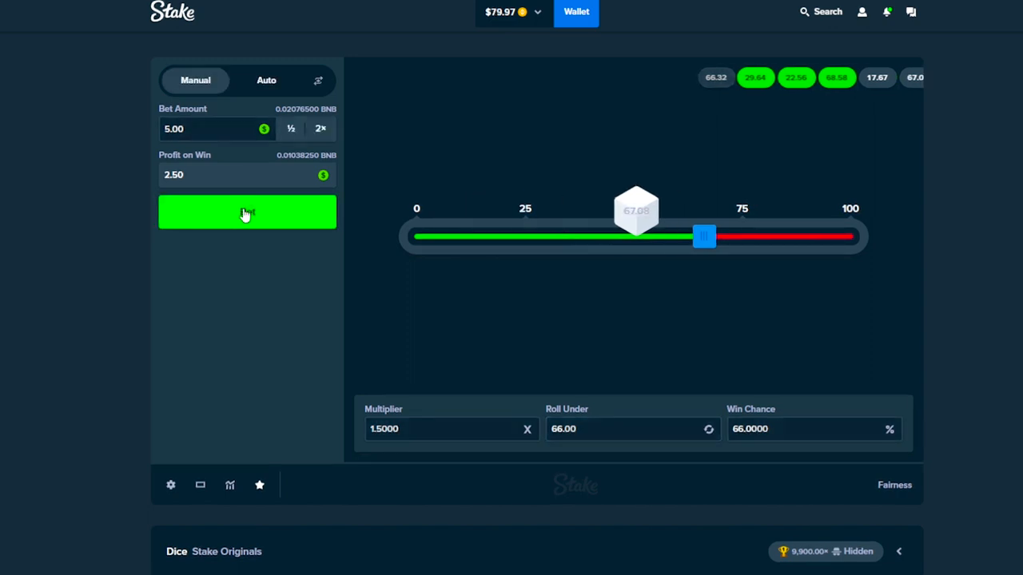
pyautogui.click(246, 211)
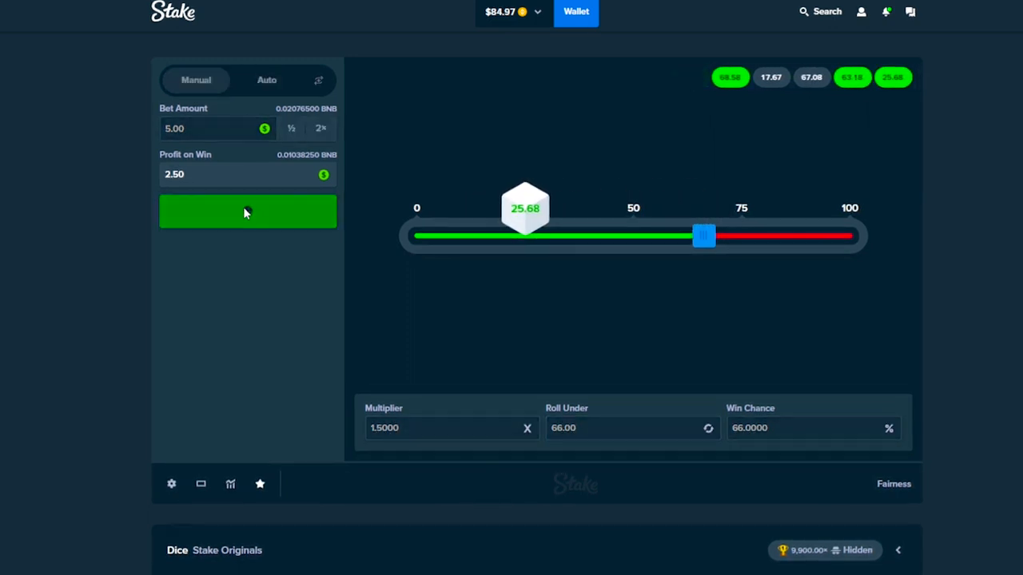
# - Roll $5 and $10 bets, then double to $20 and roll, leaving the balance at $49.97
pyautogui.click(248, 210)
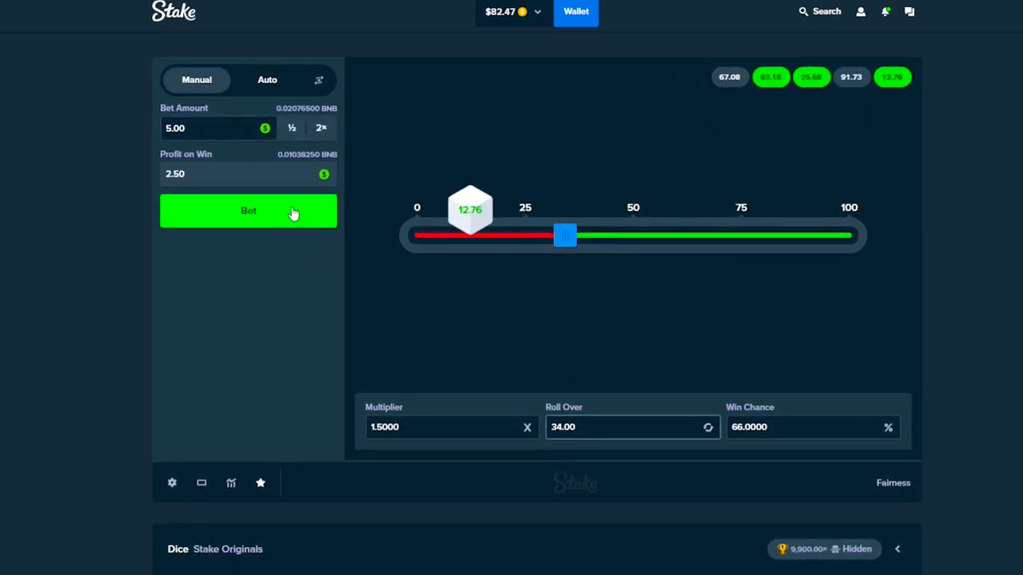
pyautogui.click(250, 211)
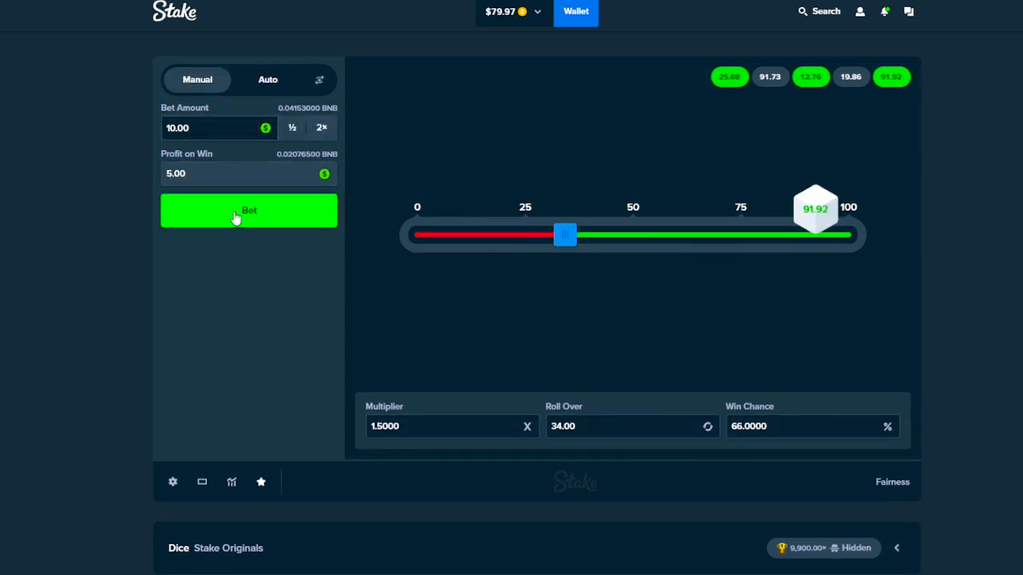
pyautogui.click(250, 211)
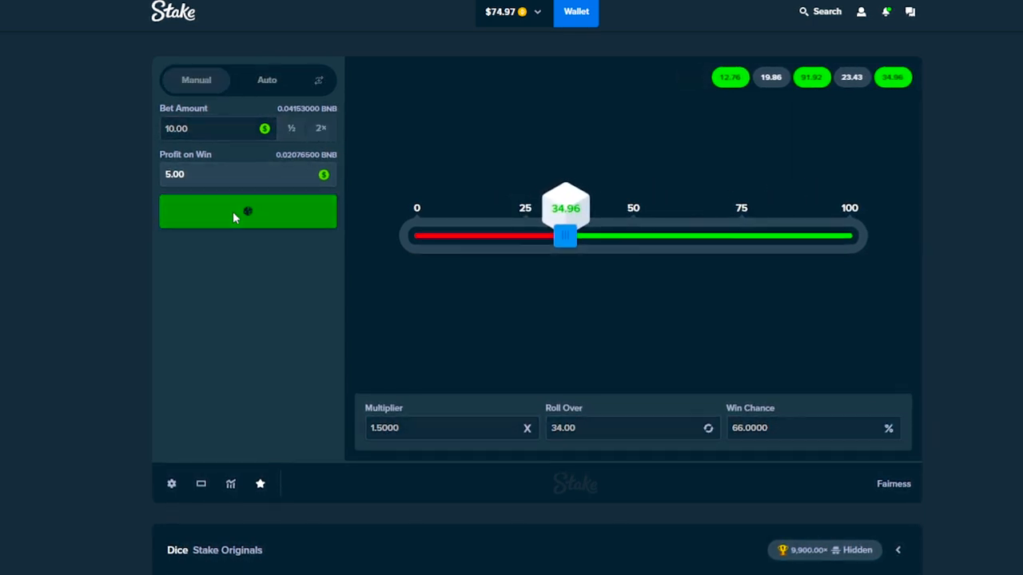
pyautogui.click(246, 211)
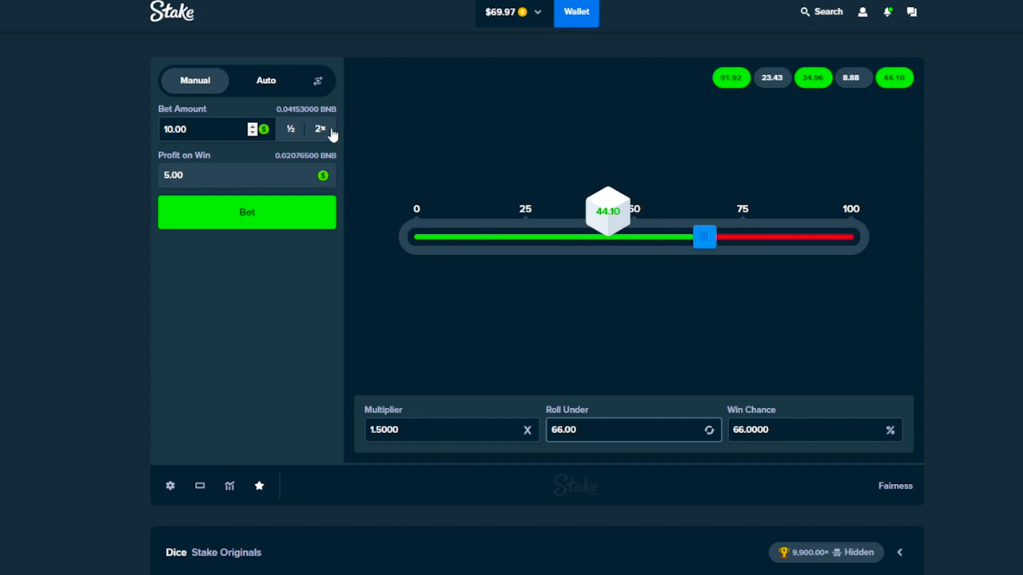
pyautogui.click(246, 211)
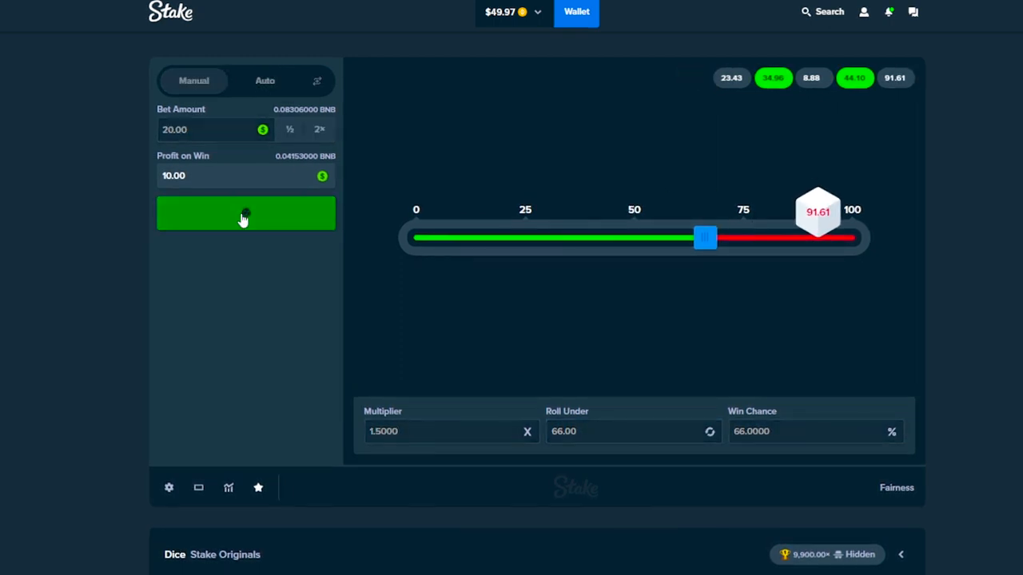
# - Roll $10, $5 and $2.50 bets at 66% win chance as the stake steps down
pyautogui.click(244, 214)
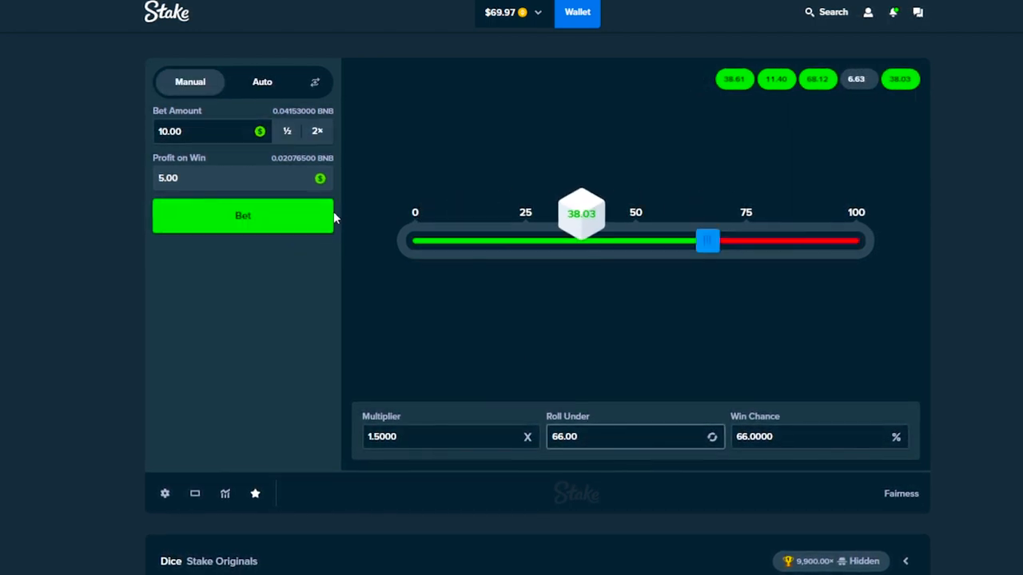
pyautogui.click(243, 217)
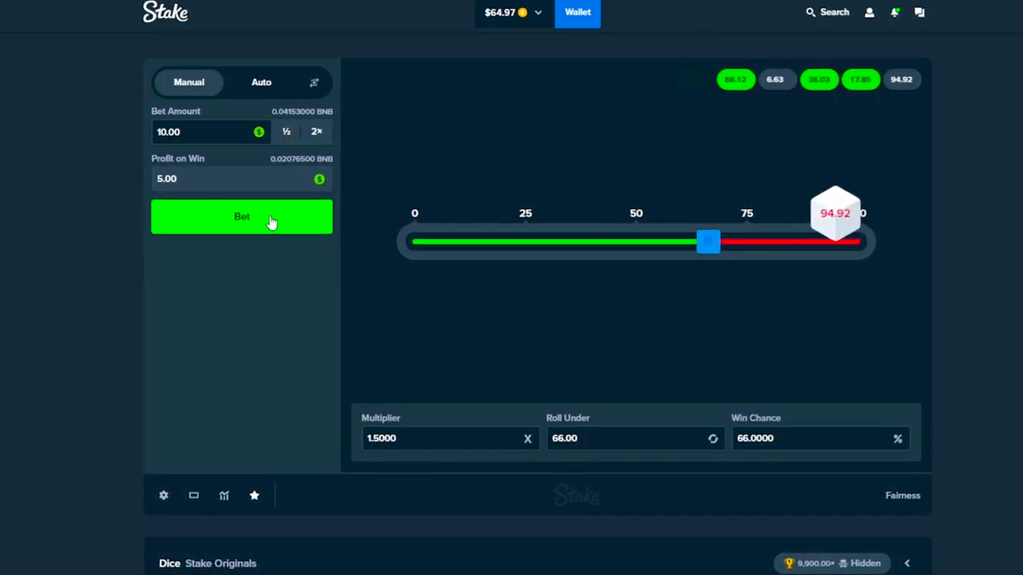
pyautogui.click(239, 218)
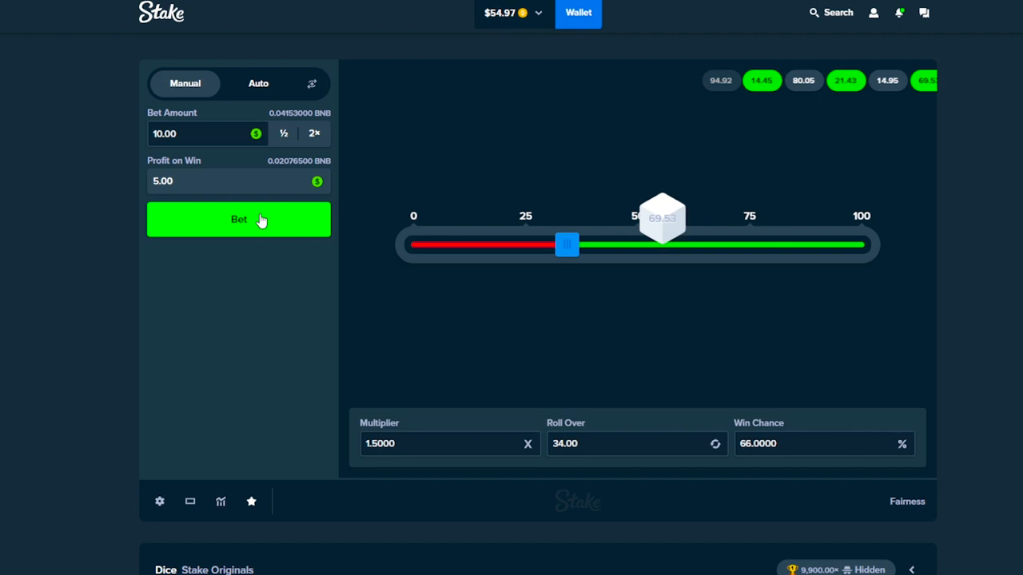
pyautogui.click(237, 220)
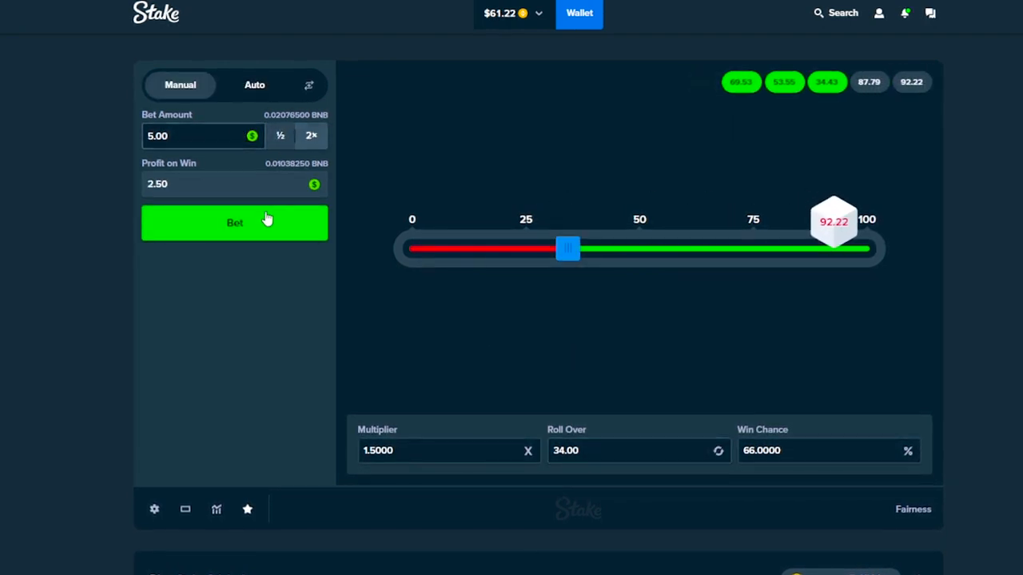
pyautogui.click(234, 224)
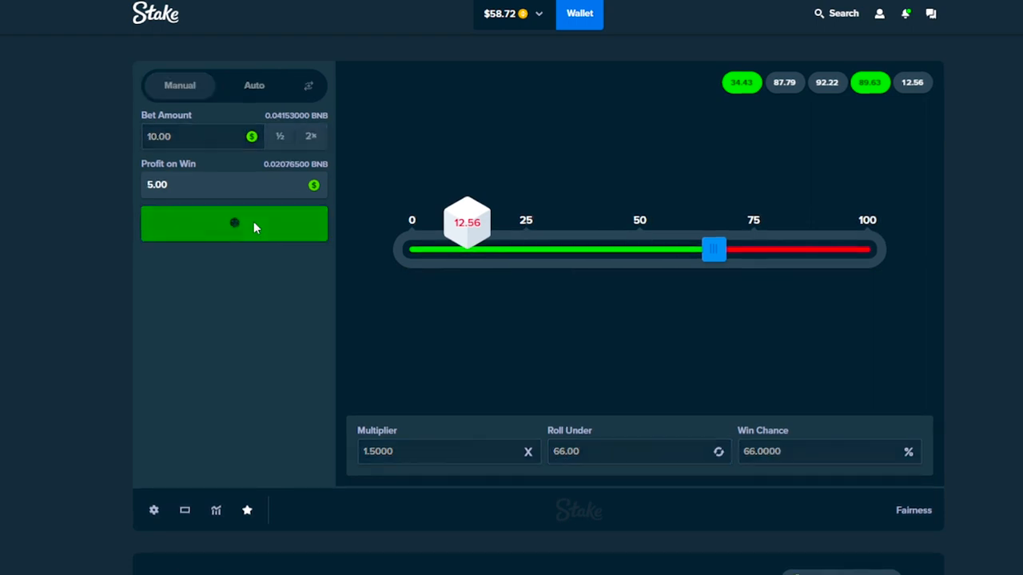
pyautogui.click(234, 224)
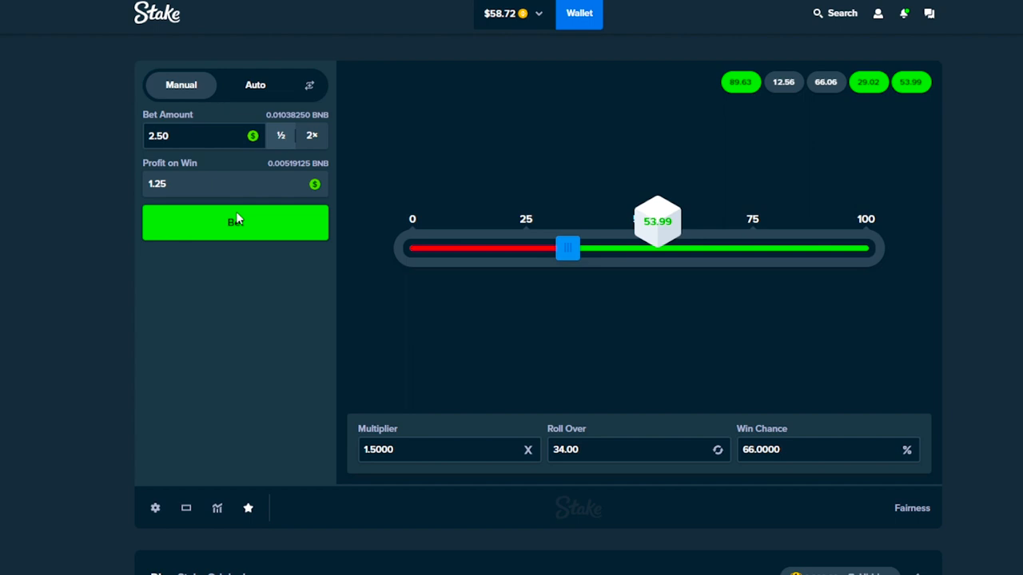
pyautogui.click(235, 222)
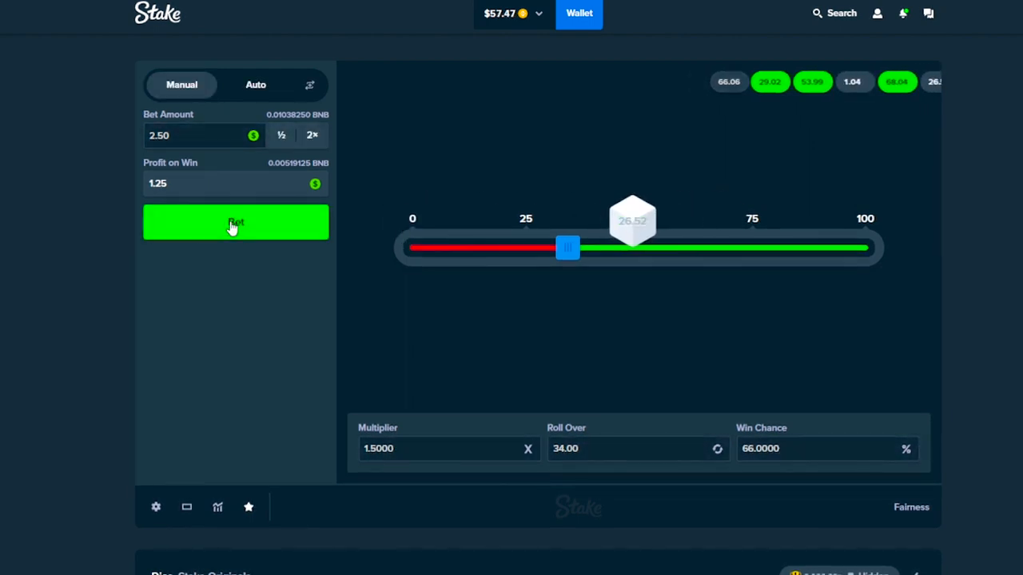
# - Flip to Roll Under 66, double the stake to $5 then $10, rolling after each change
pyautogui.click(237, 222)
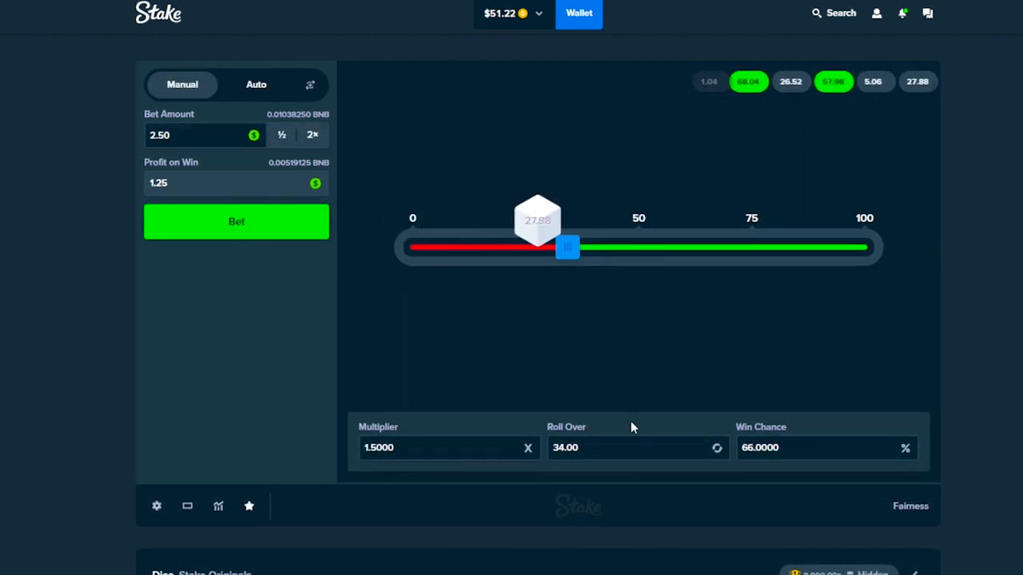
pyautogui.click(313, 134)
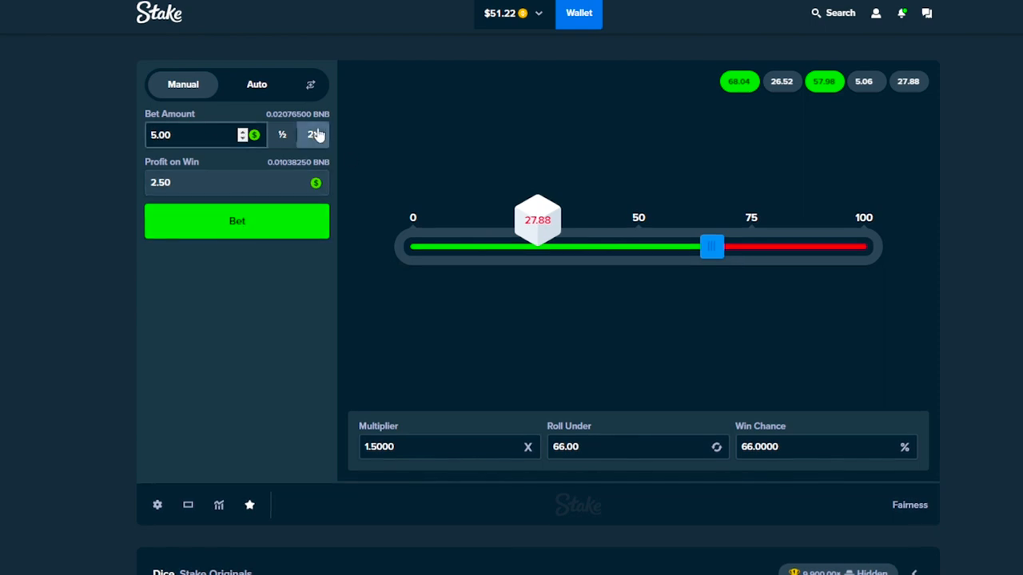
pyautogui.click(313, 135)
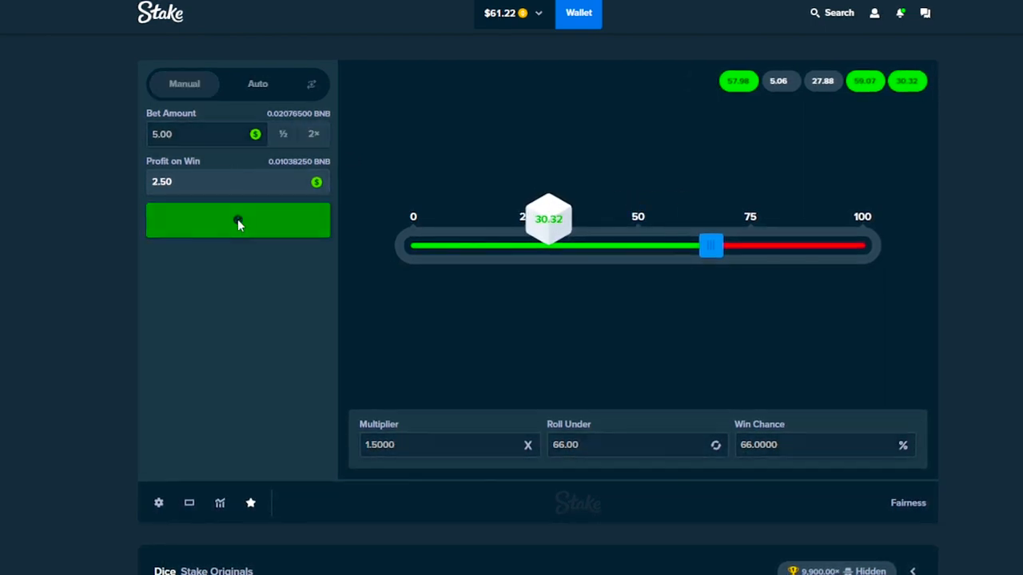
pyautogui.click(238, 221)
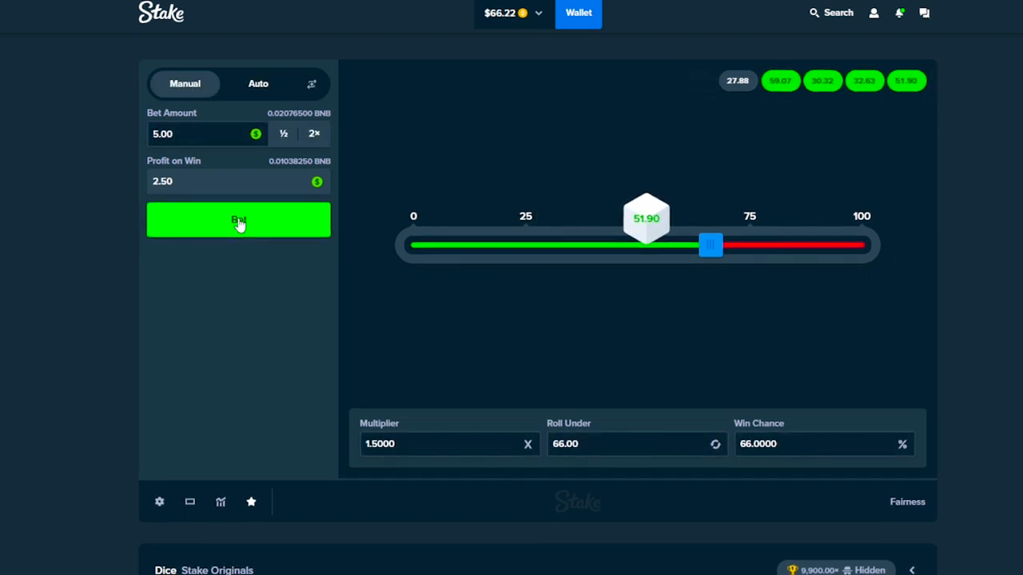
pyautogui.click(238, 219)
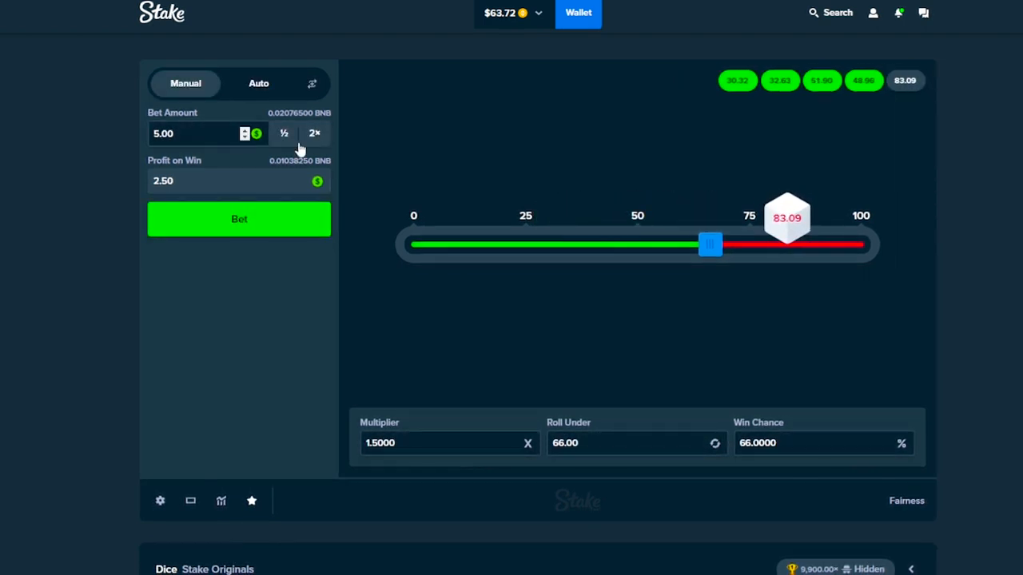
pyautogui.click(240, 219)
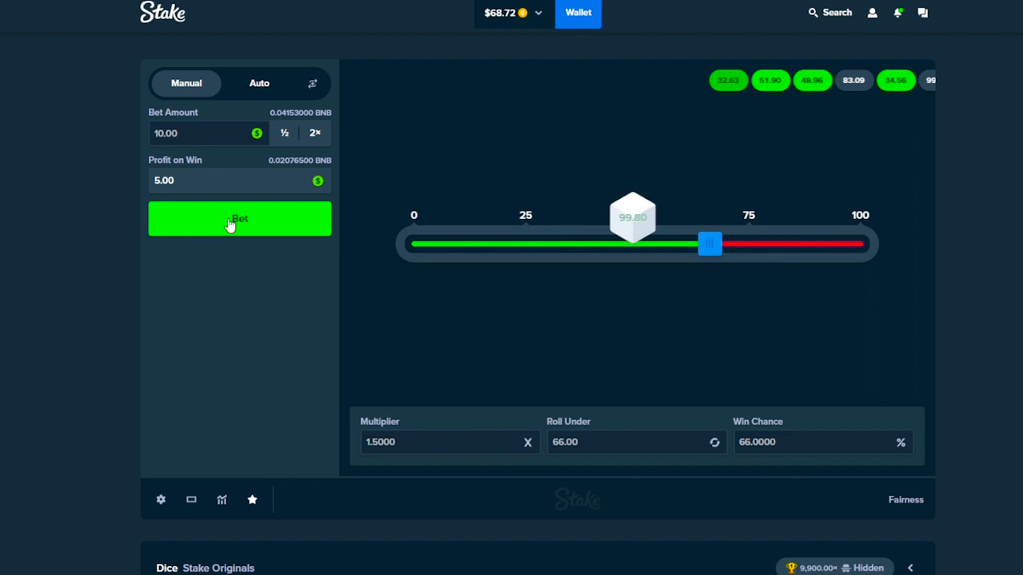
pyautogui.click(239, 218)
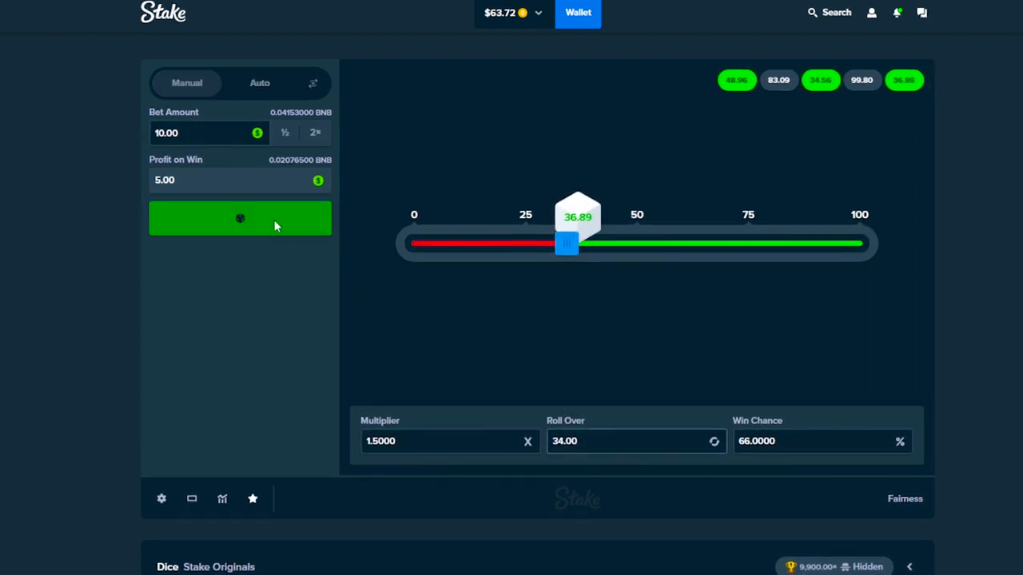
pyautogui.click(239, 218)
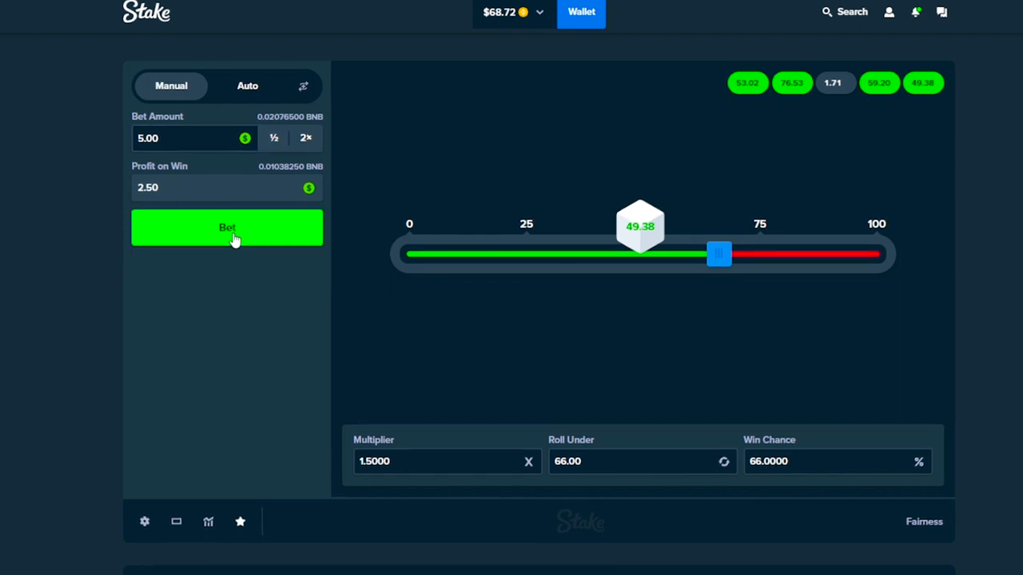
# - Flip to Roll Over 34 and roll alternating $5 and $10 bets, lifting the balance to $71.22
pyautogui.click(227, 227)
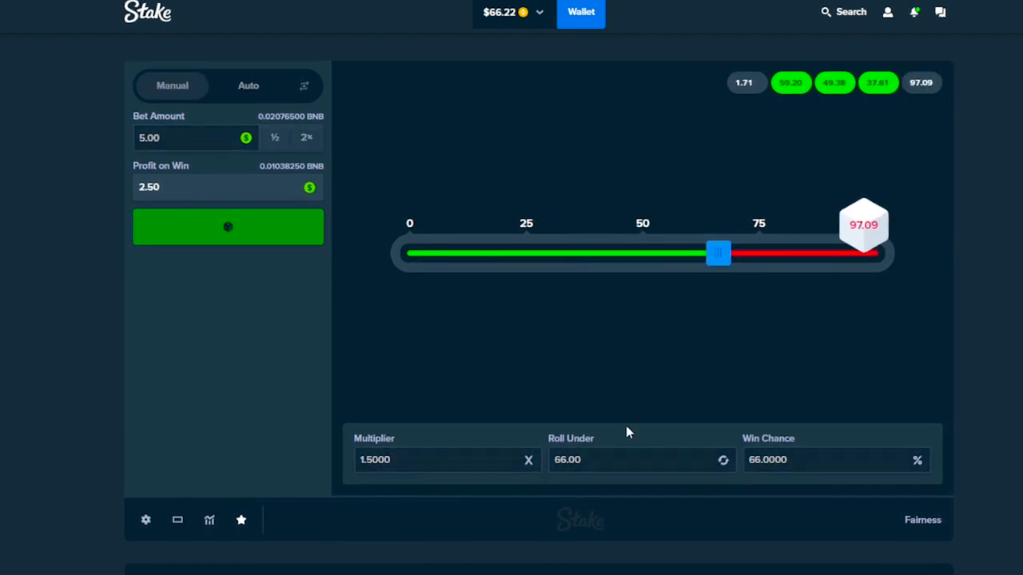
pyautogui.click(227, 227)
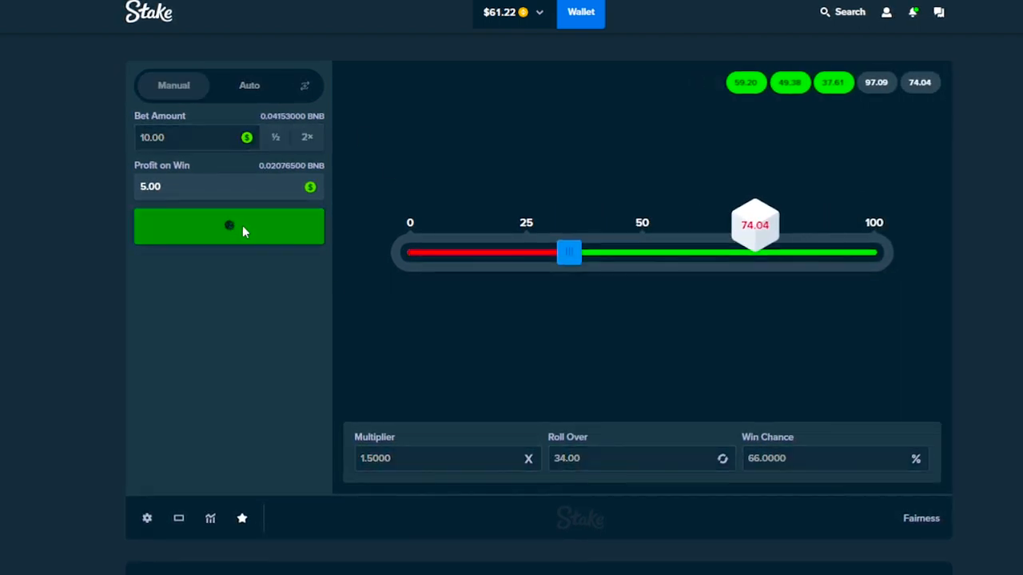
pyautogui.click(230, 225)
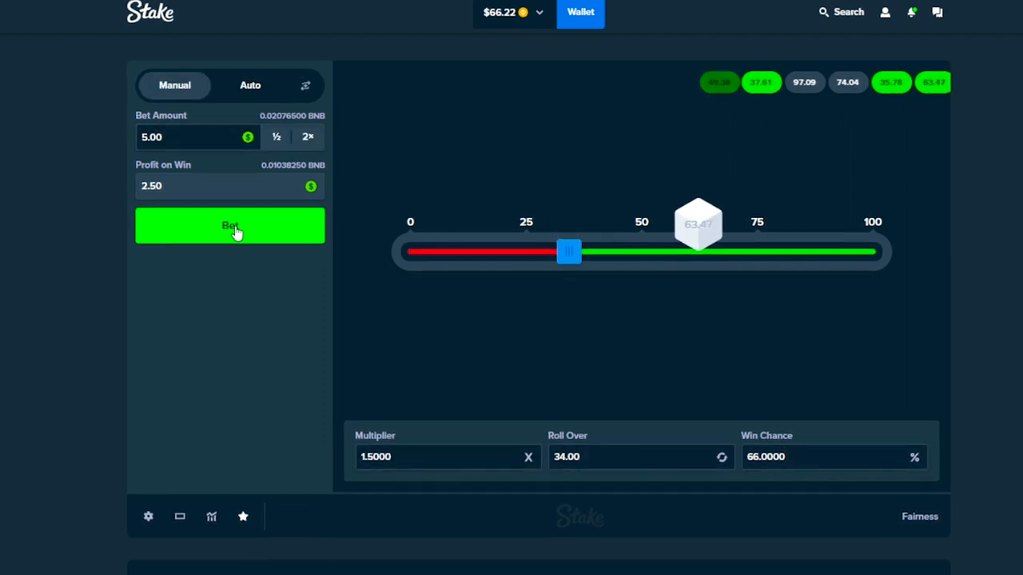
pyautogui.click(230, 224)
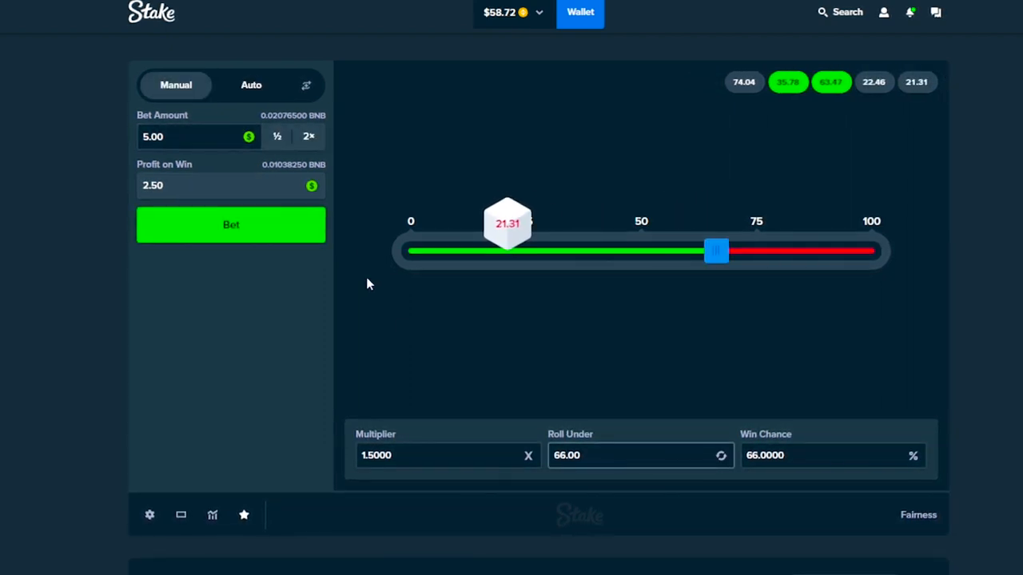
pyautogui.click(230, 224)
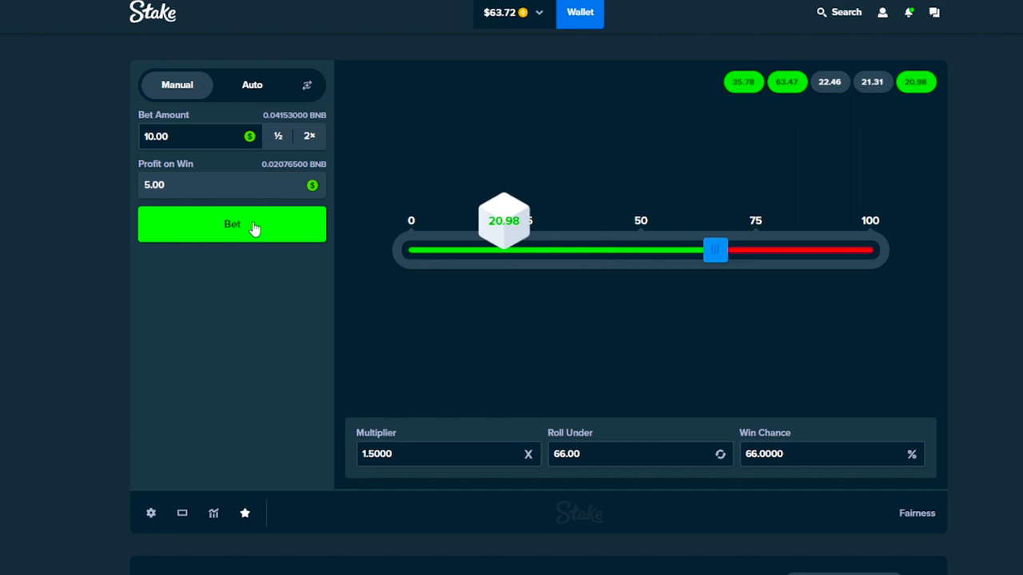
pyautogui.click(232, 224)
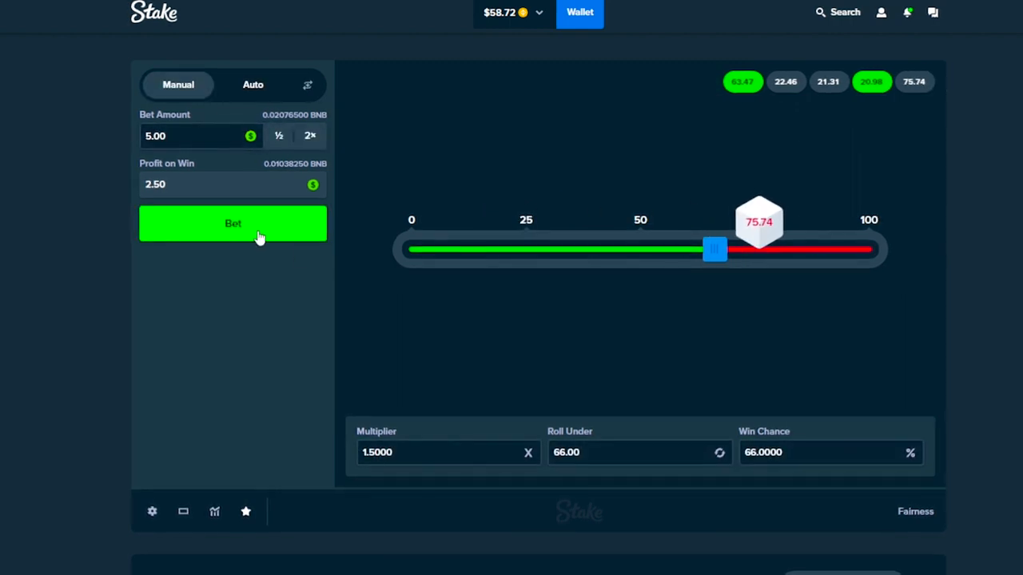
pyautogui.click(234, 224)
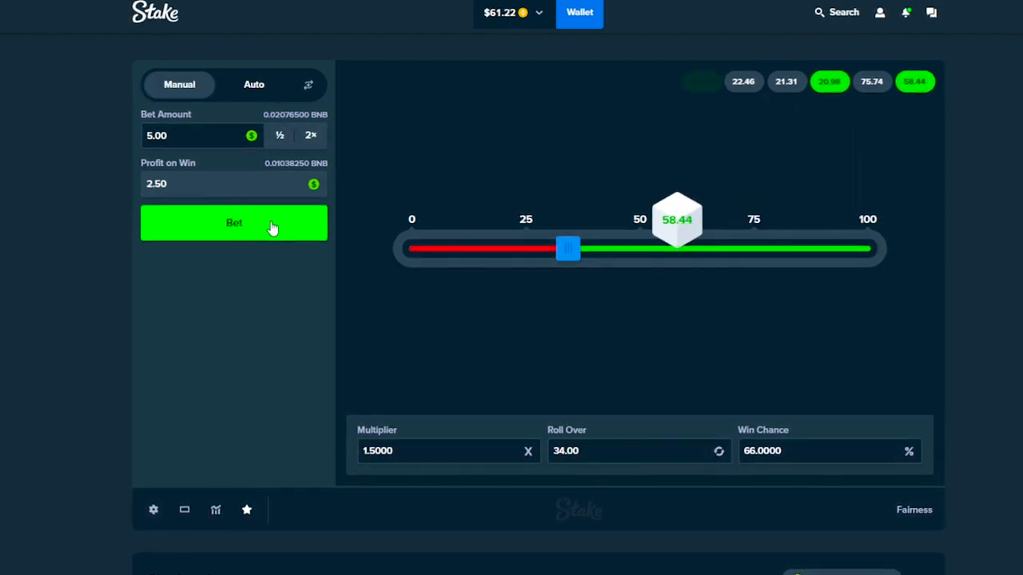
pyautogui.click(233, 222)
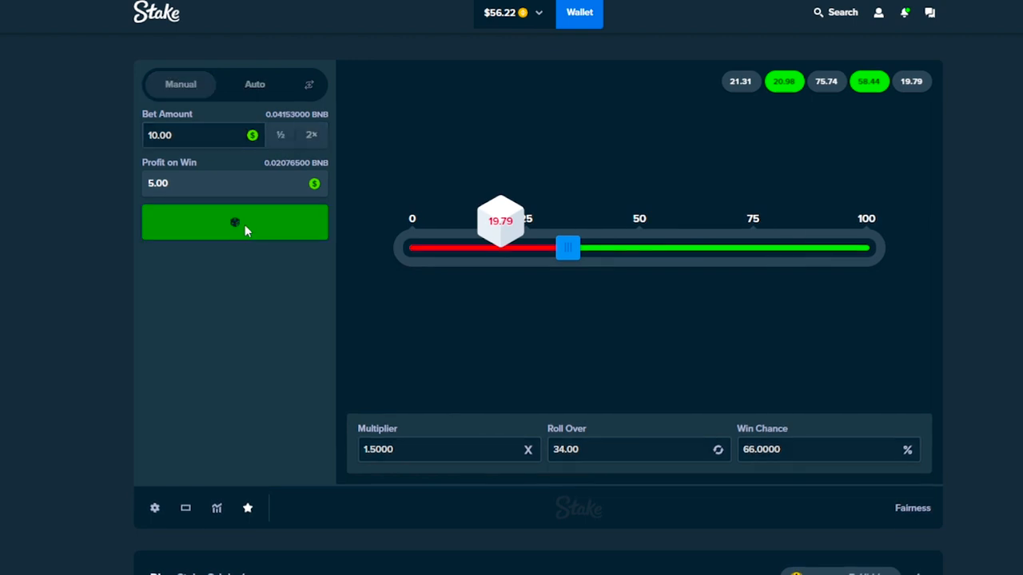
pyautogui.click(235, 221)
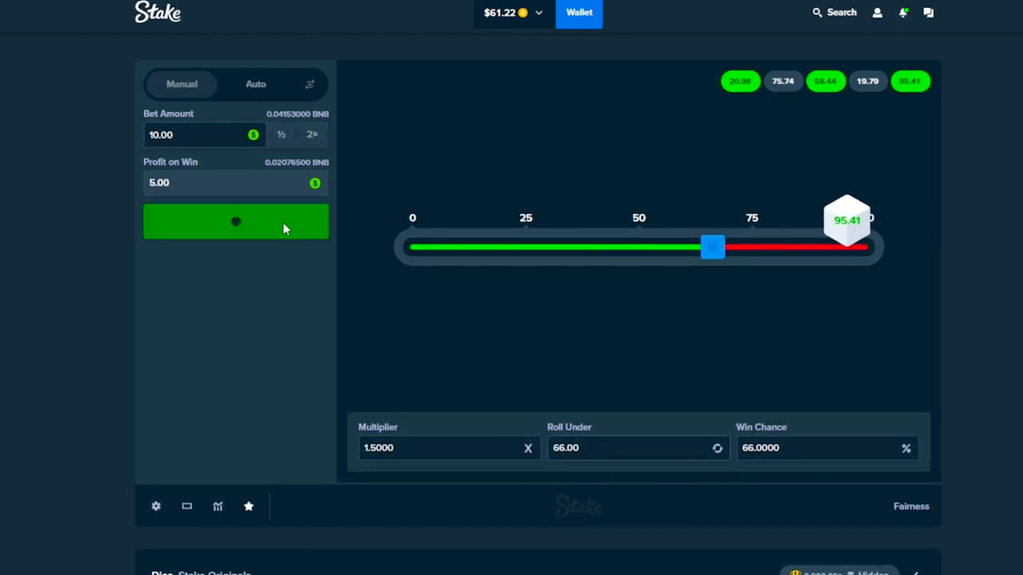
pyautogui.click(236, 220)
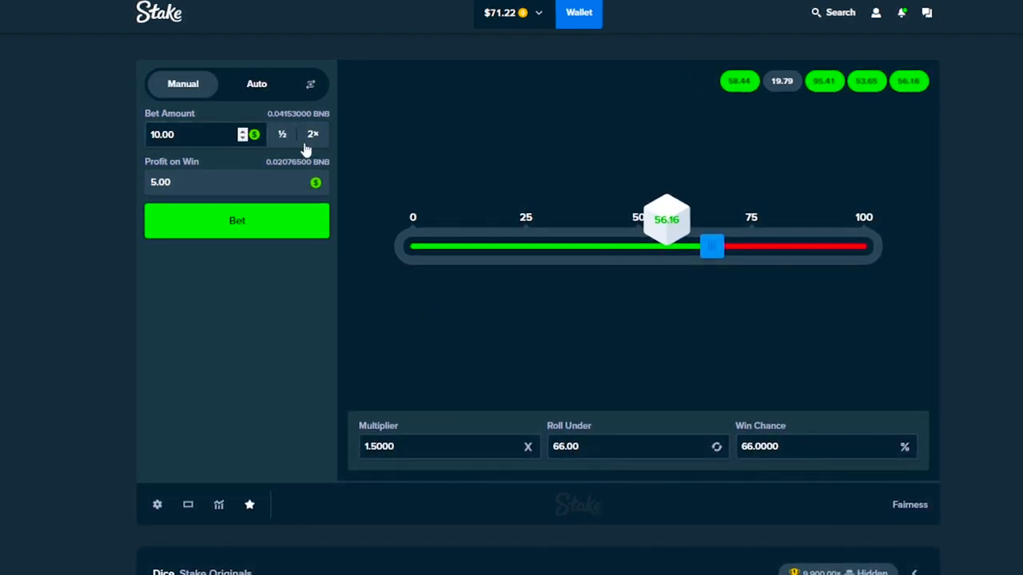
# - Place seven consecutive $5.00 Dice rolls at 1.5x
pyautogui.click(236, 221)
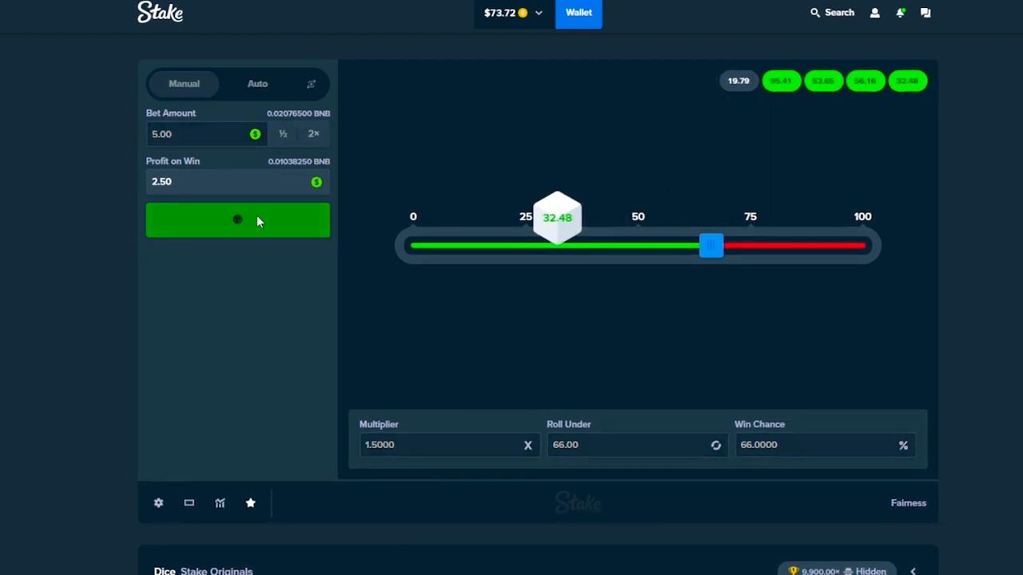
pyautogui.click(238, 221)
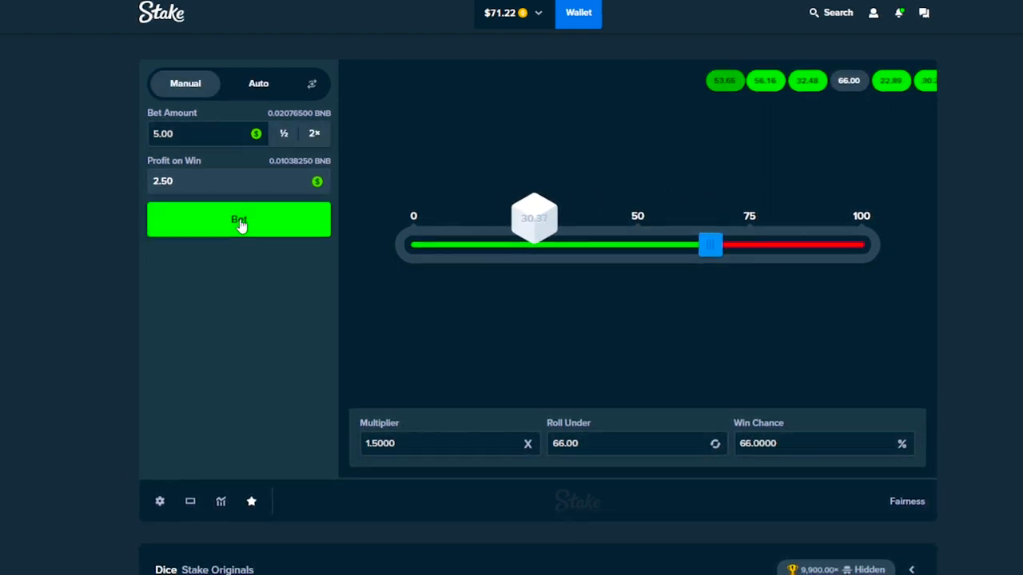
pyautogui.click(240, 219)
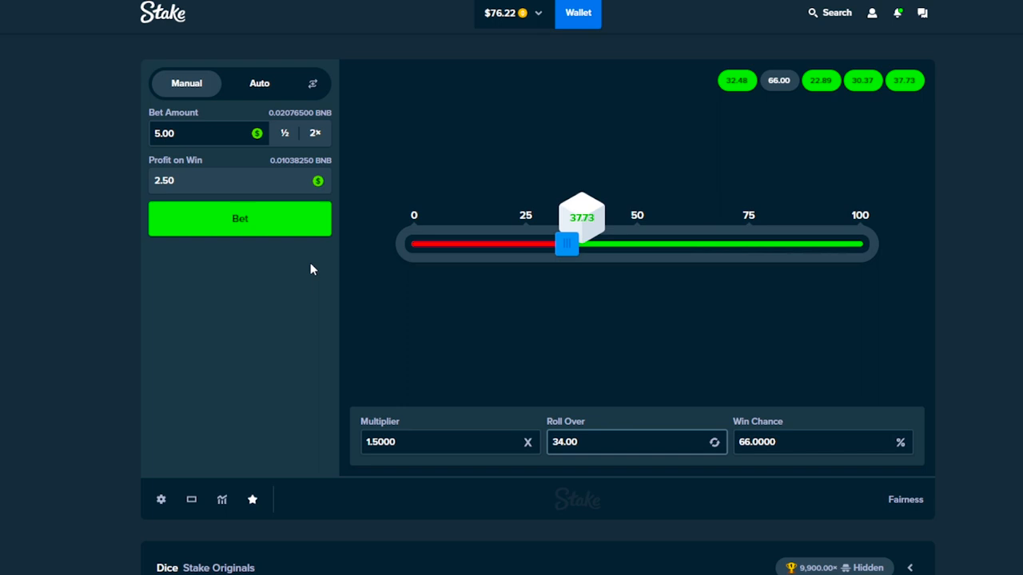
pyautogui.click(240, 218)
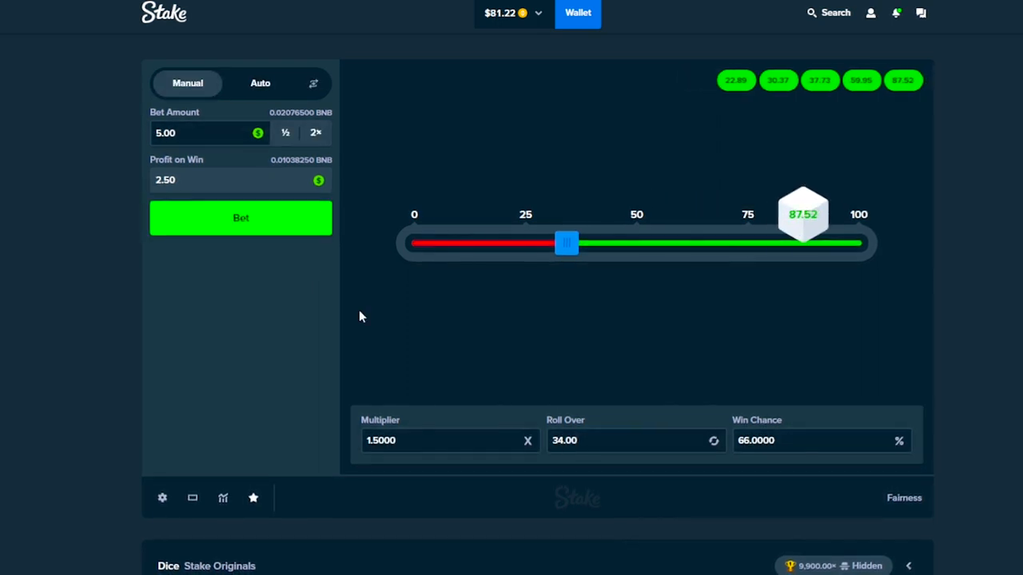
pyautogui.click(239, 218)
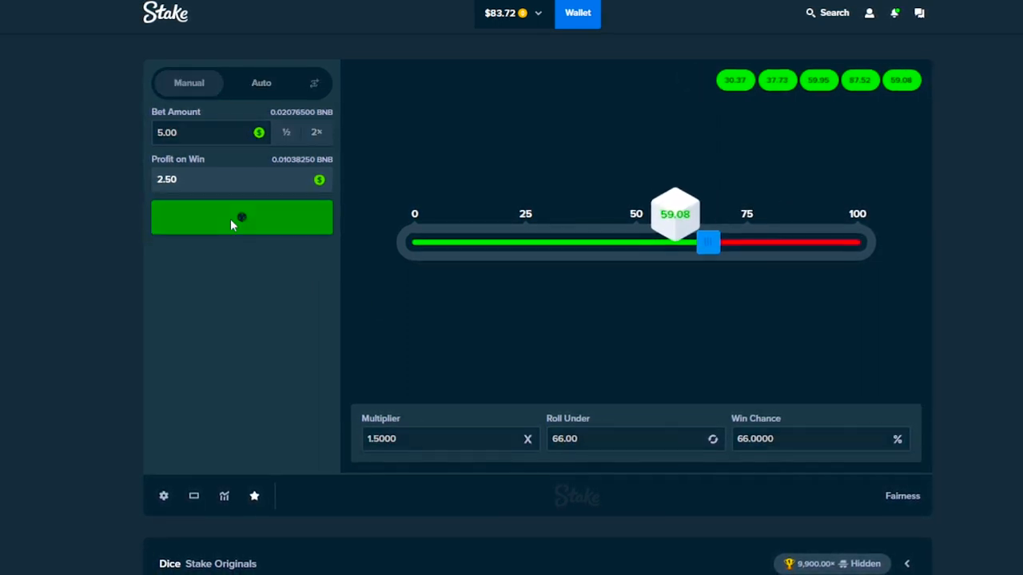
pyautogui.click(243, 218)
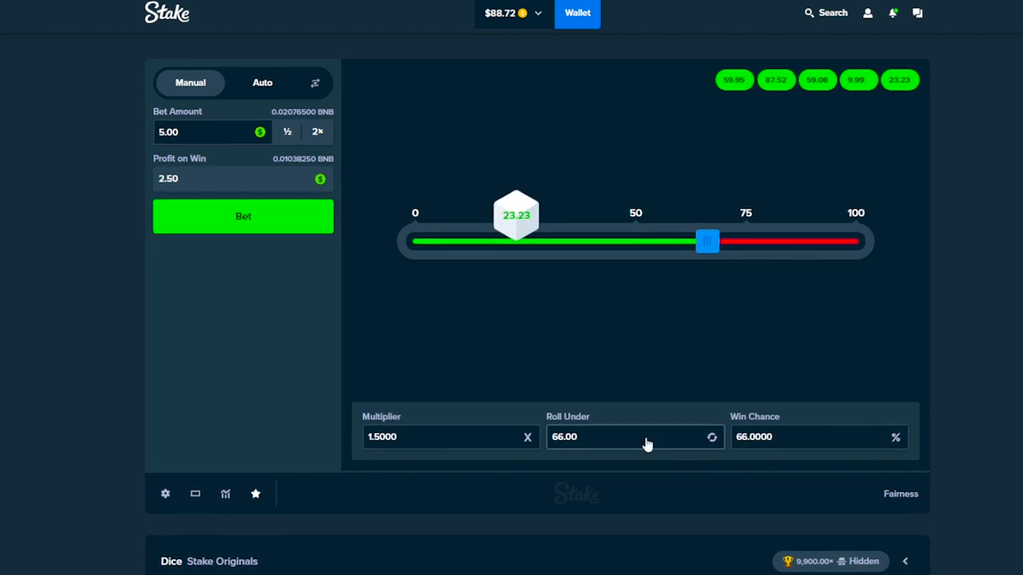
pyautogui.click(243, 216)
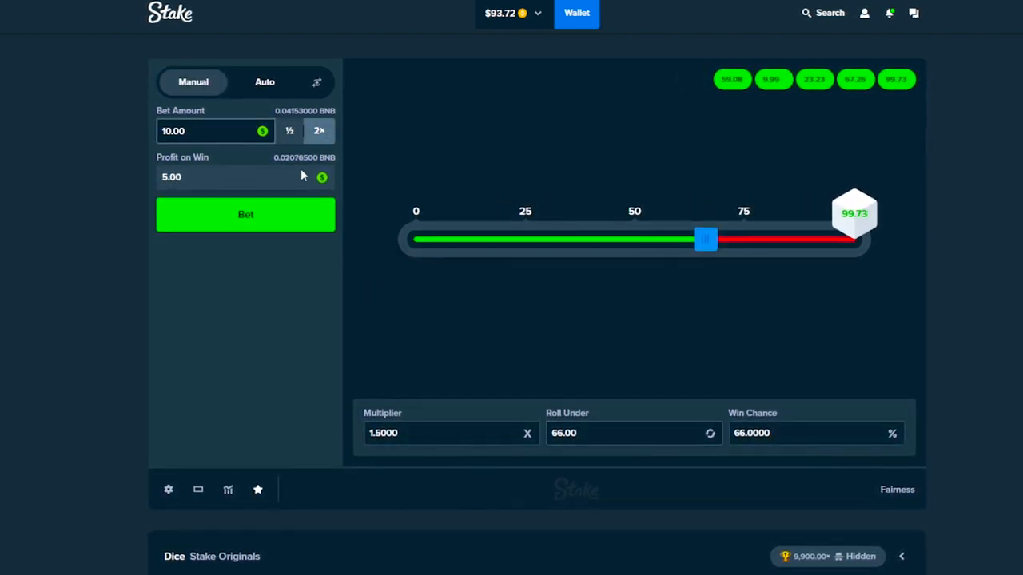
# - Roll once at $10.00, three times at $2.50, then back at $5.00, pushing the balance past $100
pyautogui.click(246, 214)
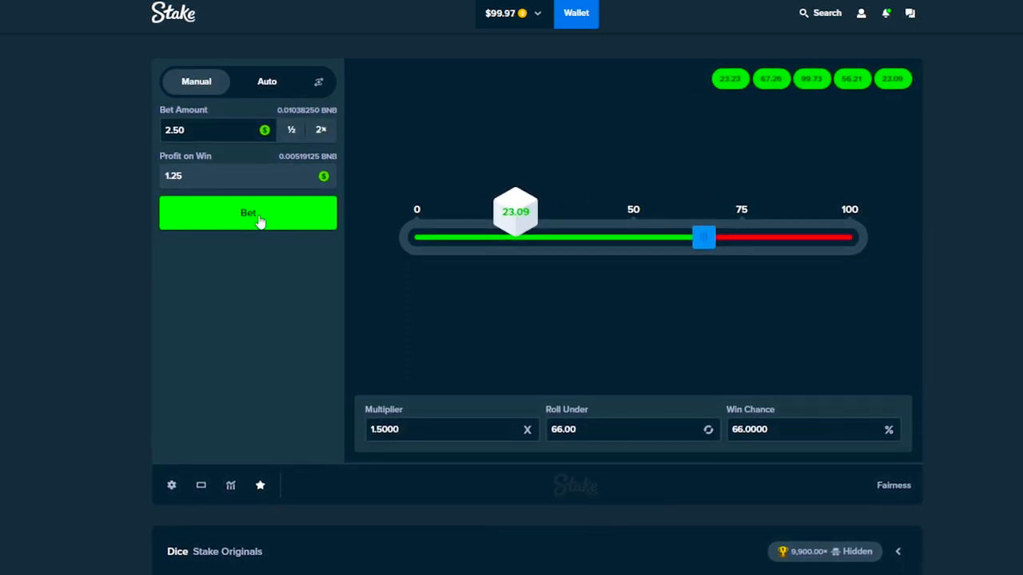
pyautogui.click(248, 211)
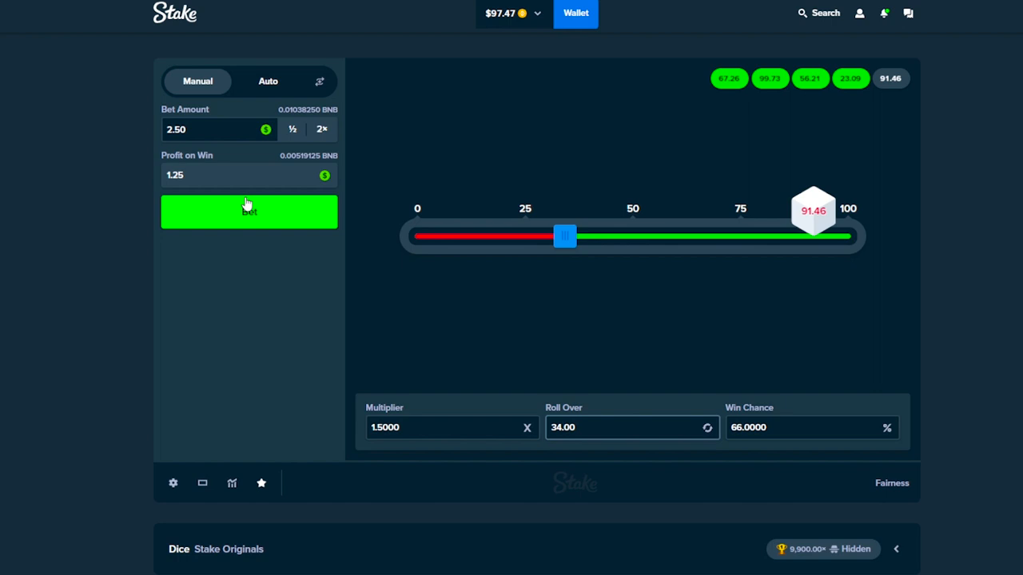
pyautogui.click(249, 211)
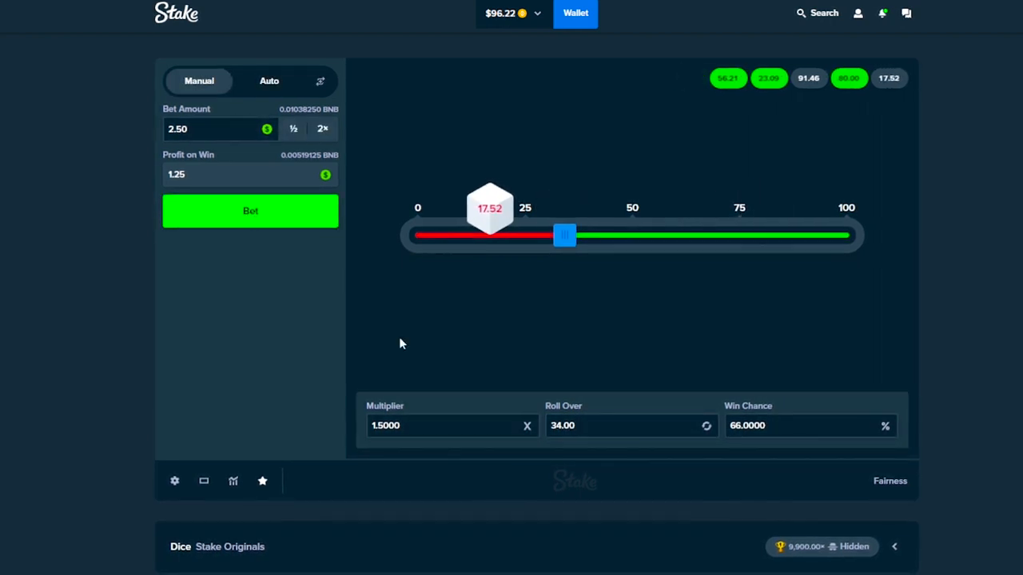
pyautogui.click(253, 211)
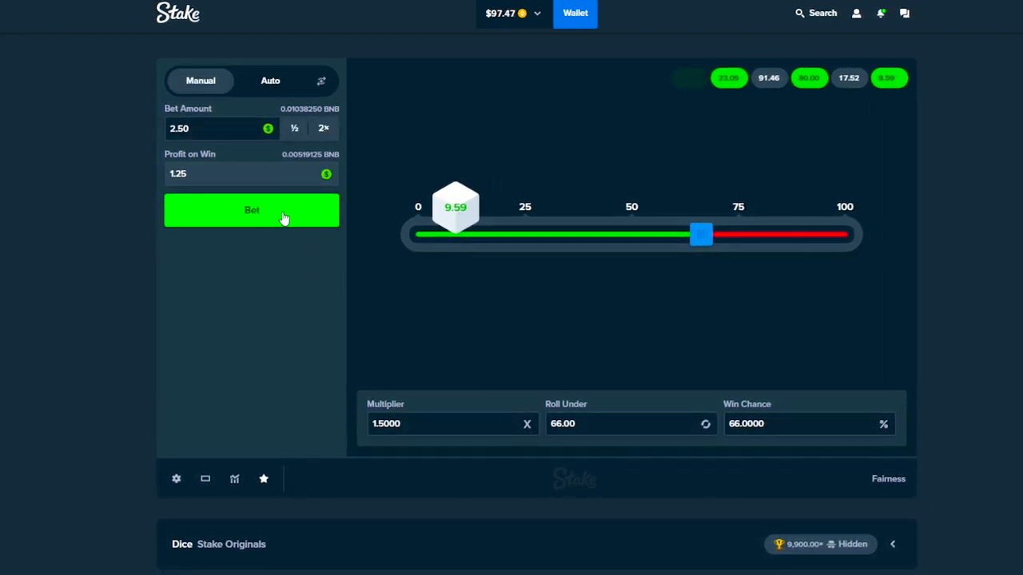
pyautogui.click(252, 210)
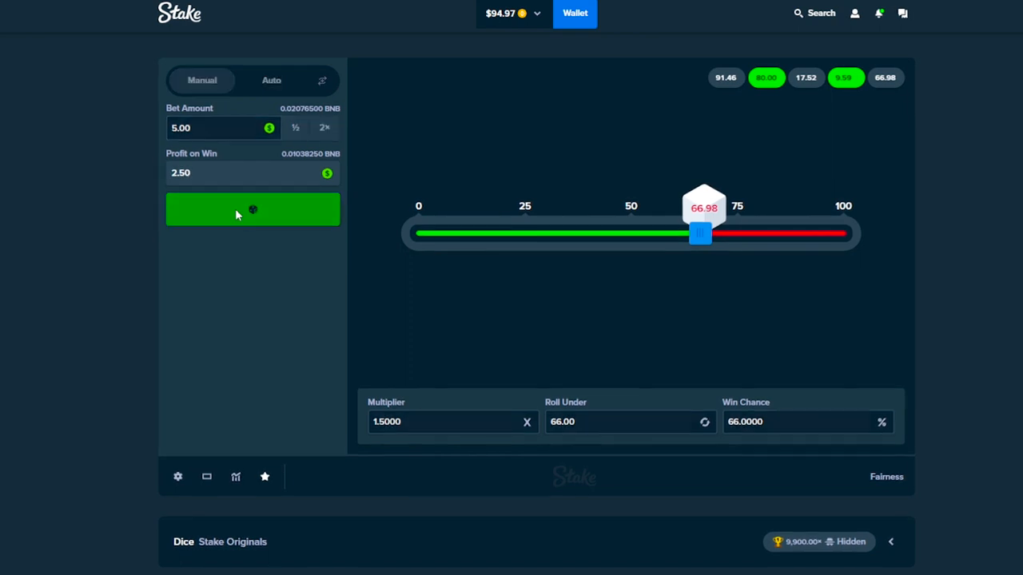
pyautogui.click(252, 207)
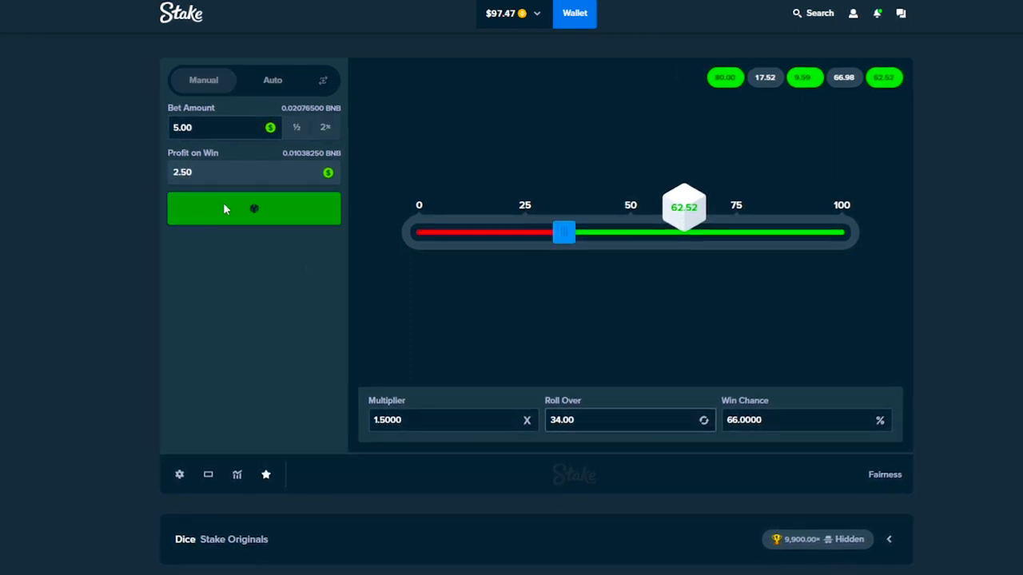
pyautogui.click(296, 128)
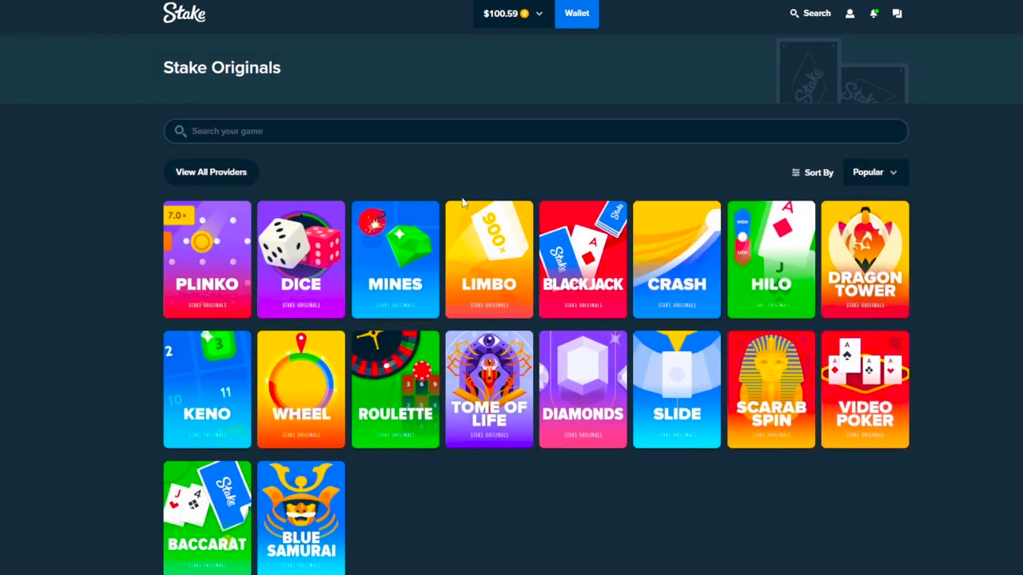
pyautogui.moveTo(981, 233)
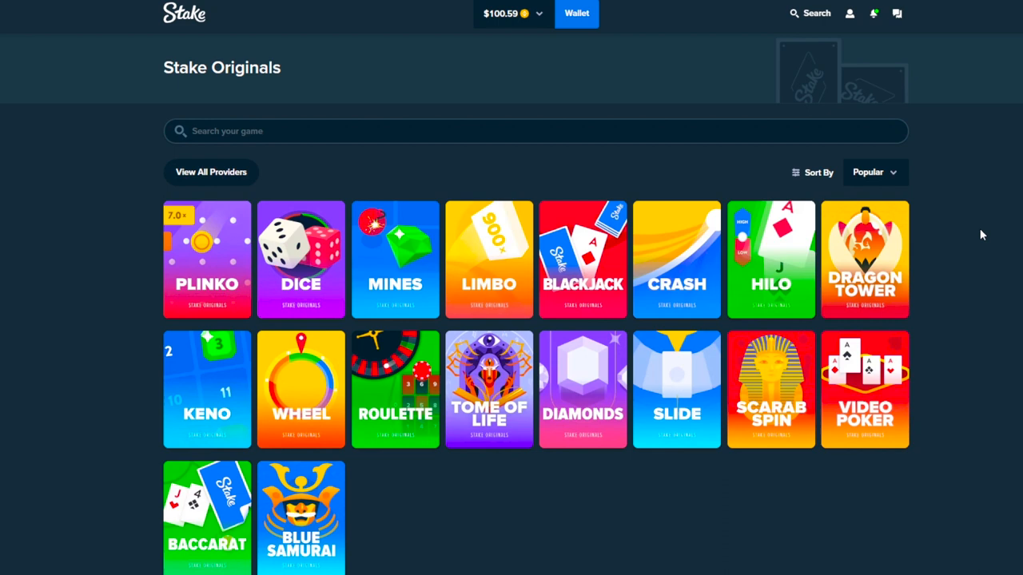
# - Start a 15-round Mines autobet at $1.00 per bet with 3 mines and the border tiles picked
pyautogui.click(395, 259)
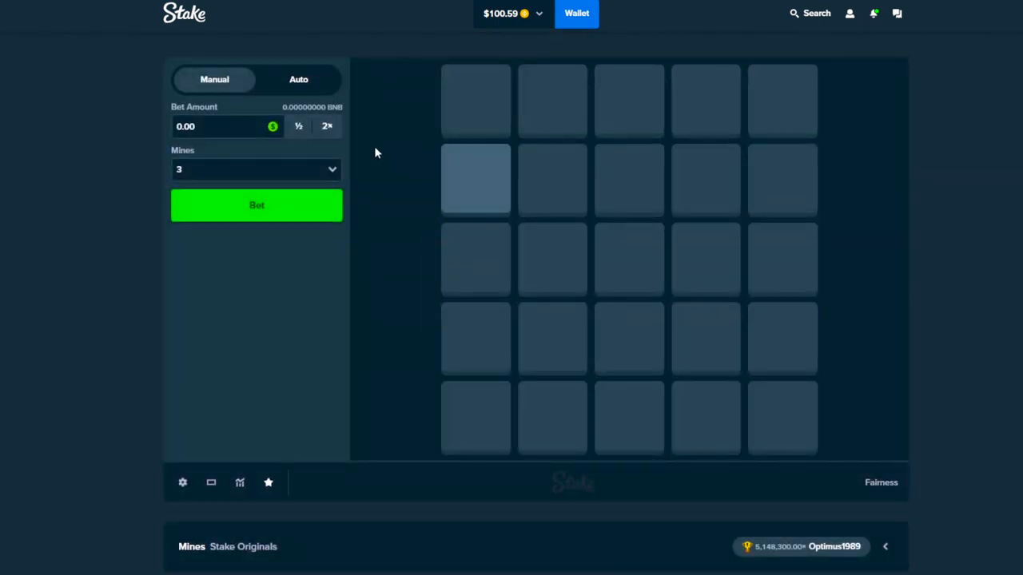
pyautogui.click(297, 80)
pyautogui.write('15')
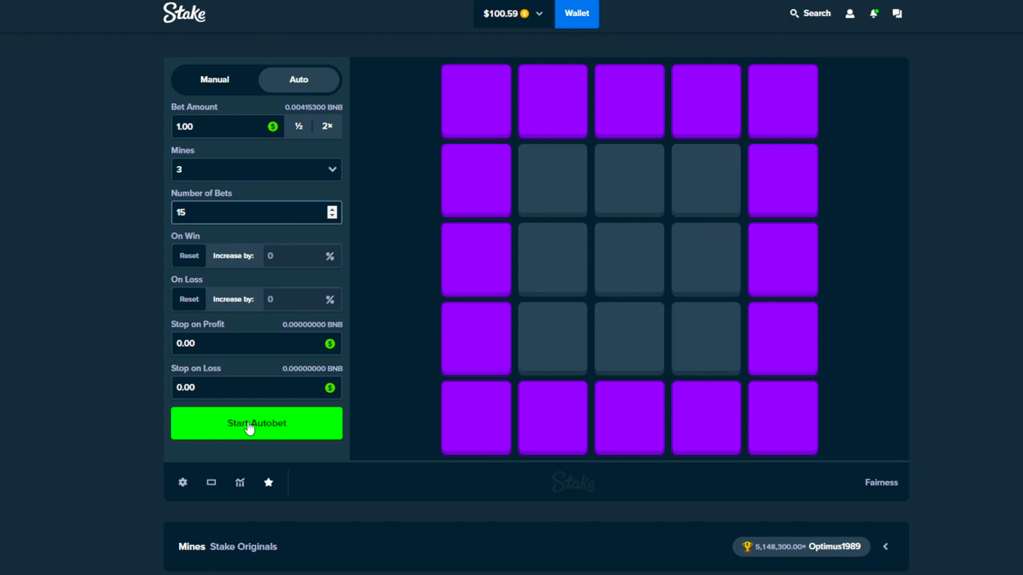
pyautogui.click(256, 421)
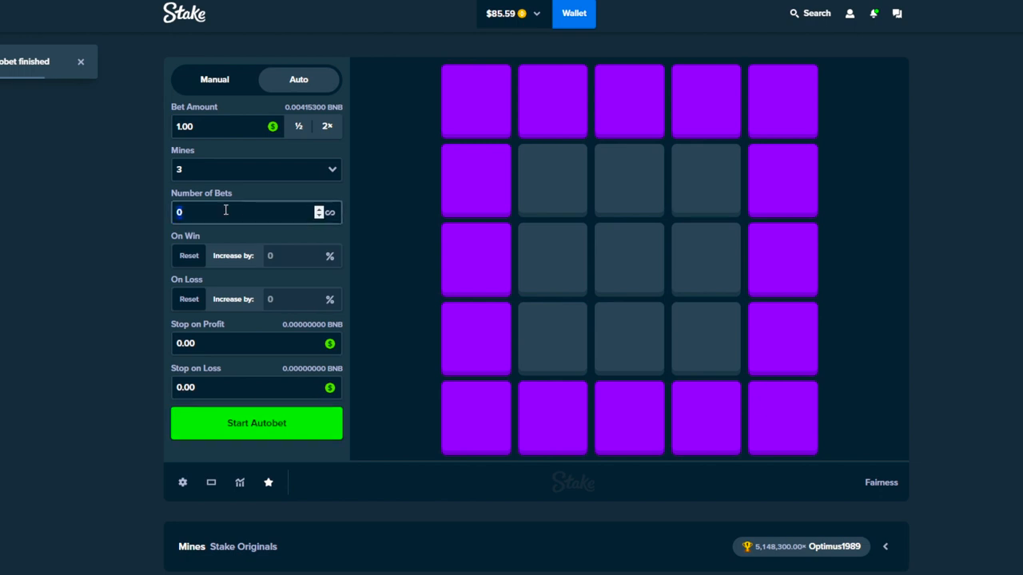
# - After the autobet finishes at $85.59, re-enter the Number of Bets as 1
pyautogui.write('1')
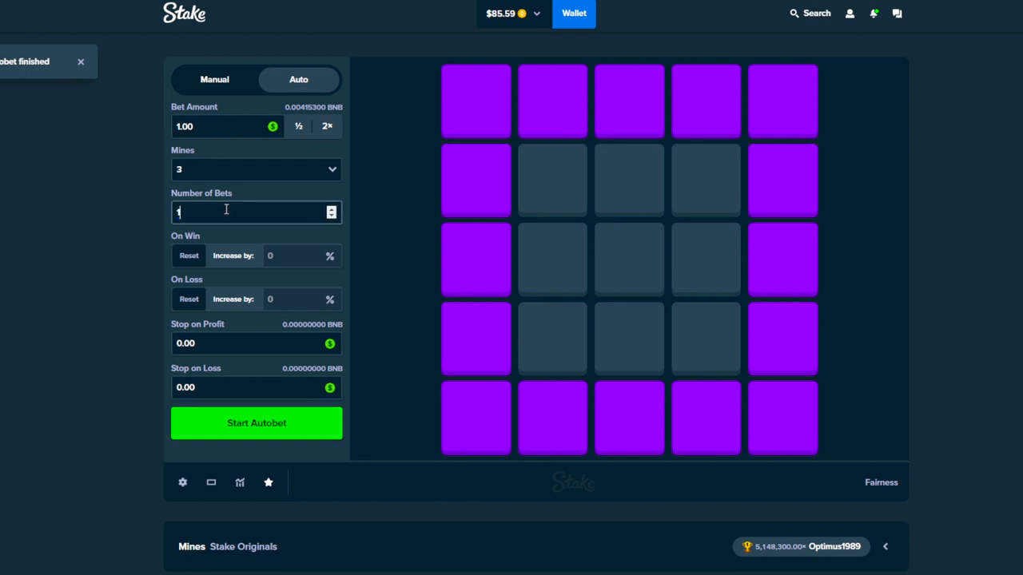
# - Run another Mines autobet, dropping the balance to $75.59
pyautogui.click(256, 421)
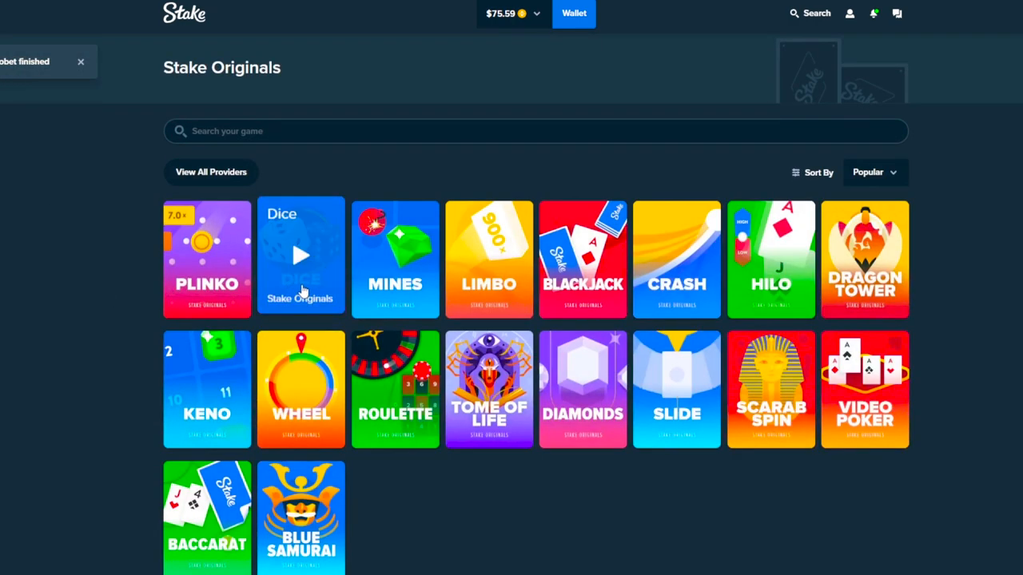
# - Return to Dice and roll at $2 then $4 stakes, doubling after losses
pyautogui.click(300, 258)
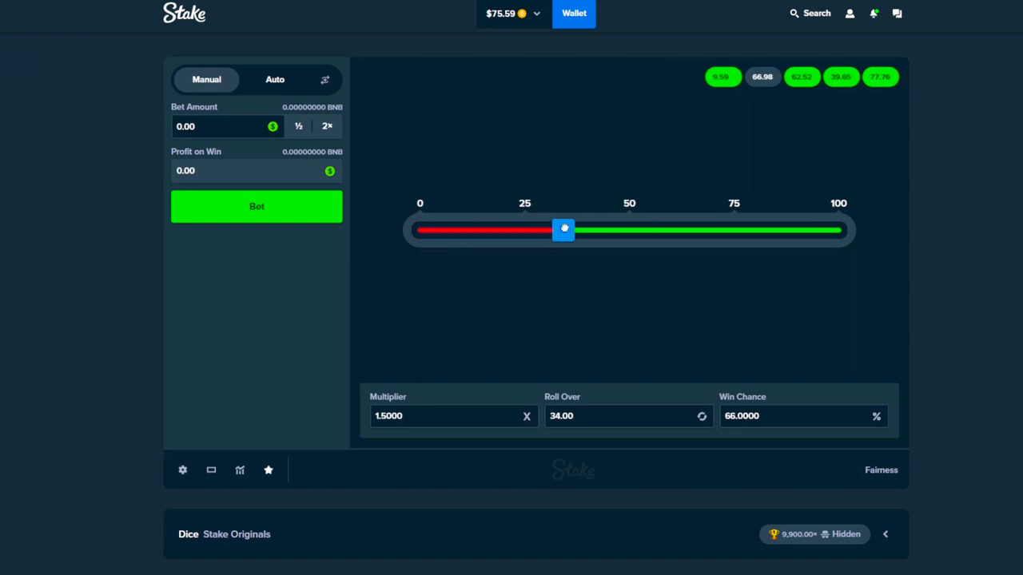
pyautogui.click(256, 206)
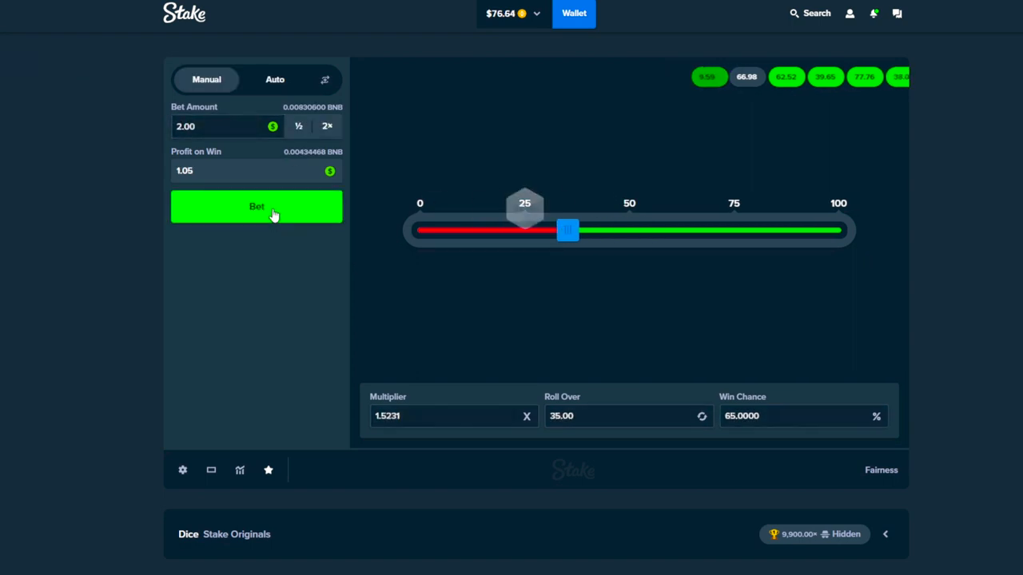
pyautogui.click(256, 206)
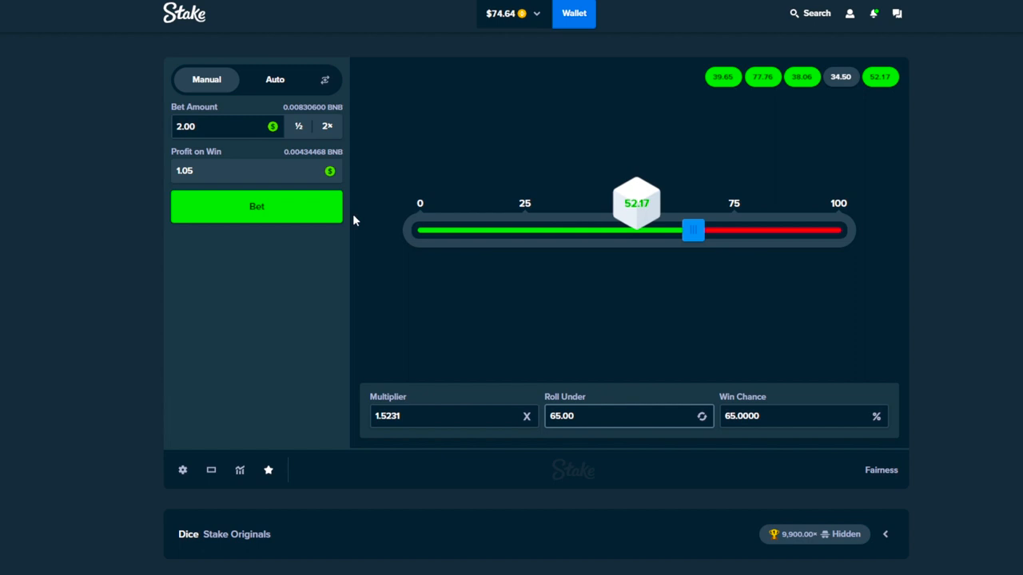
pyautogui.click(256, 207)
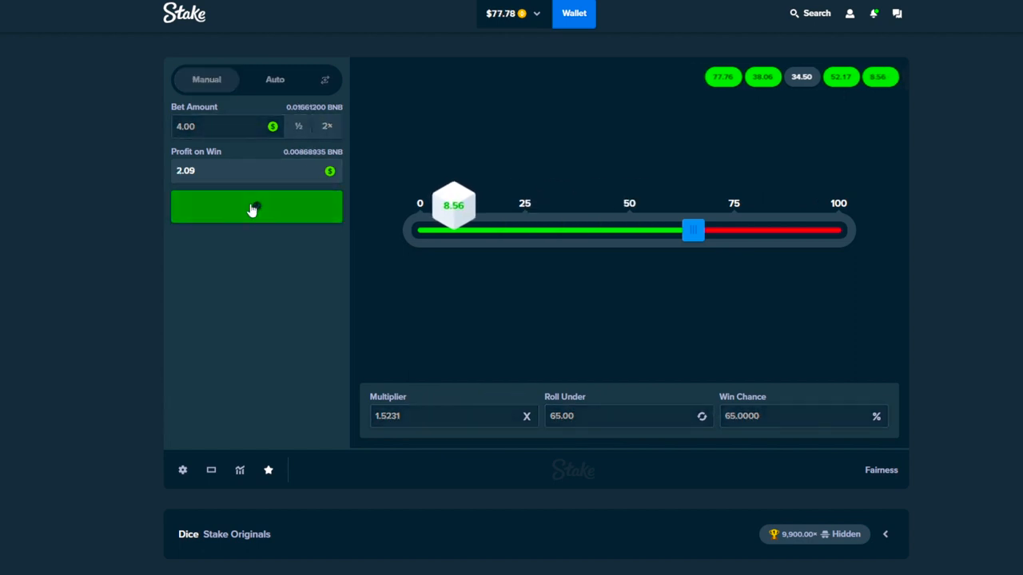
pyautogui.click(256, 208)
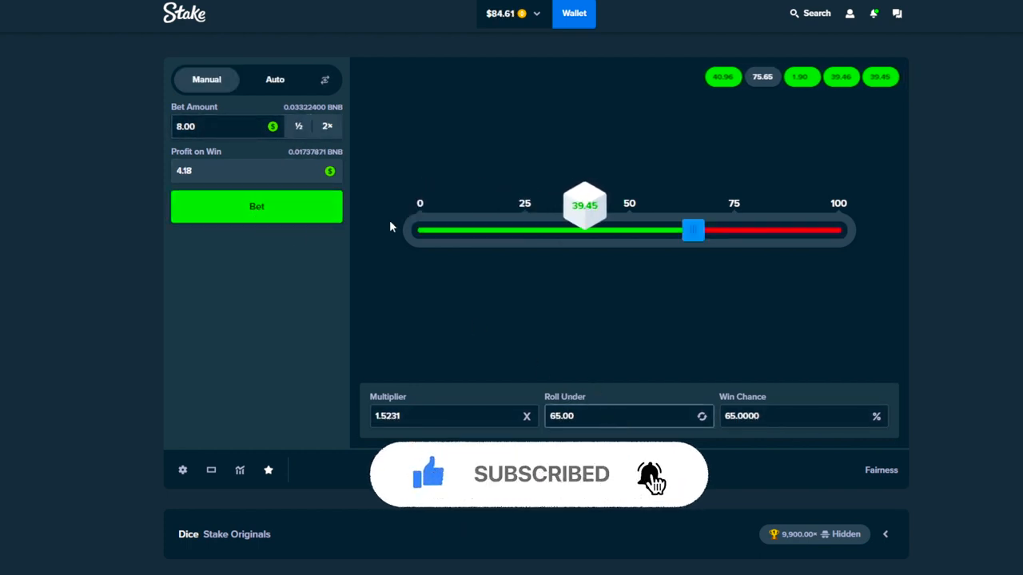
pyautogui.click(256, 207)
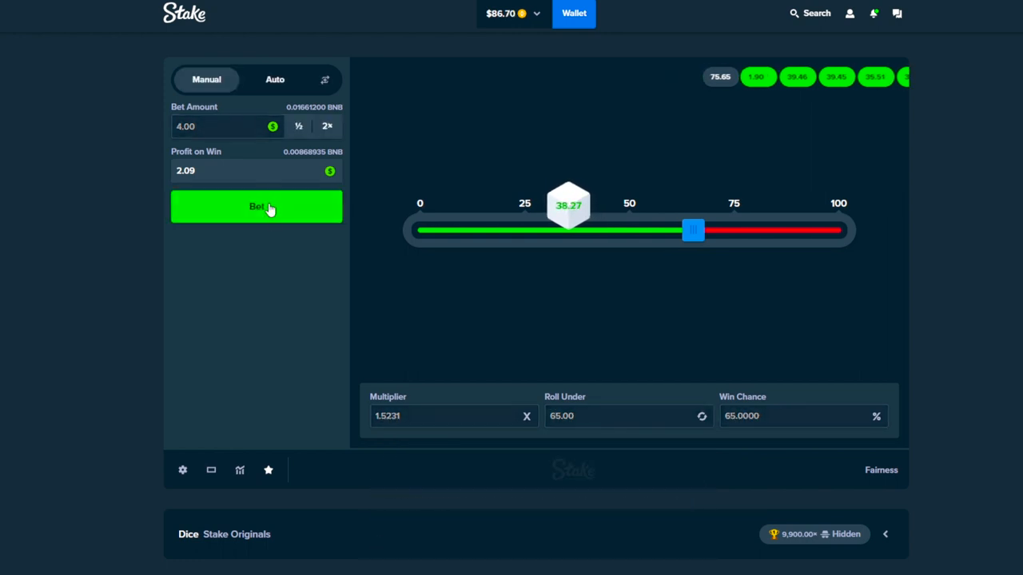
pyautogui.click(255, 207)
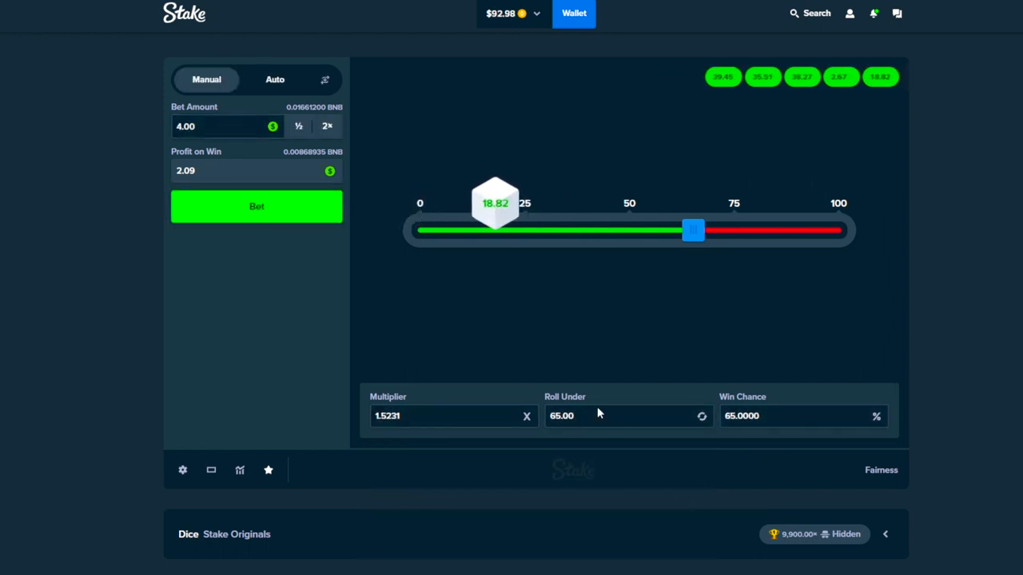
# - Keep rolling at an $8 stake, doubling to $16 after a loss
pyautogui.click(255, 206)
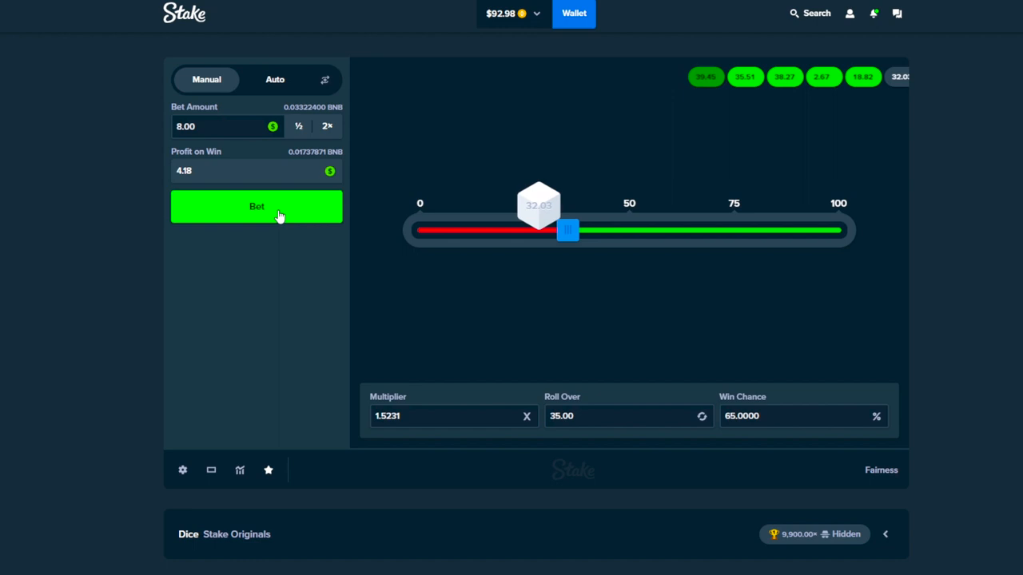
pyautogui.click(256, 207)
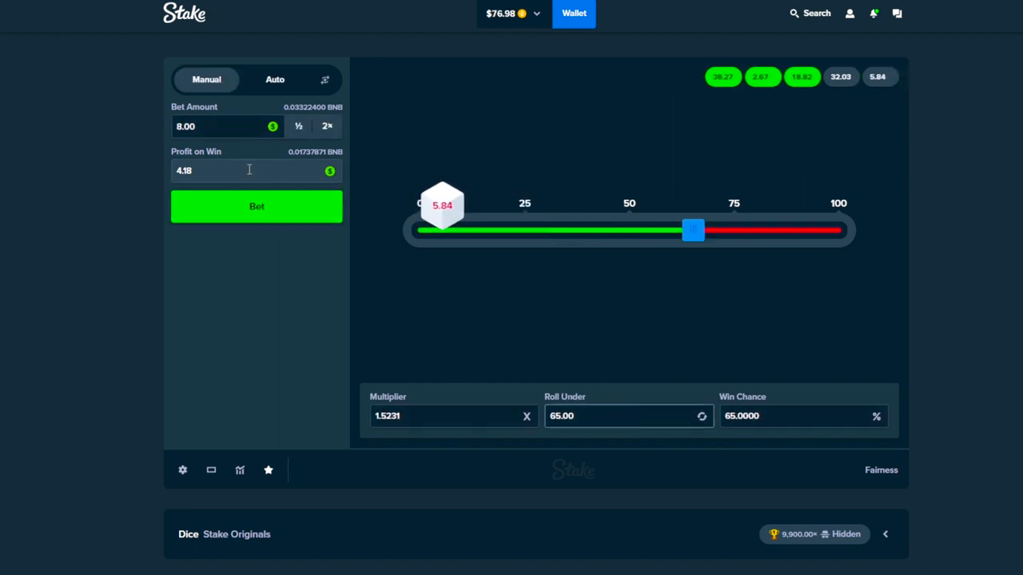
pyautogui.click(256, 206)
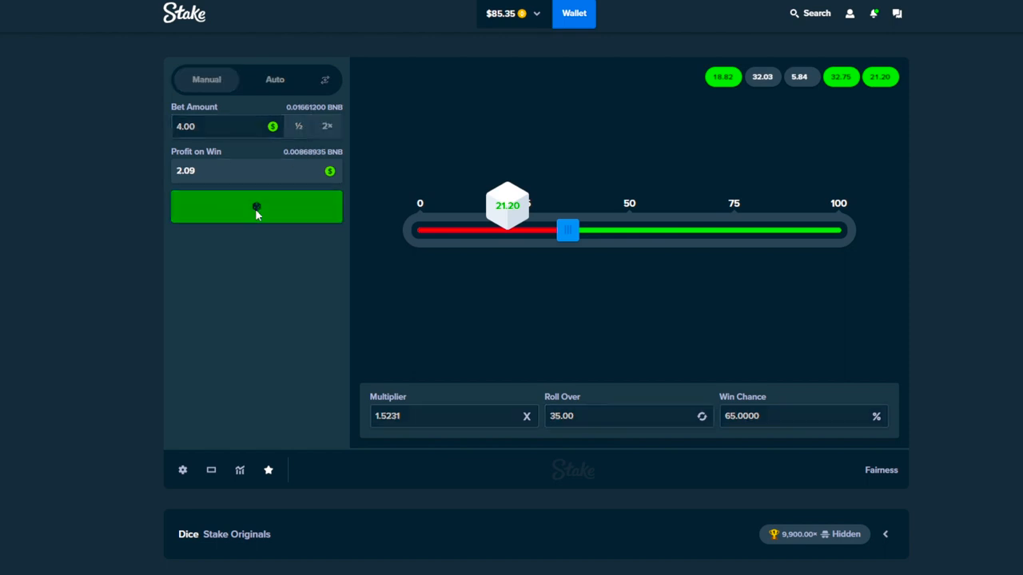
pyautogui.click(256, 207)
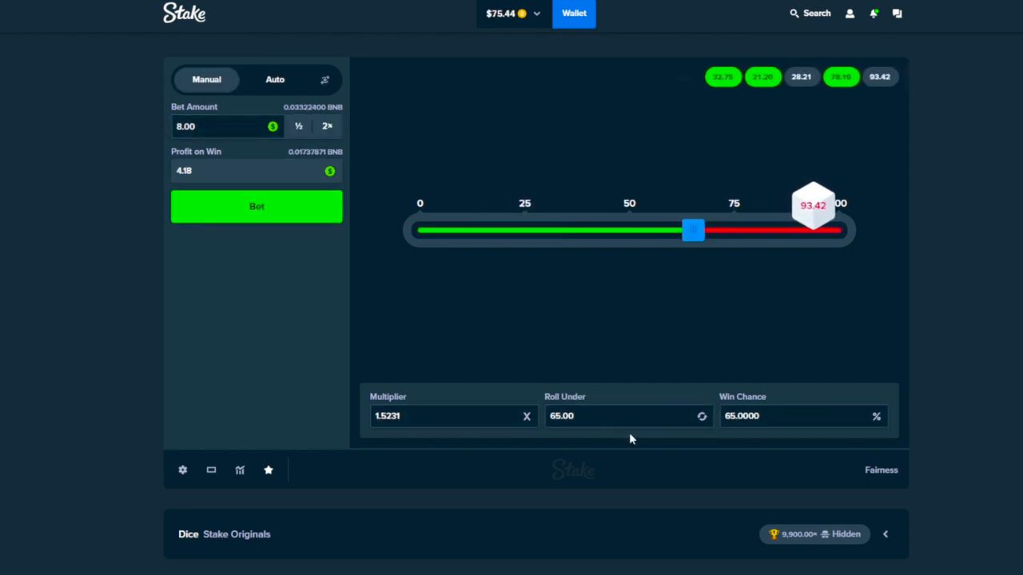
pyautogui.click(256, 206)
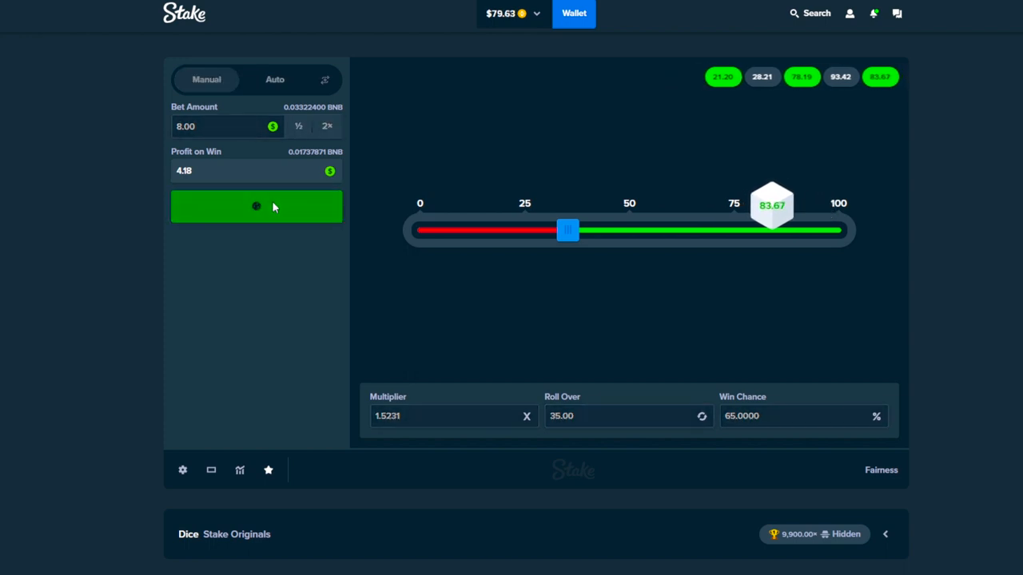
pyautogui.click(256, 208)
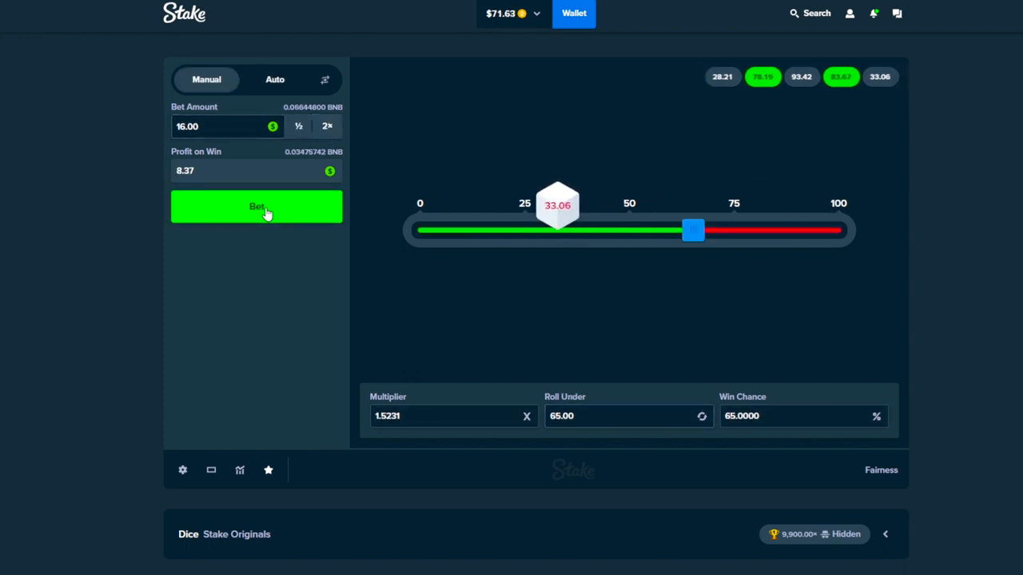
pyautogui.click(256, 208)
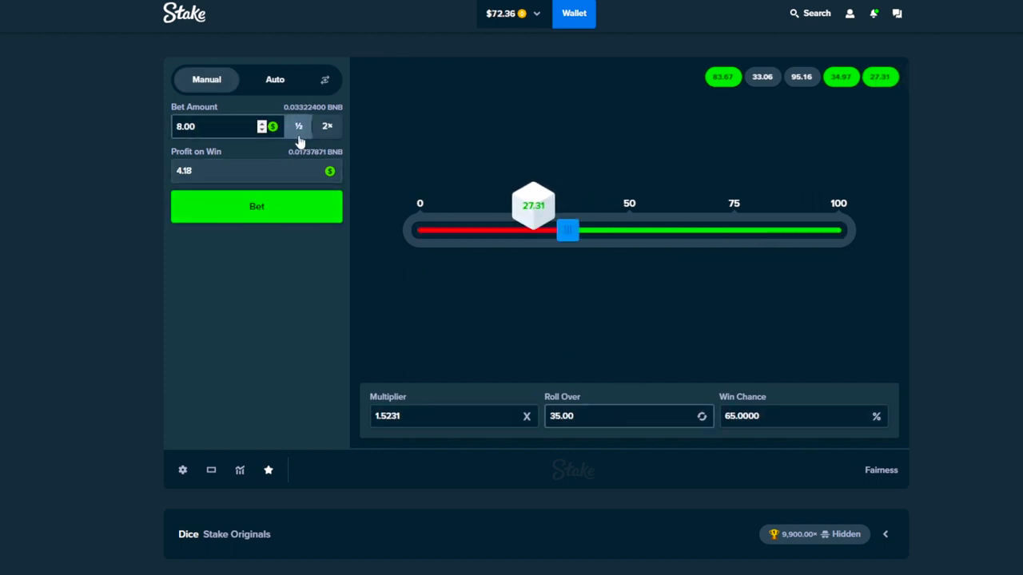
# - Drop back to $8 rolls, doubling again after a loss, leaving about $68
pyautogui.click(255, 206)
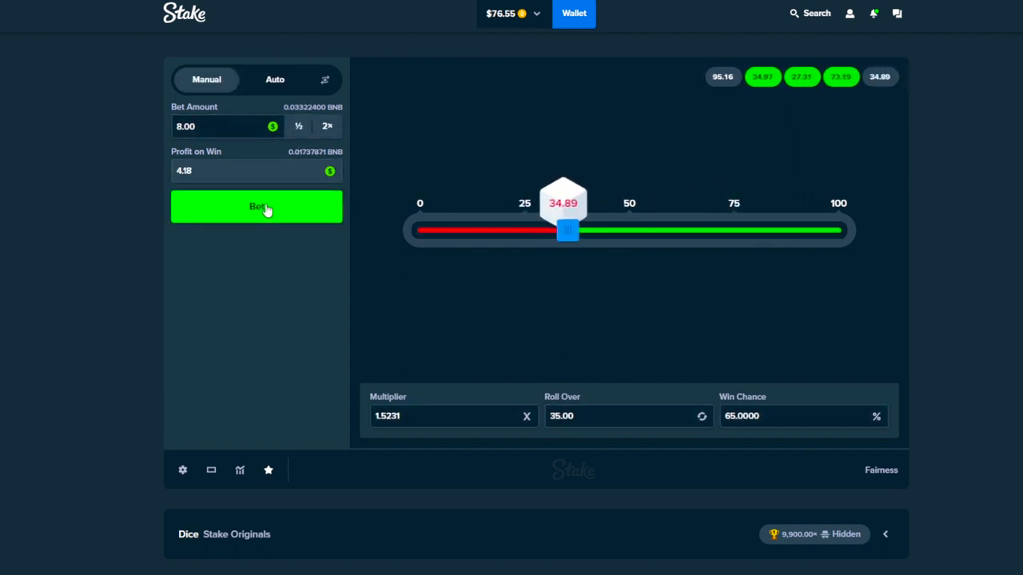
pyautogui.click(255, 206)
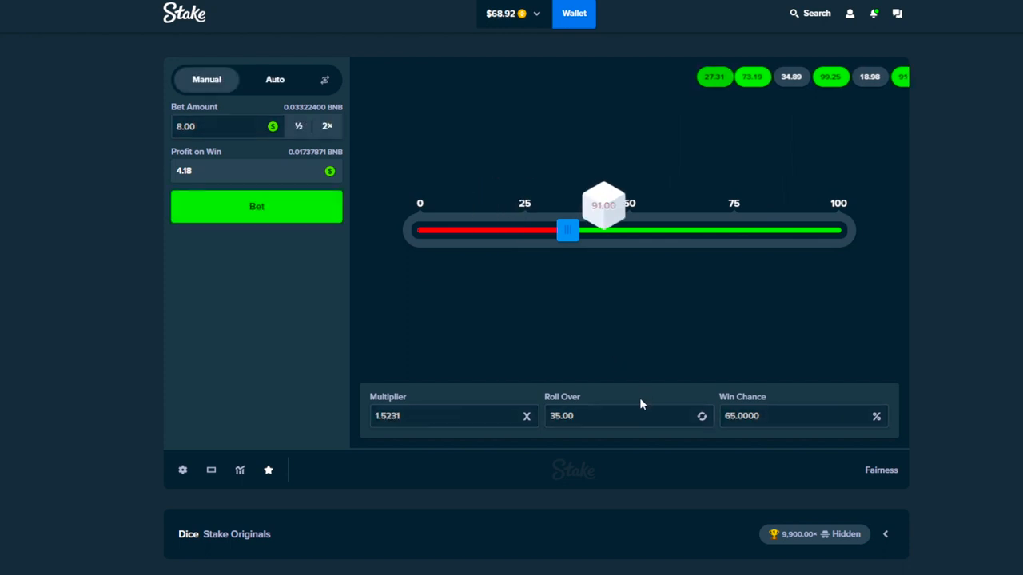
pyautogui.click(255, 206)
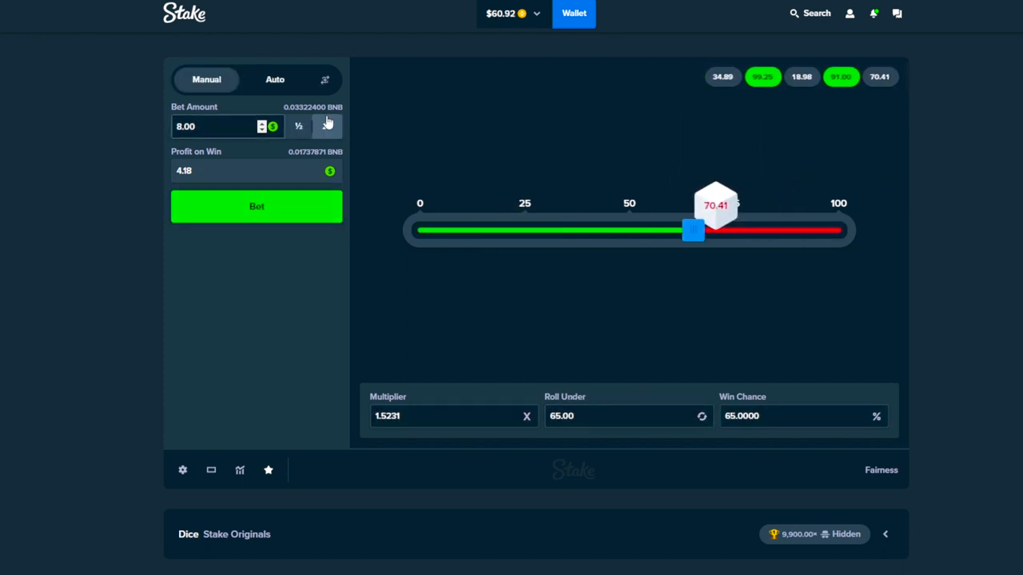
pyautogui.click(255, 206)
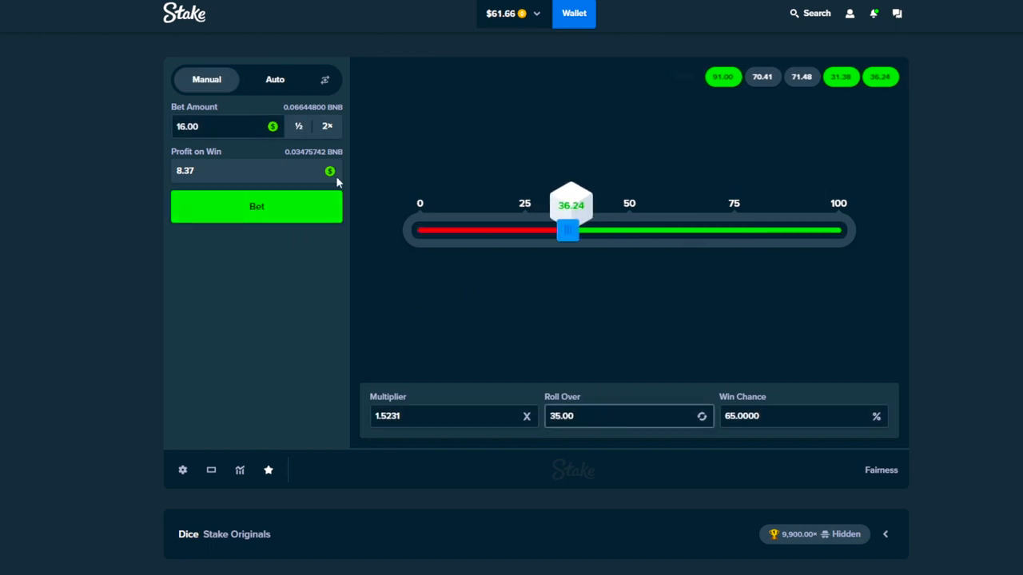
pyautogui.click(256, 206)
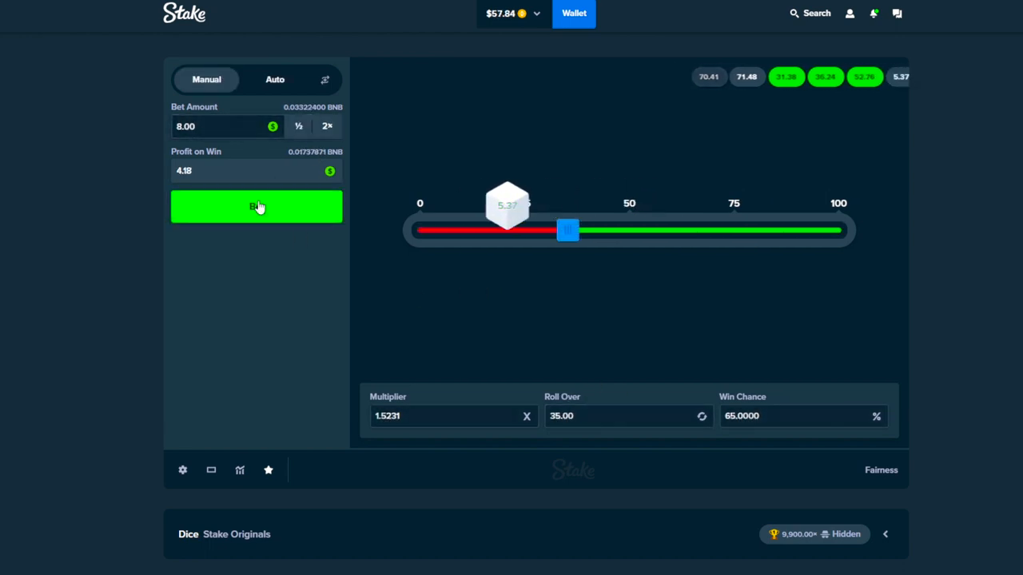
pyautogui.click(255, 207)
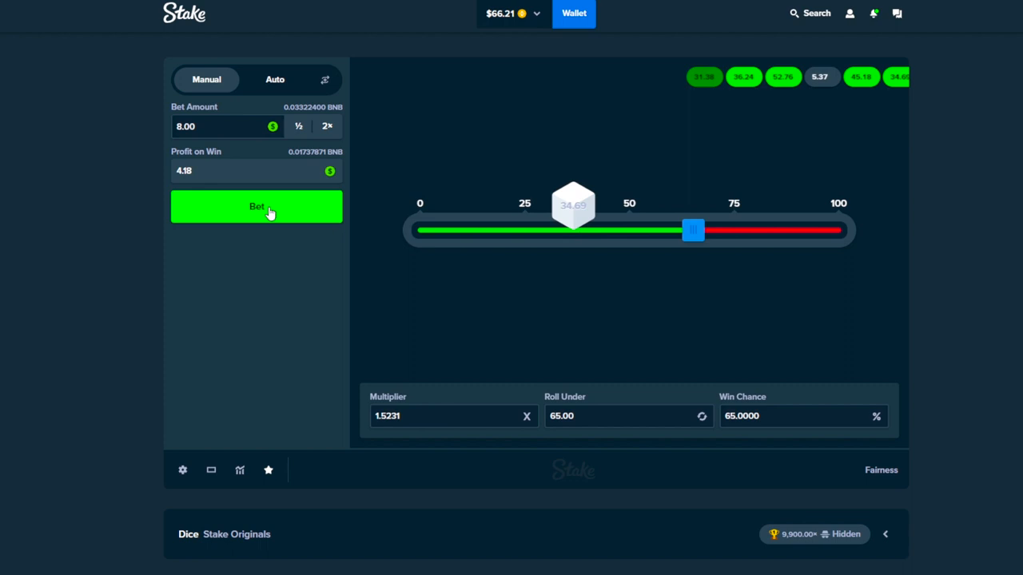
pyautogui.click(256, 206)
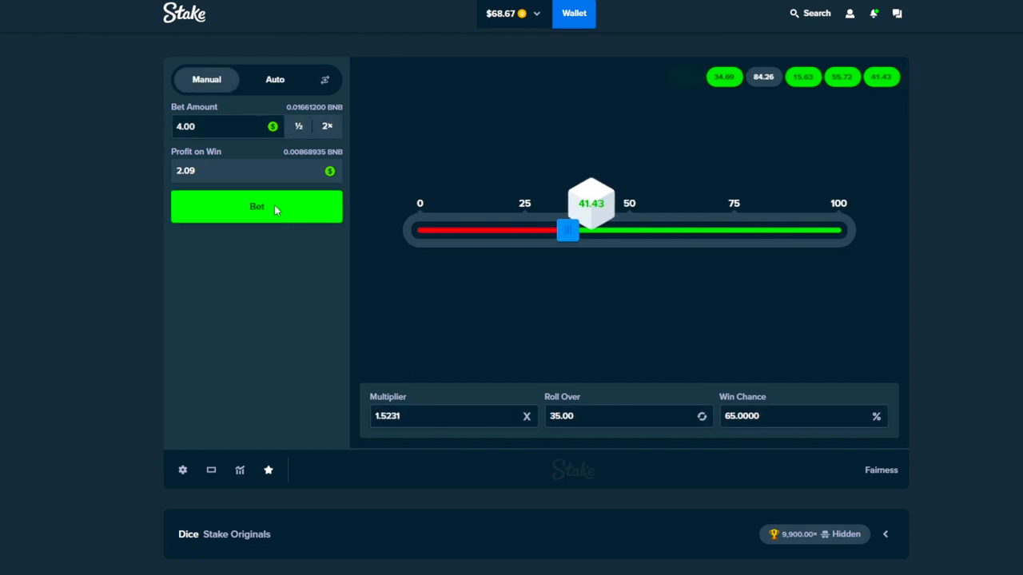
# - Roll the 65% Dice bet at $2 and $8 stakes, doubling after losses
pyautogui.click(326, 126)
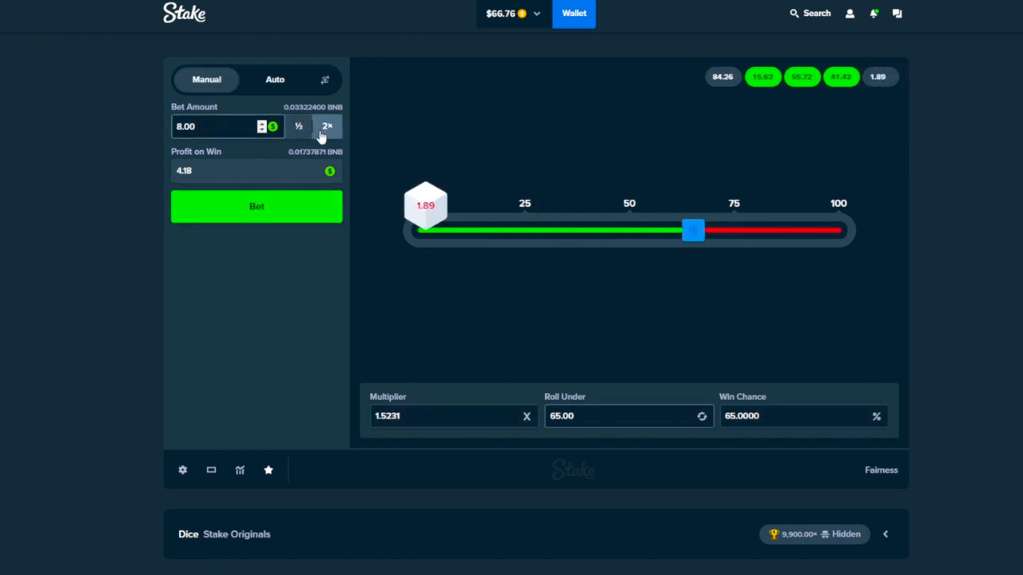
pyautogui.click(256, 206)
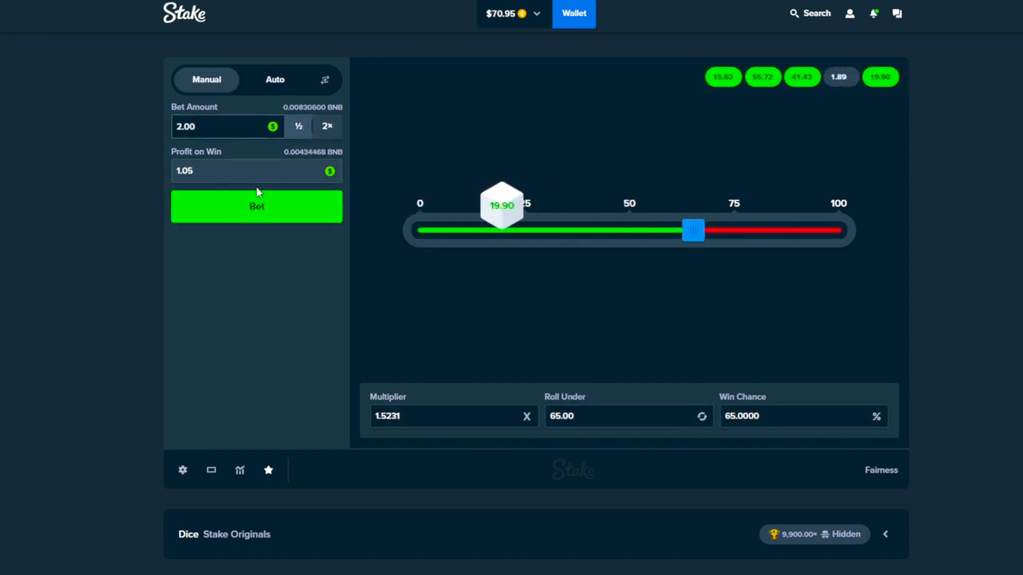
pyautogui.click(256, 206)
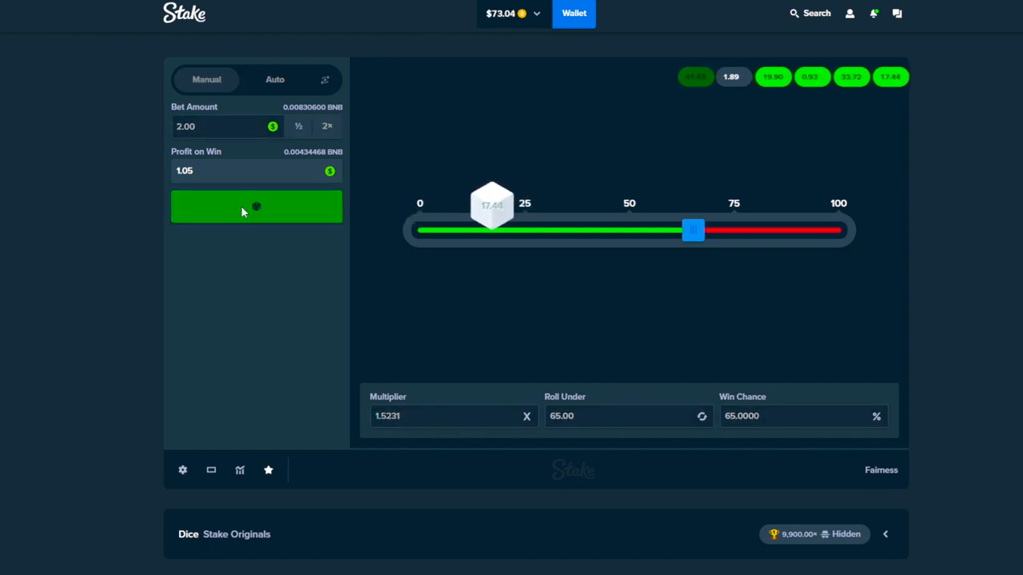
pyautogui.click(256, 207)
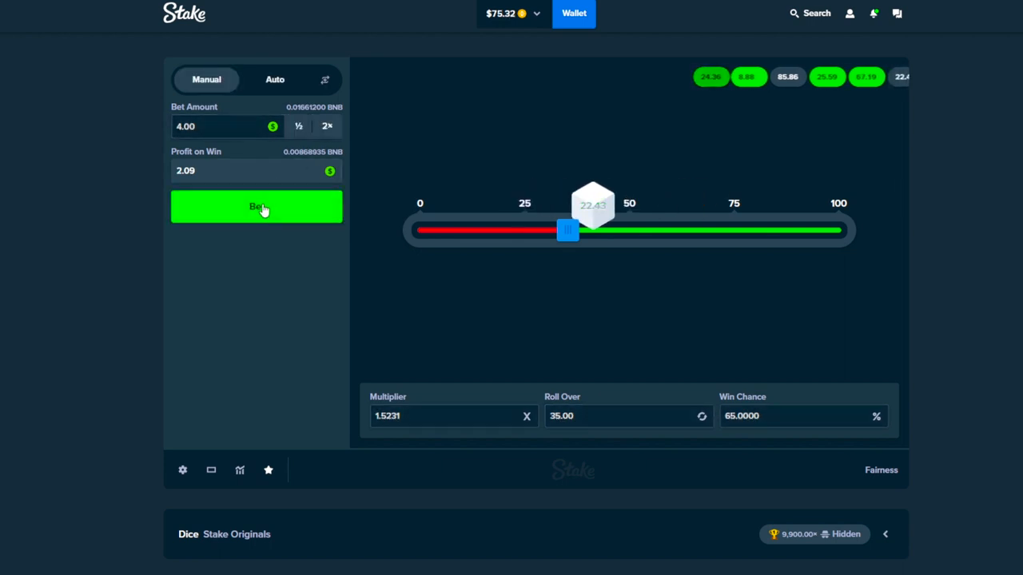
pyautogui.click(255, 208)
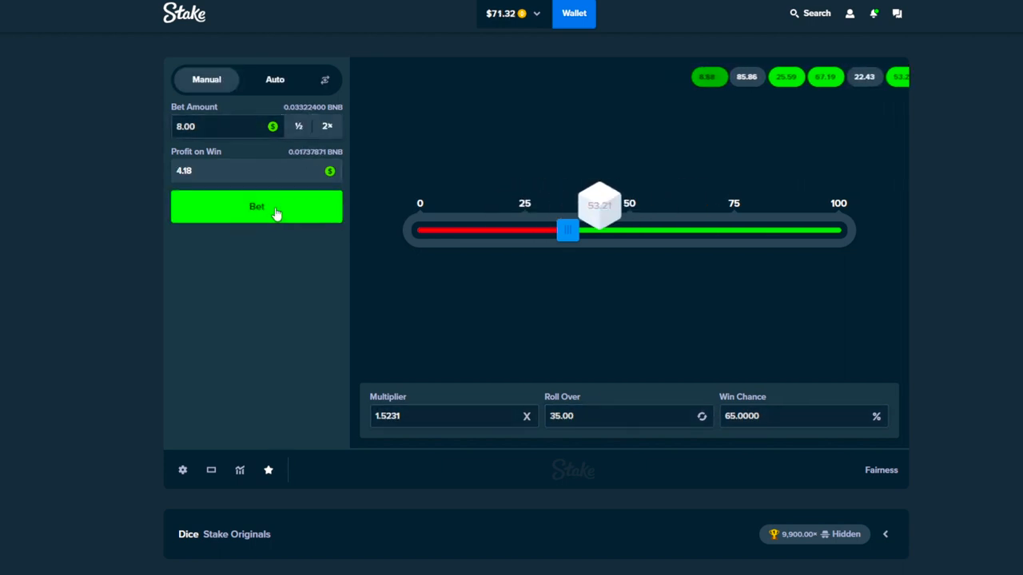
pyautogui.click(256, 208)
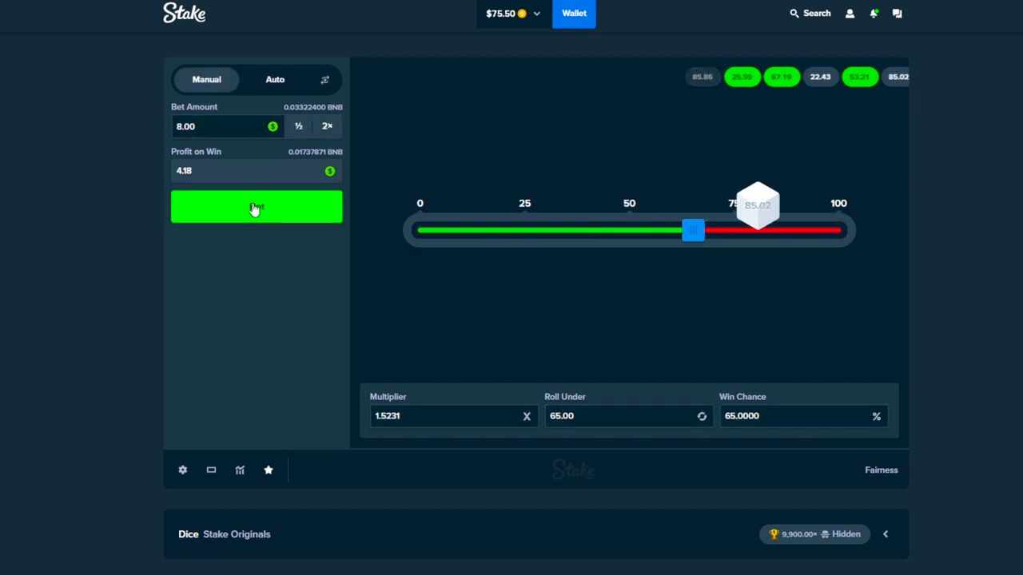
pyautogui.click(256, 207)
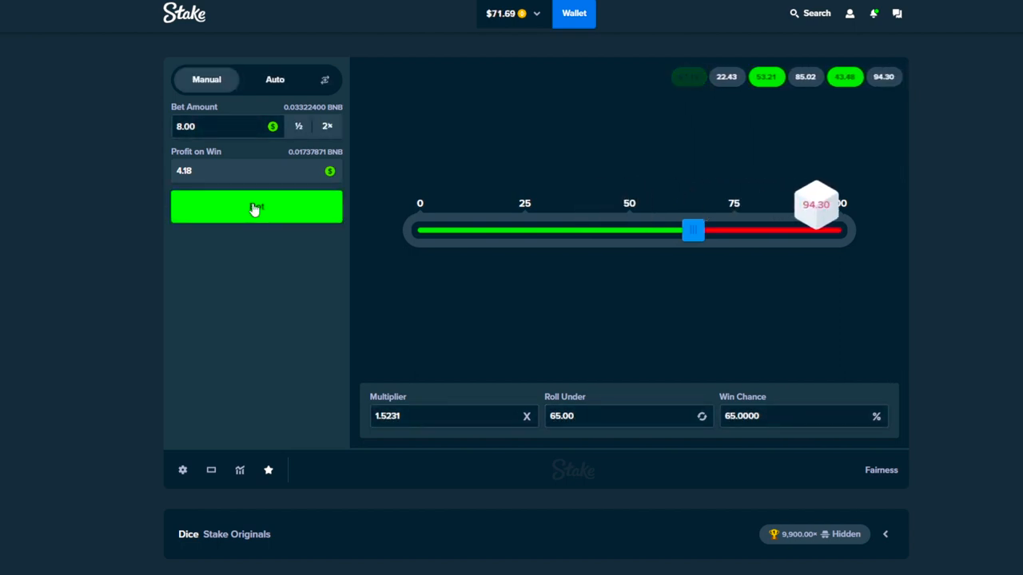
# - Double to $16 rolls that sink the balance to $12.24, then switch back to Roll Under 65
pyautogui.click(256, 208)
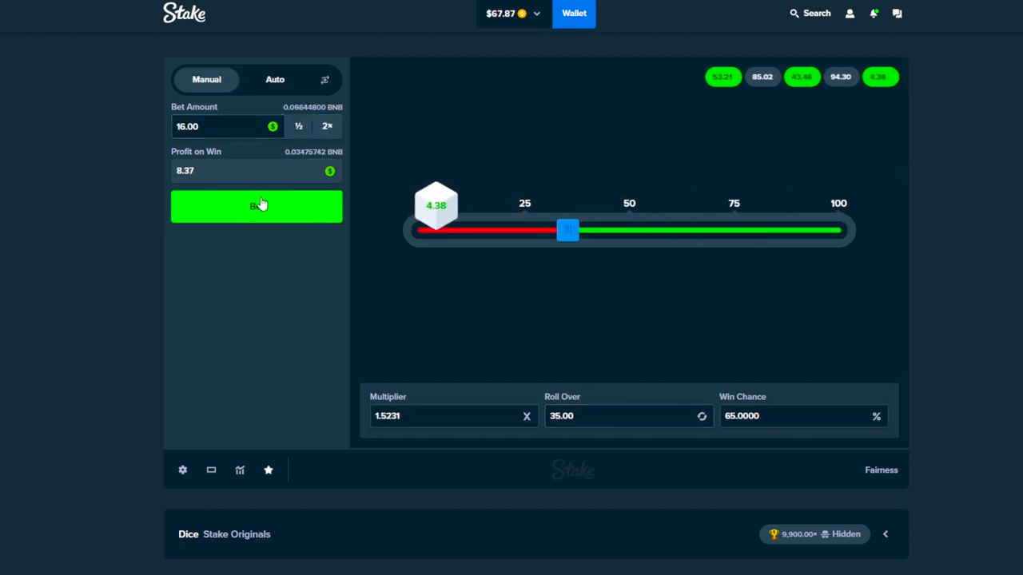
pyautogui.click(255, 206)
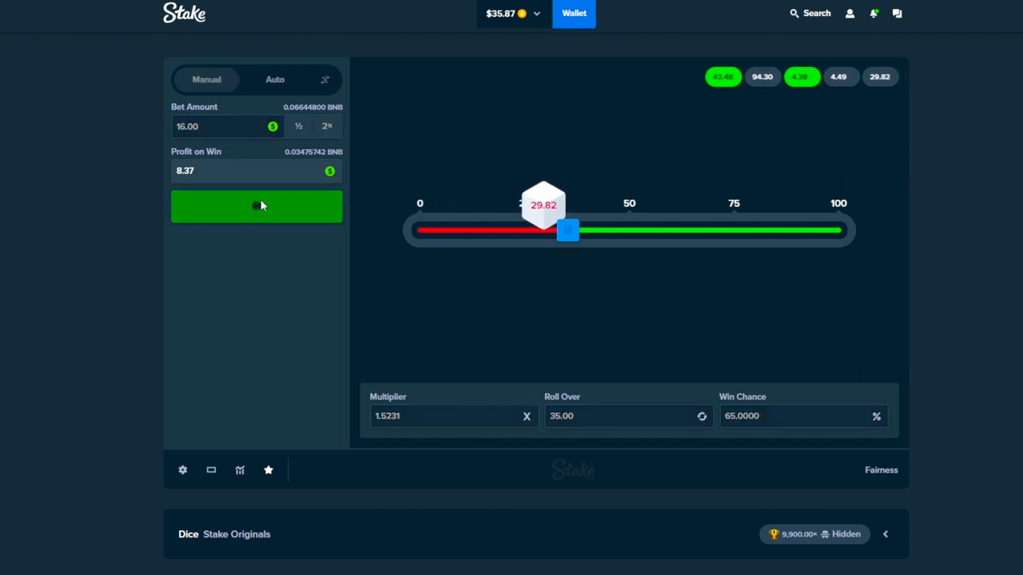
pyautogui.click(256, 206)
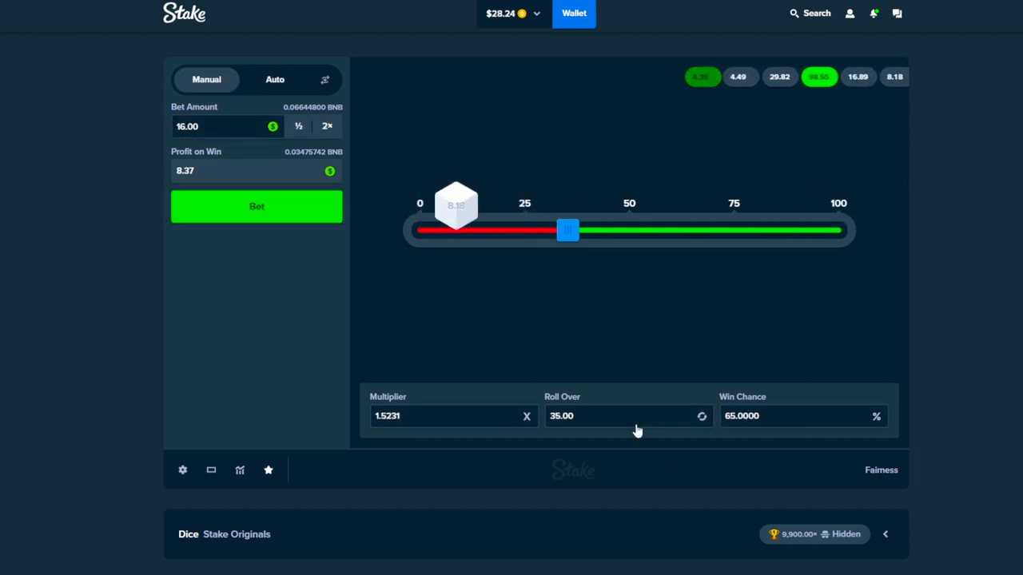
pyautogui.click(256, 206)
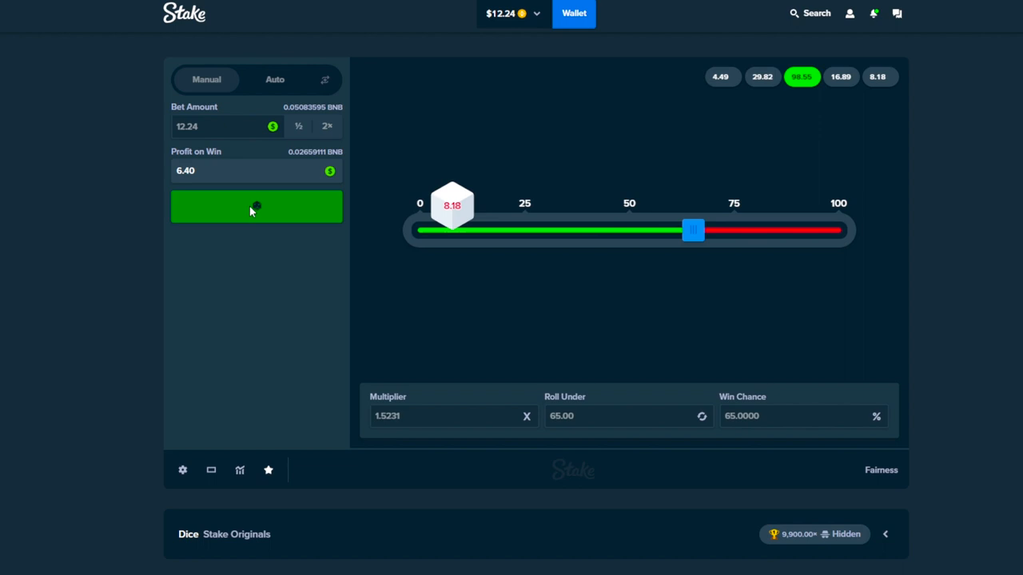
# - Stake the whole balance on successive rolls ($6.40, $12.81, $7.29, $3.81) until it hits $0.00
pyautogui.click(255, 208)
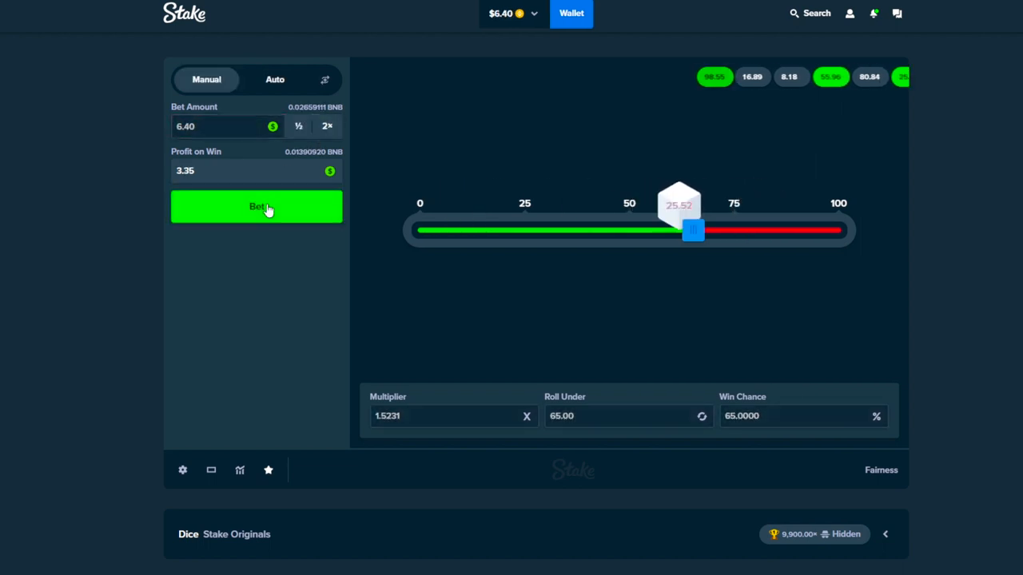
pyautogui.click(256, 208)
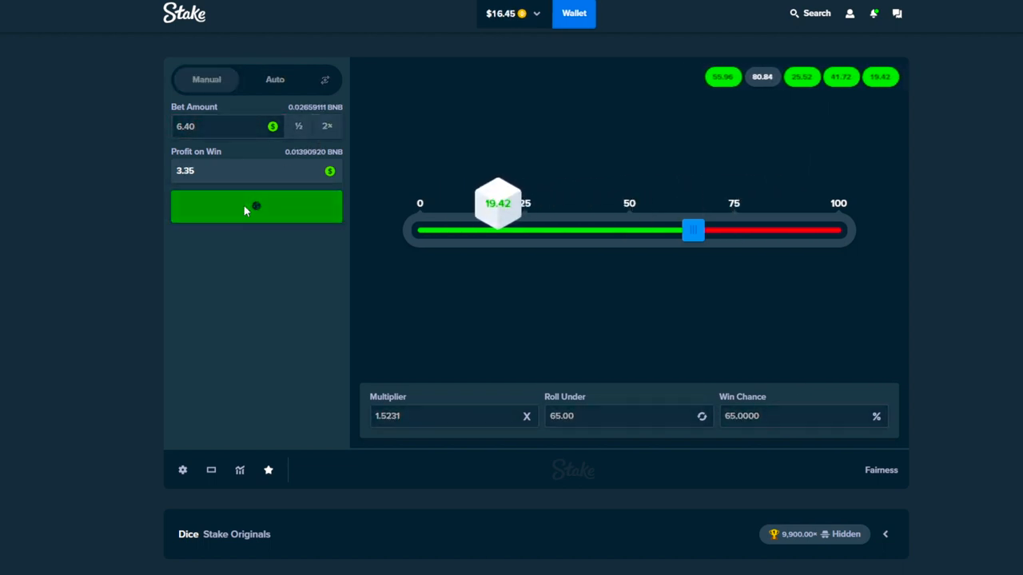
pyautogui.click(326, 126)
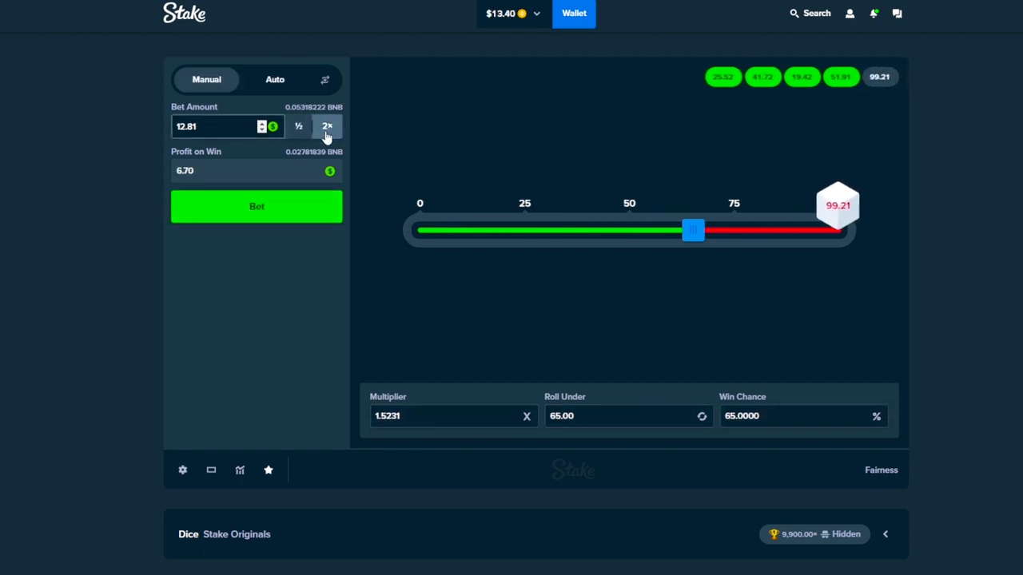
pyautogui.click(255, 206)
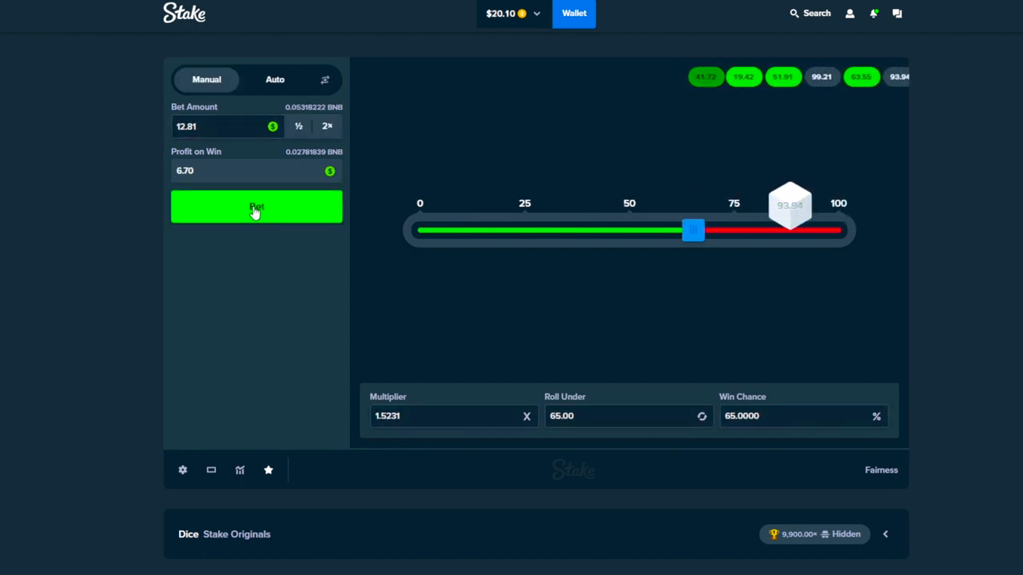
pyautogui.click(256, 208)
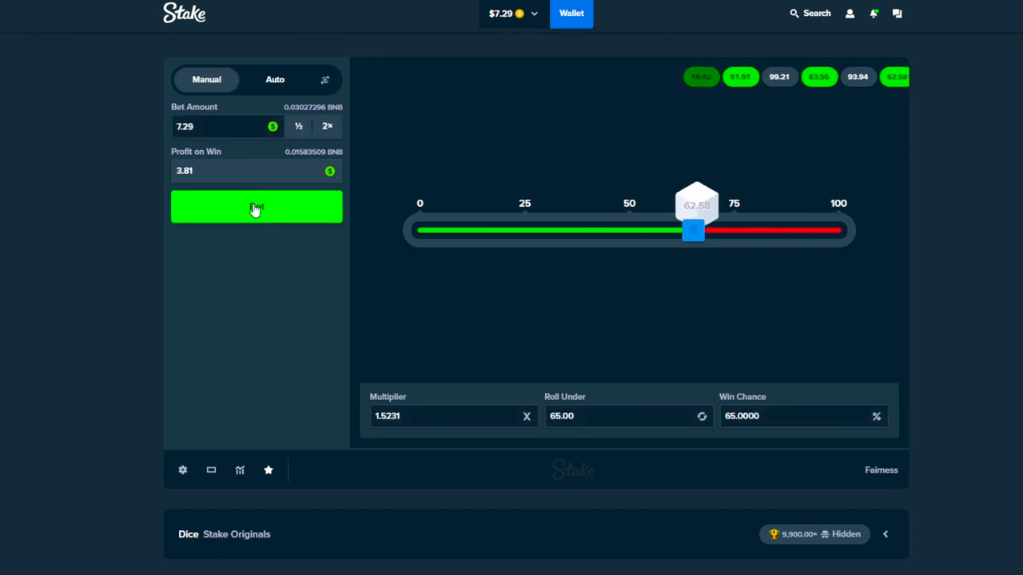
pyautogui.click(256, 208)
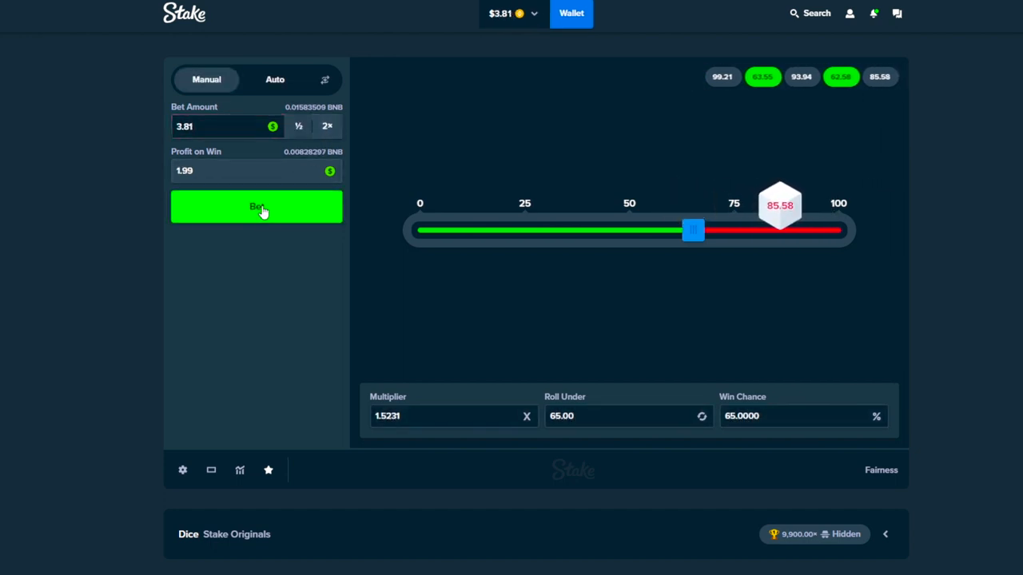
pyautogui.click(255, 207)
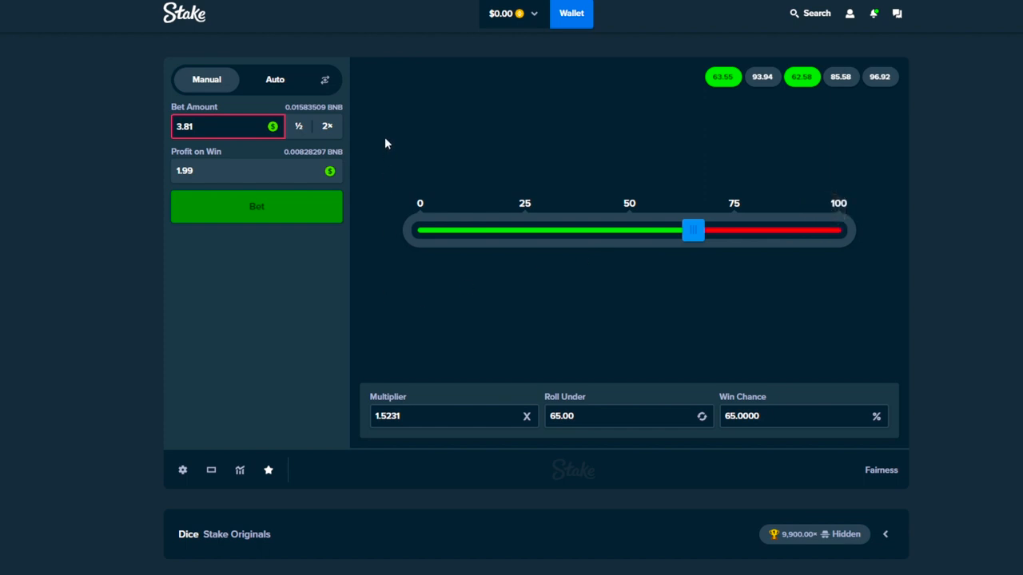
pyautogui.moveTo(461, 60)
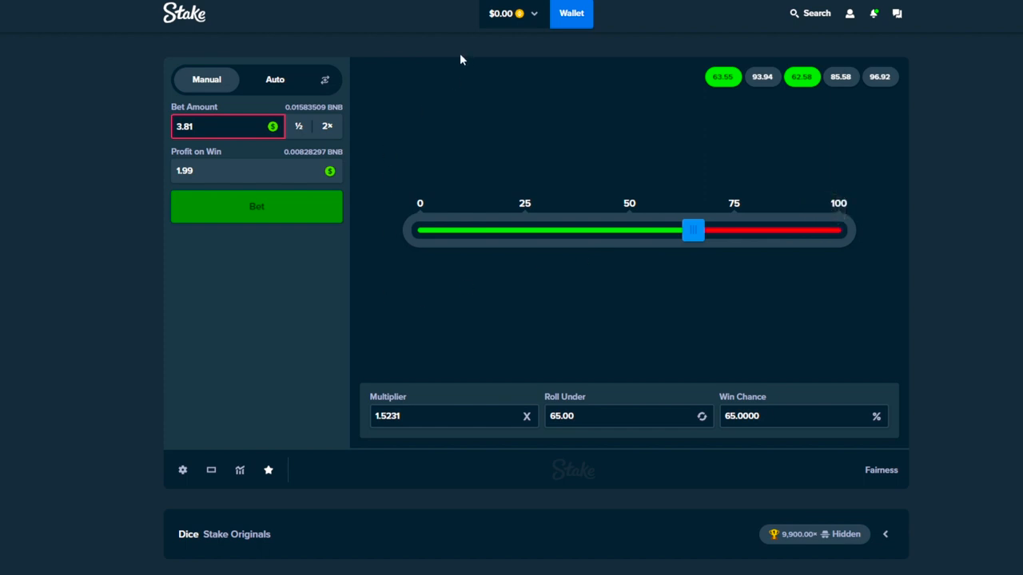
pyautogui.moveTo(472, 25)
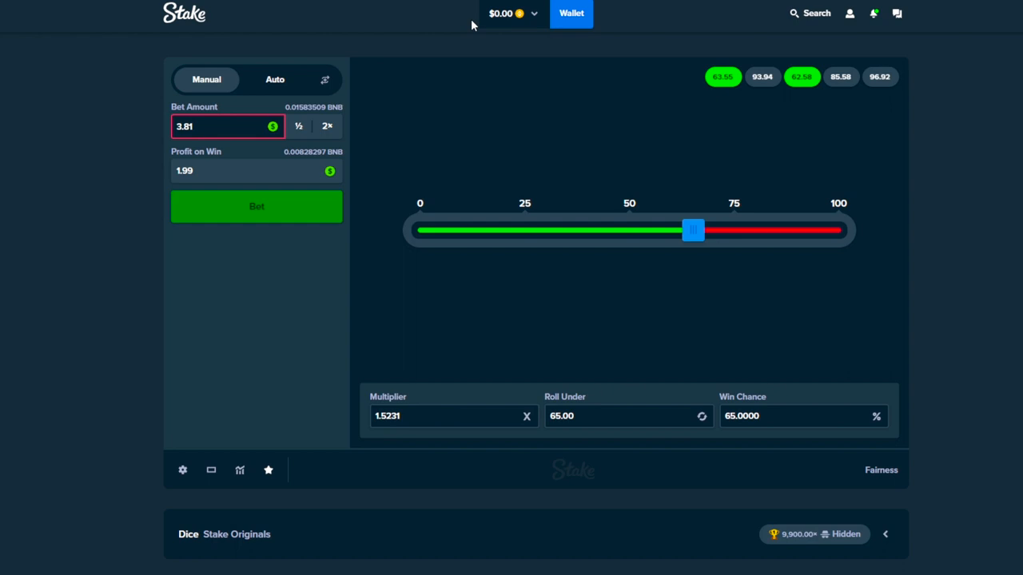
pyautogui.moveTo(378, 58)
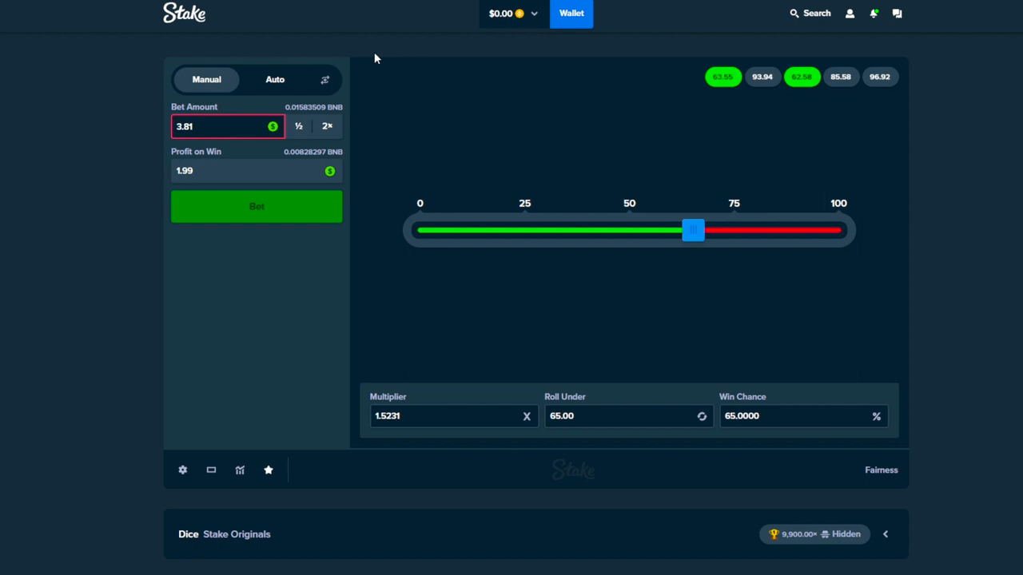
pyautogui.moveTo(435, 158)
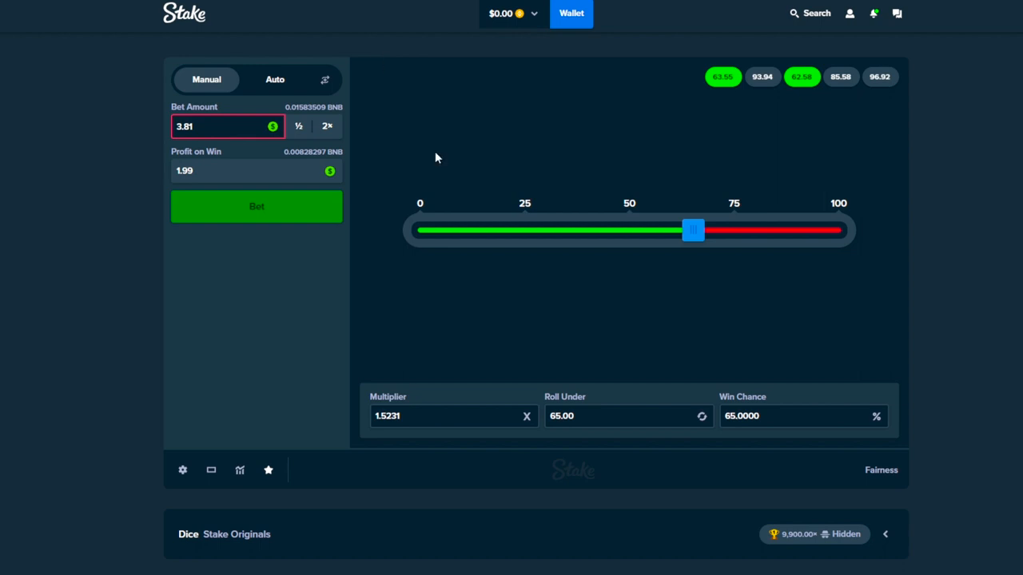
pyautogui.moveTo(526, 237)
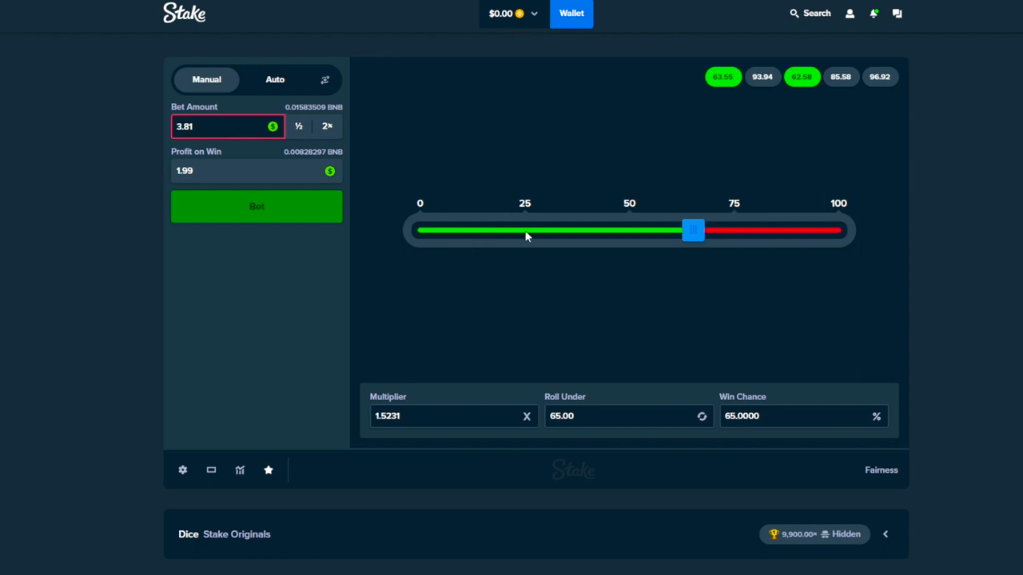
pyautogui.moveTo(526, 233)
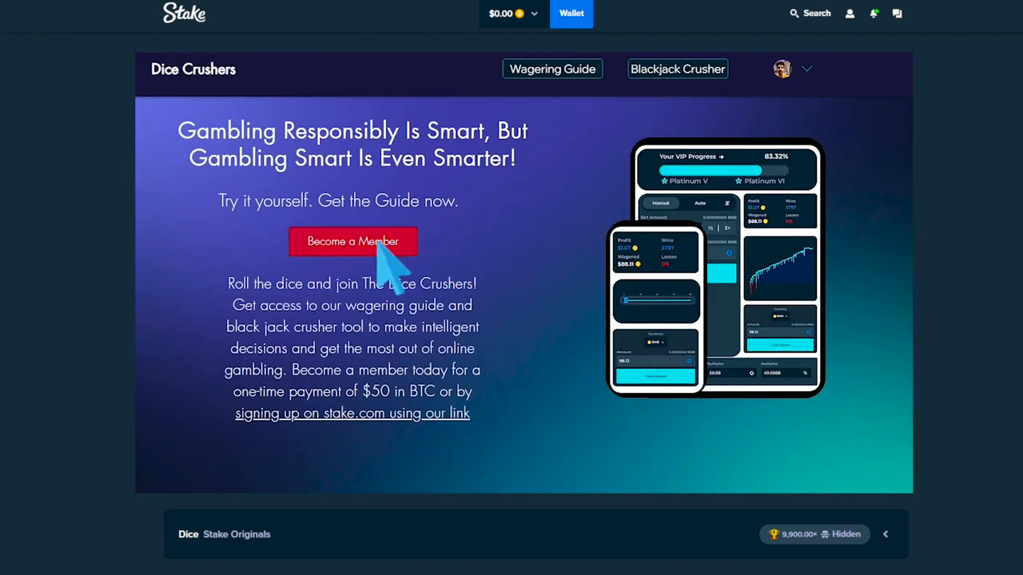
# - View the free Stake sign-up membership option, the Wagering Guide, then the Blackjack Crusher tool
pyautogui.click(352, 242)
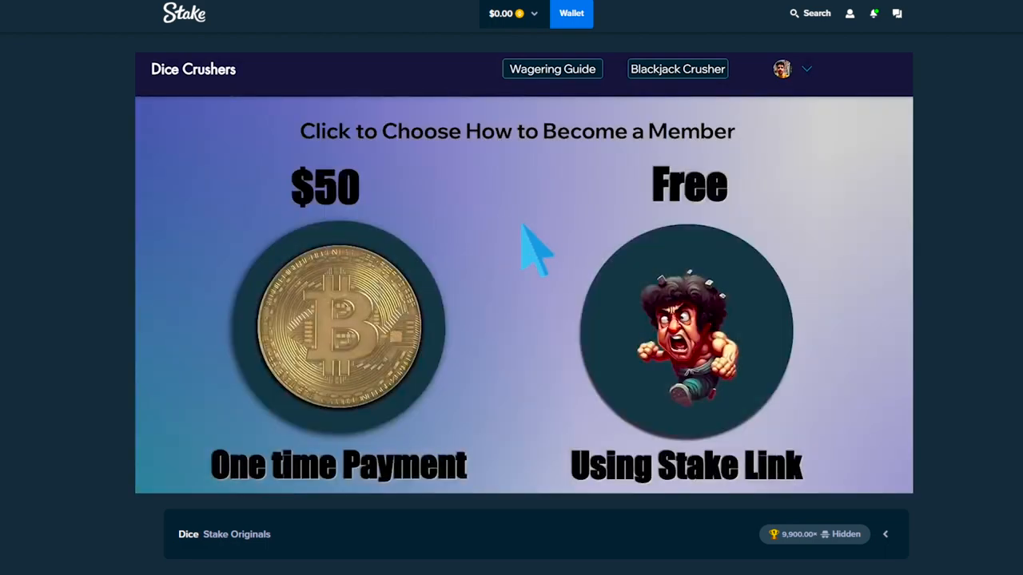
pyautogui.click(687, 327)
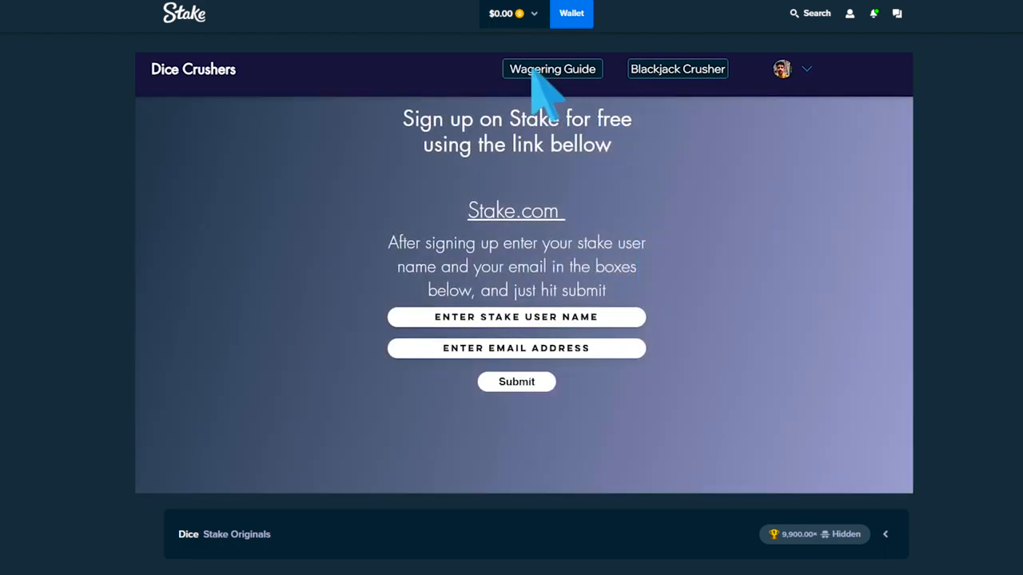
pyautogui.click(552, 69)
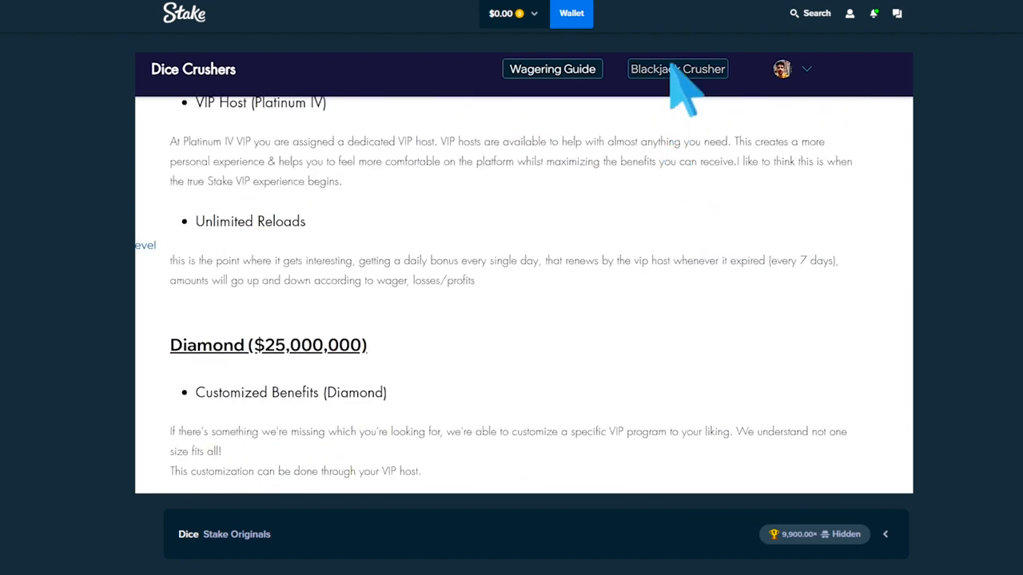
pyautogui.click(677, 69)
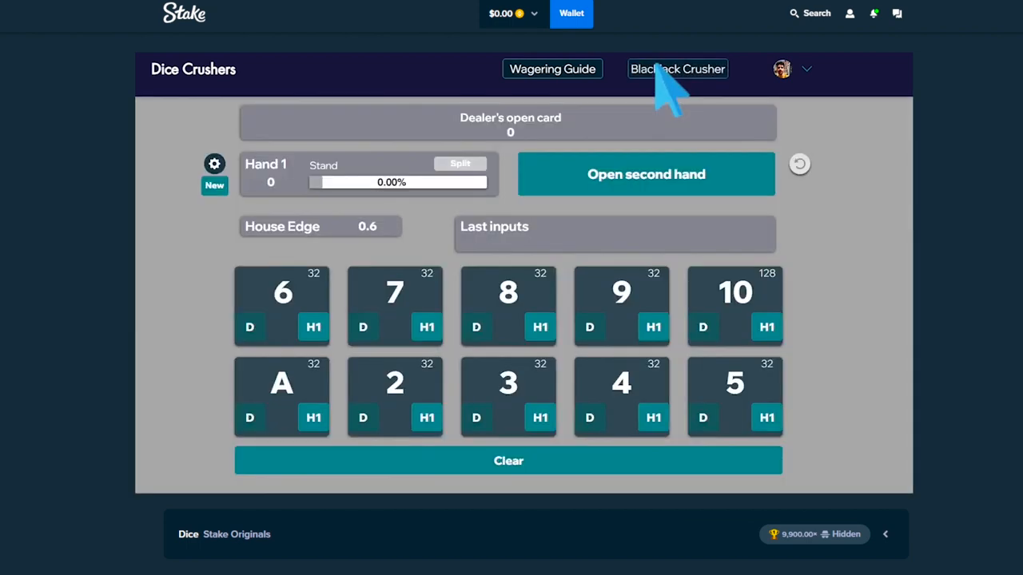